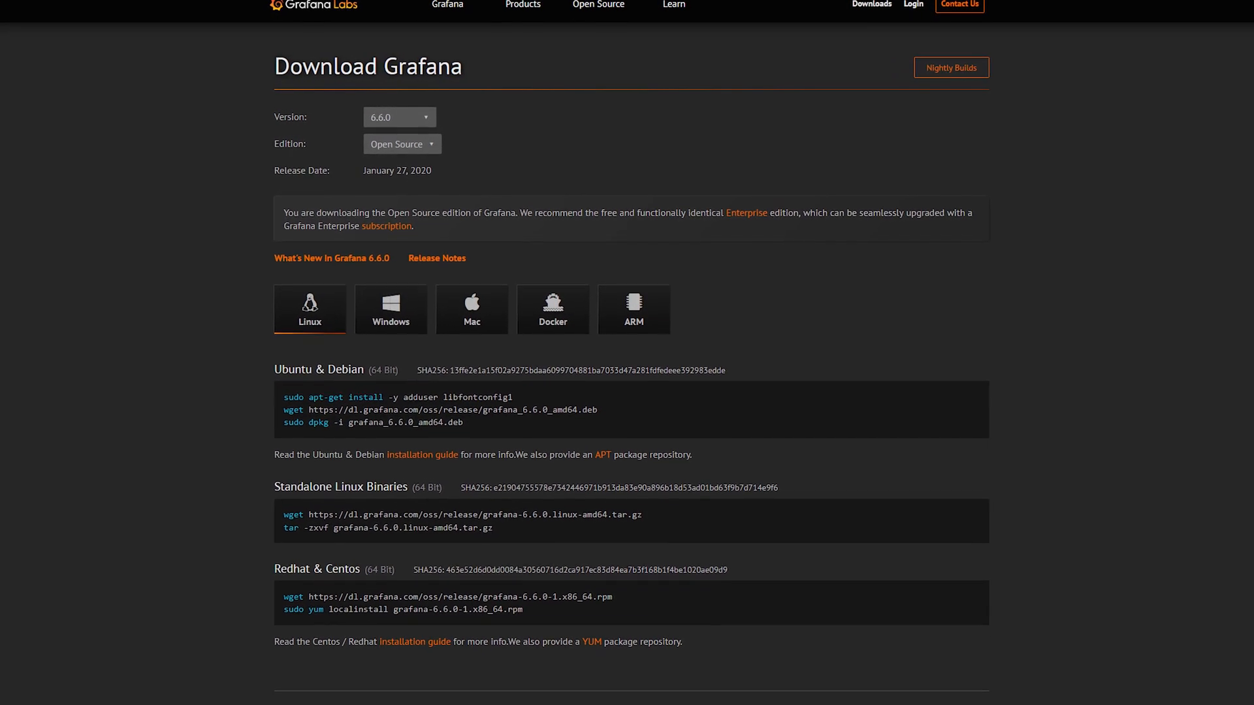
Step: Pick Grafana version 6.5.3 and download grafana_6.5.3_amd64.deb
scroll("down", 3)
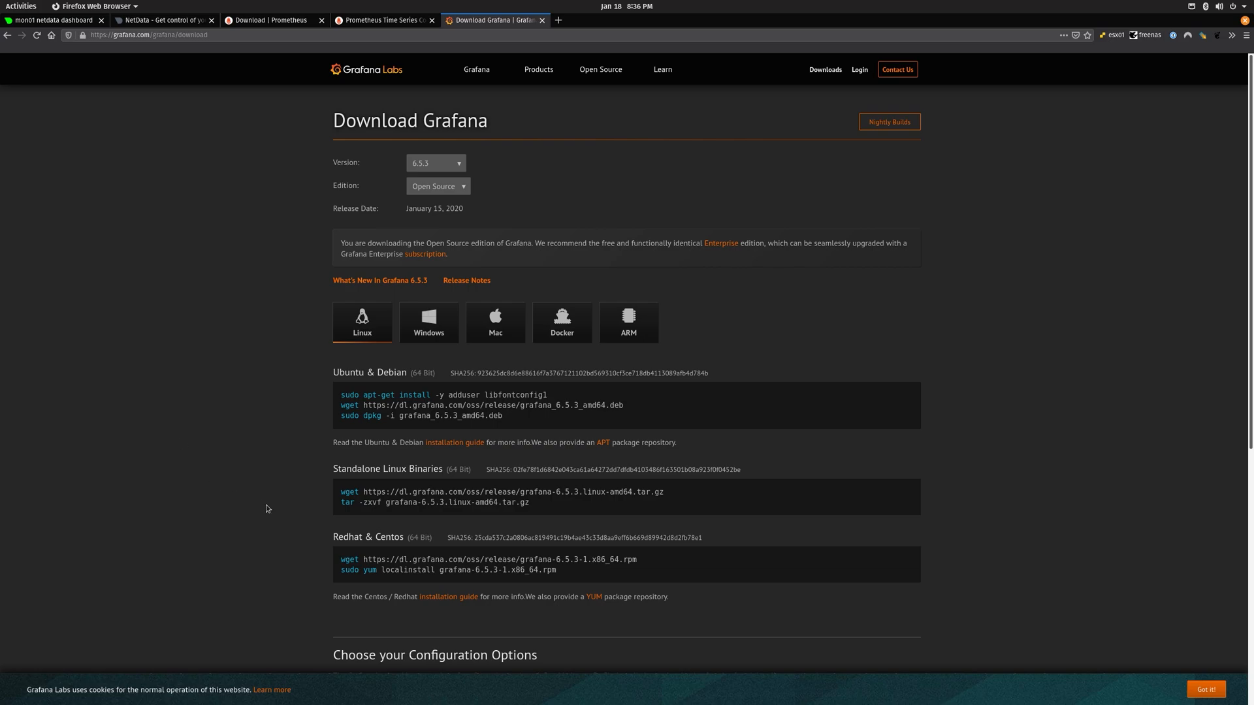
mouse_move(260, 366)
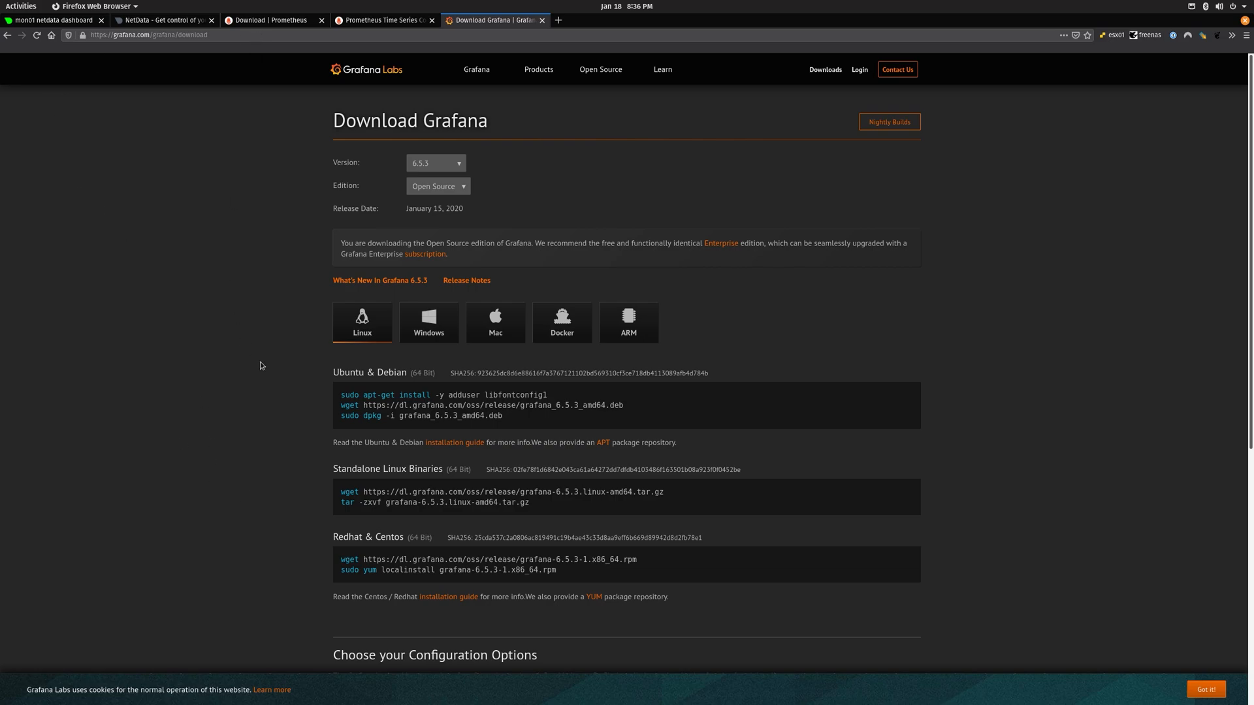
mouse_move(489, 332)
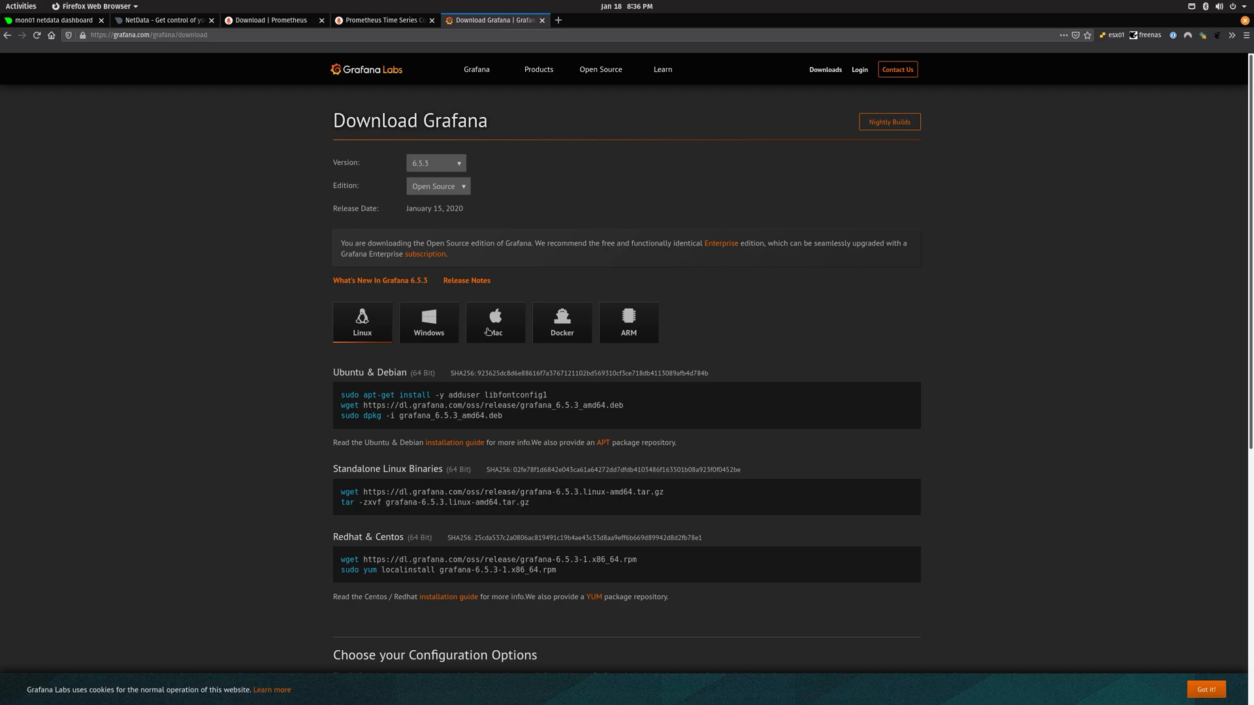
left_click(435, 163)
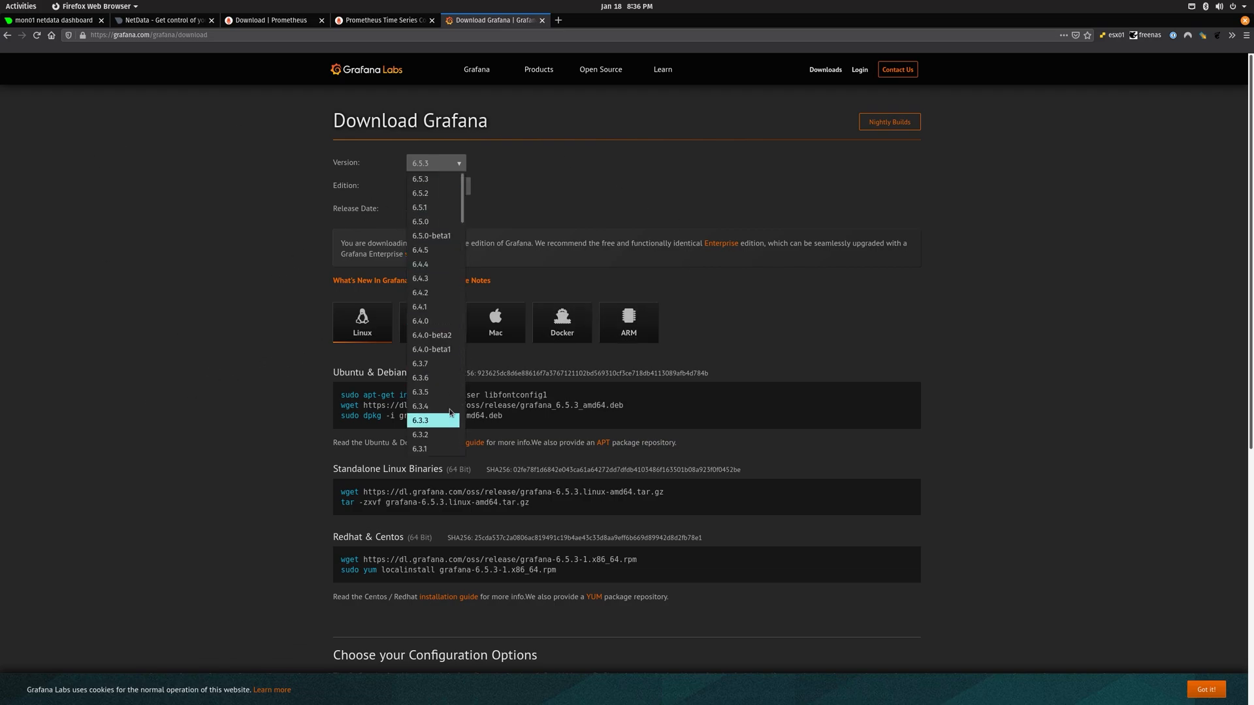
left_click(203, 189)
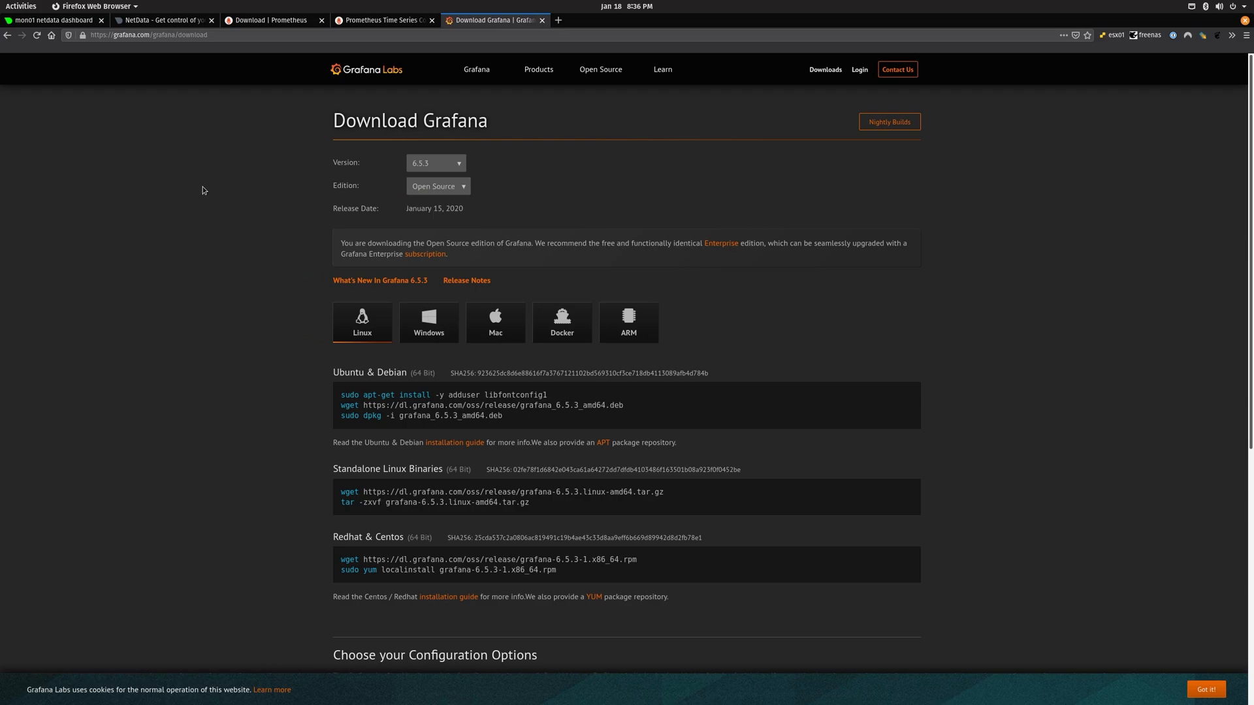
scroll("down", 3)
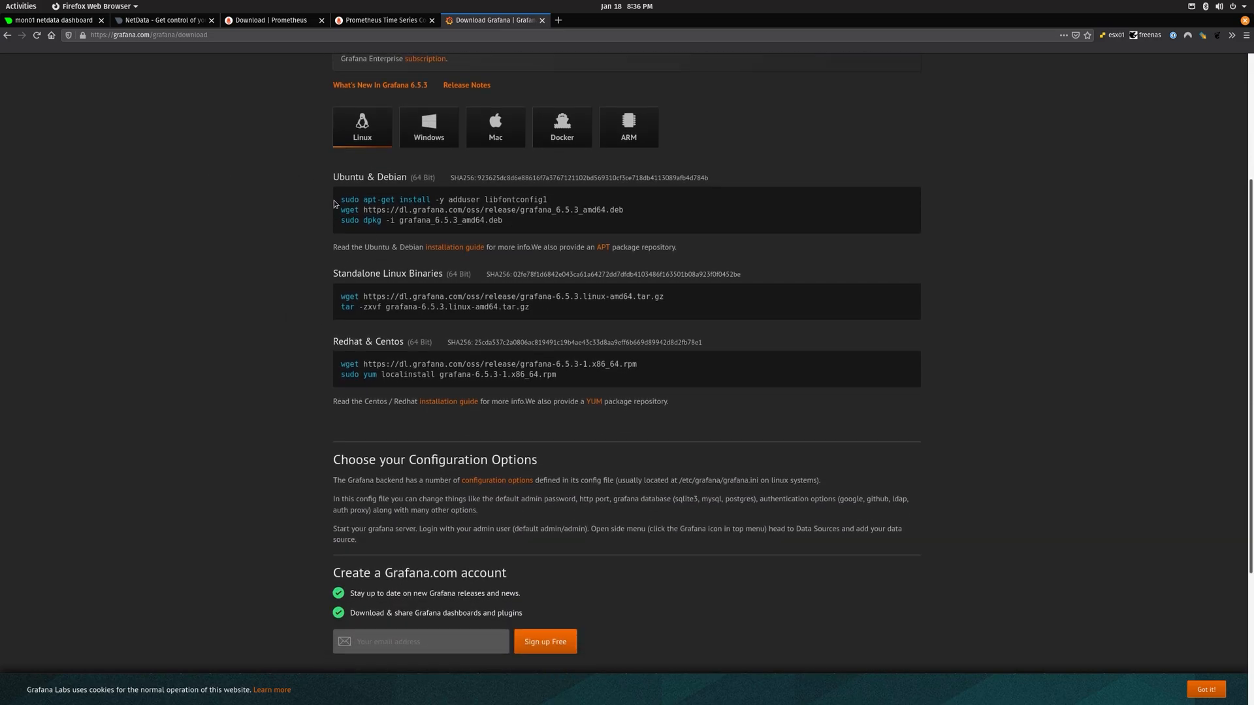
mouse_move(515, 227)
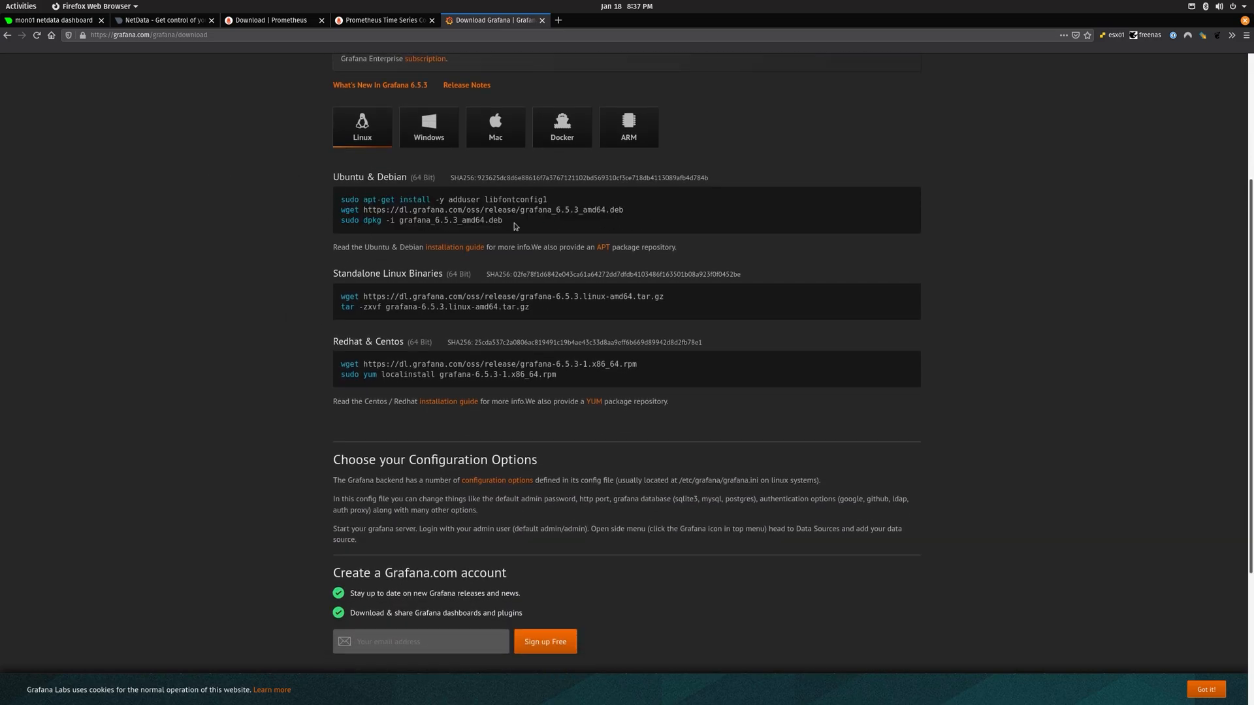
scroll("up", 3)
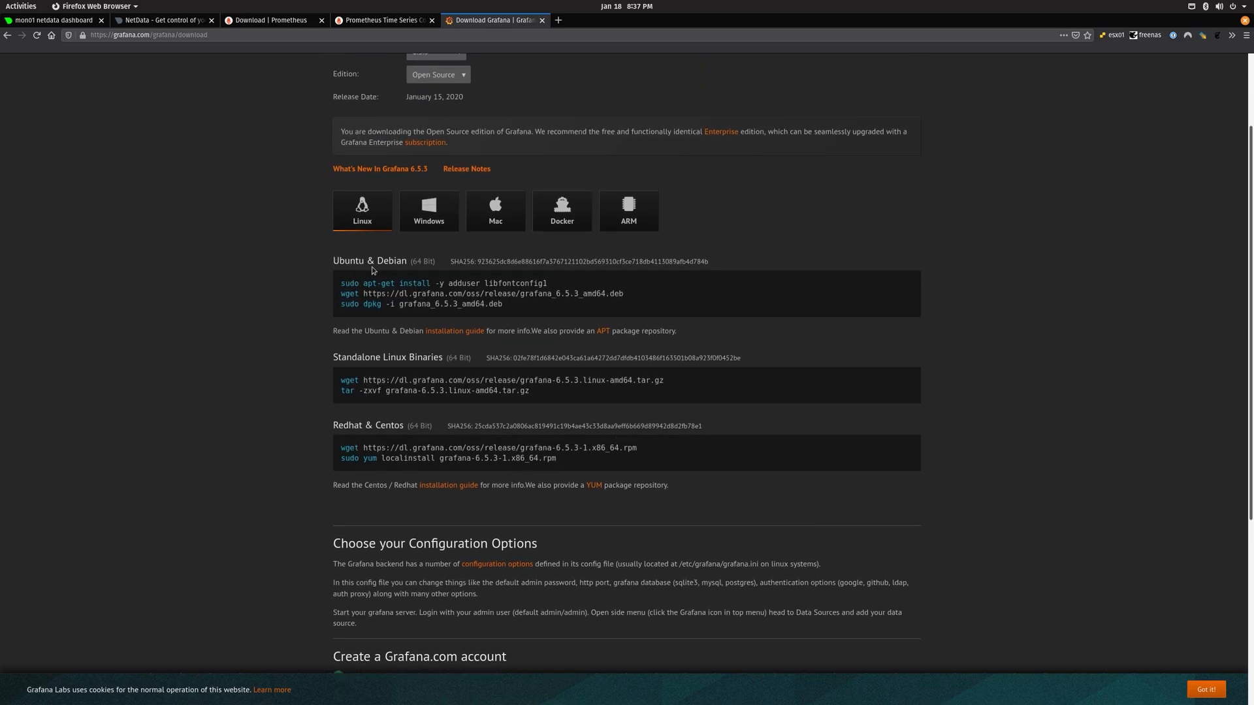
scroll("up", 3)
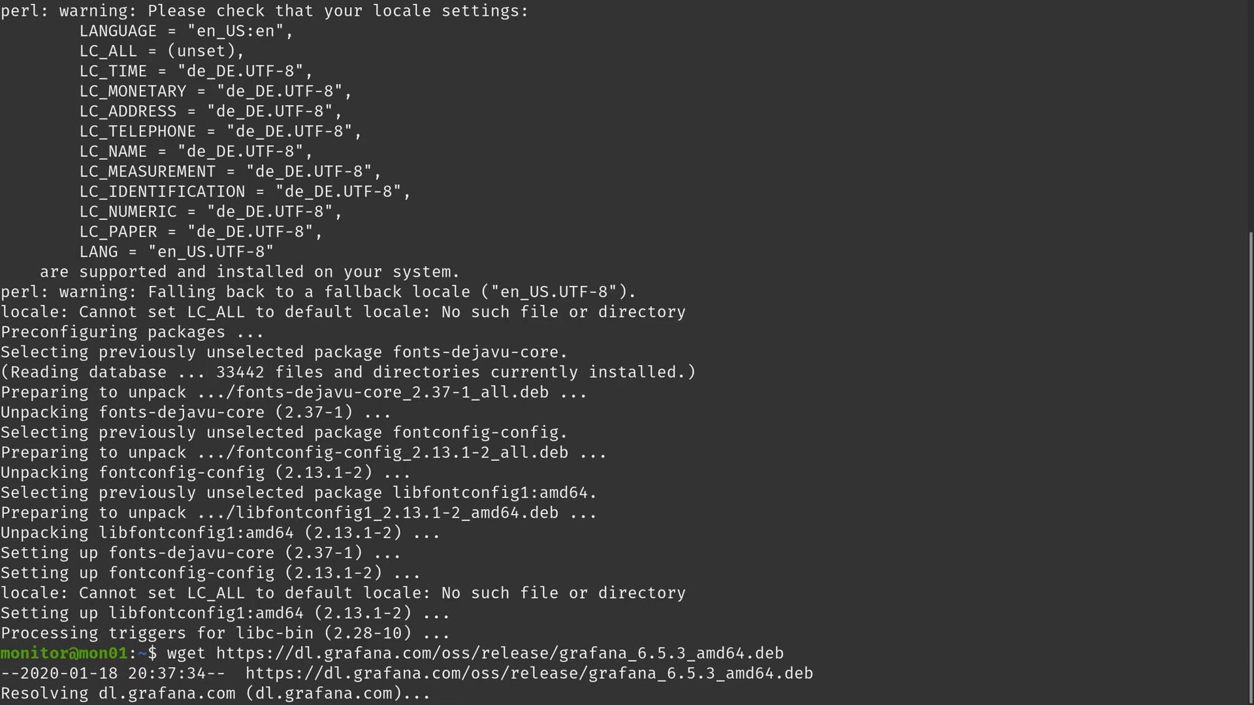
scroll("down", 3)
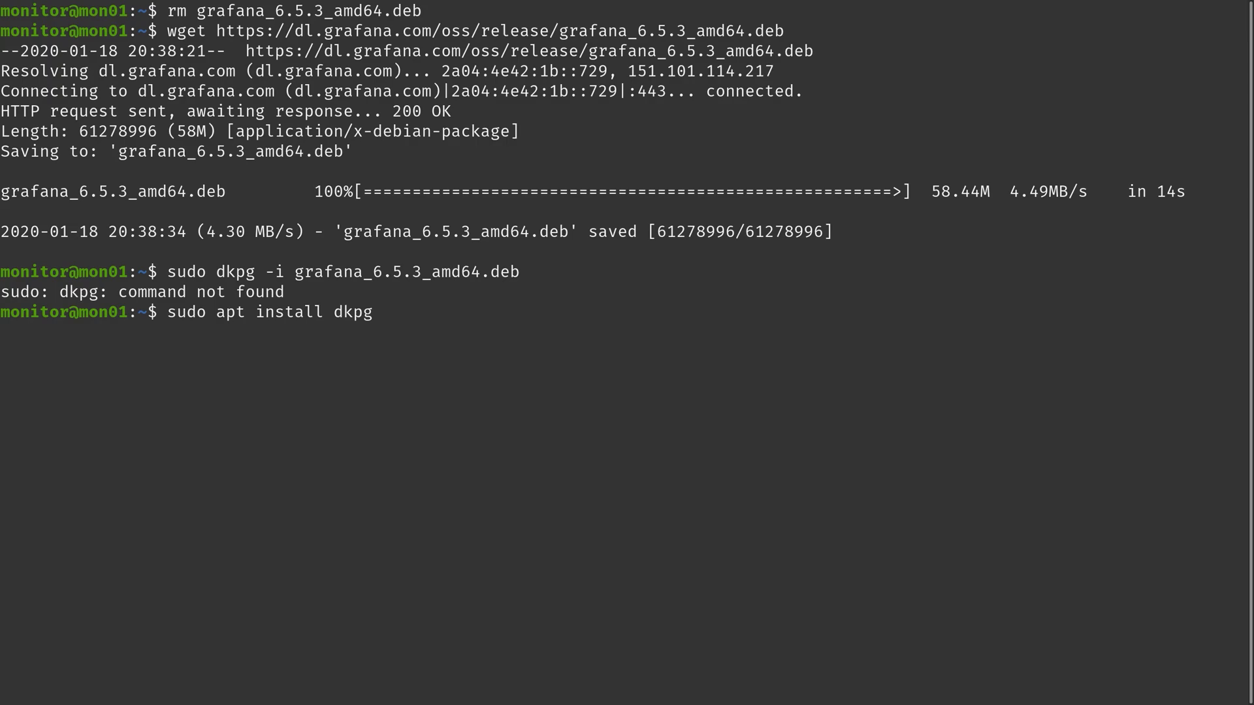
Step: Install grafana_6.5.3_amd64.deb with sudo dpkg -i, correcting the dkpg typo
key("ctrl+c")
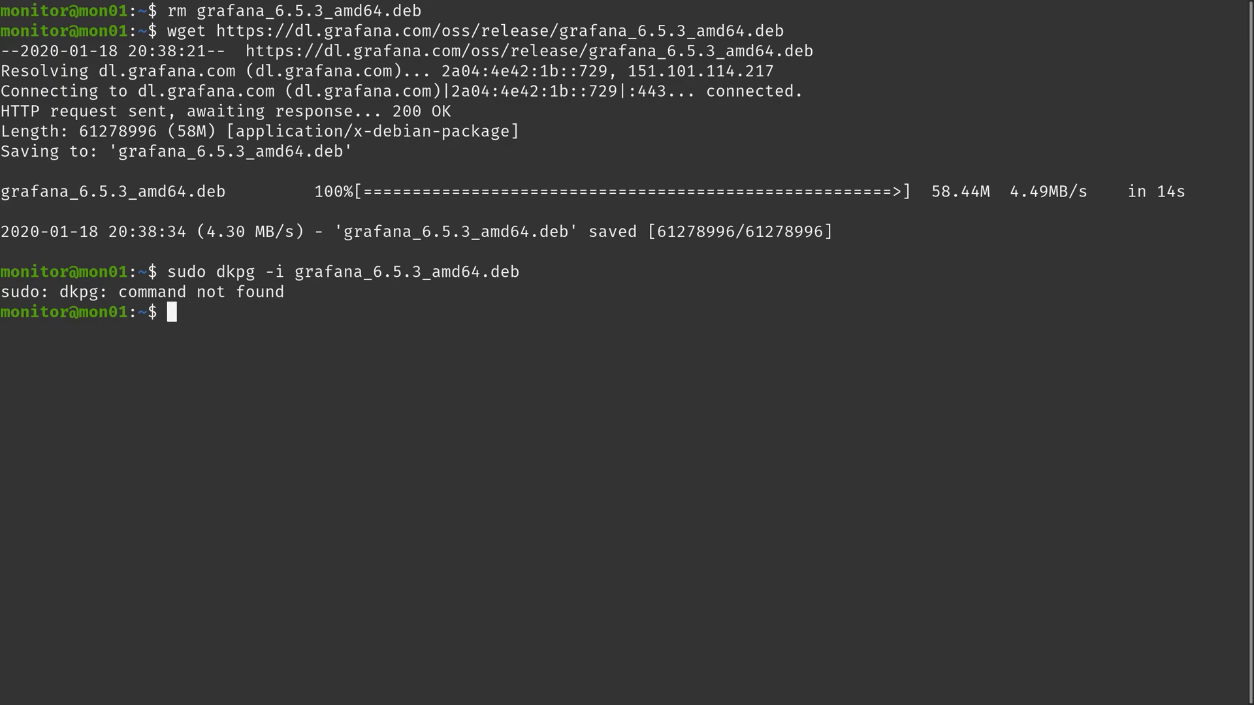
type("sudo dkpg -i grafana_6.5.3_amd64.deb")
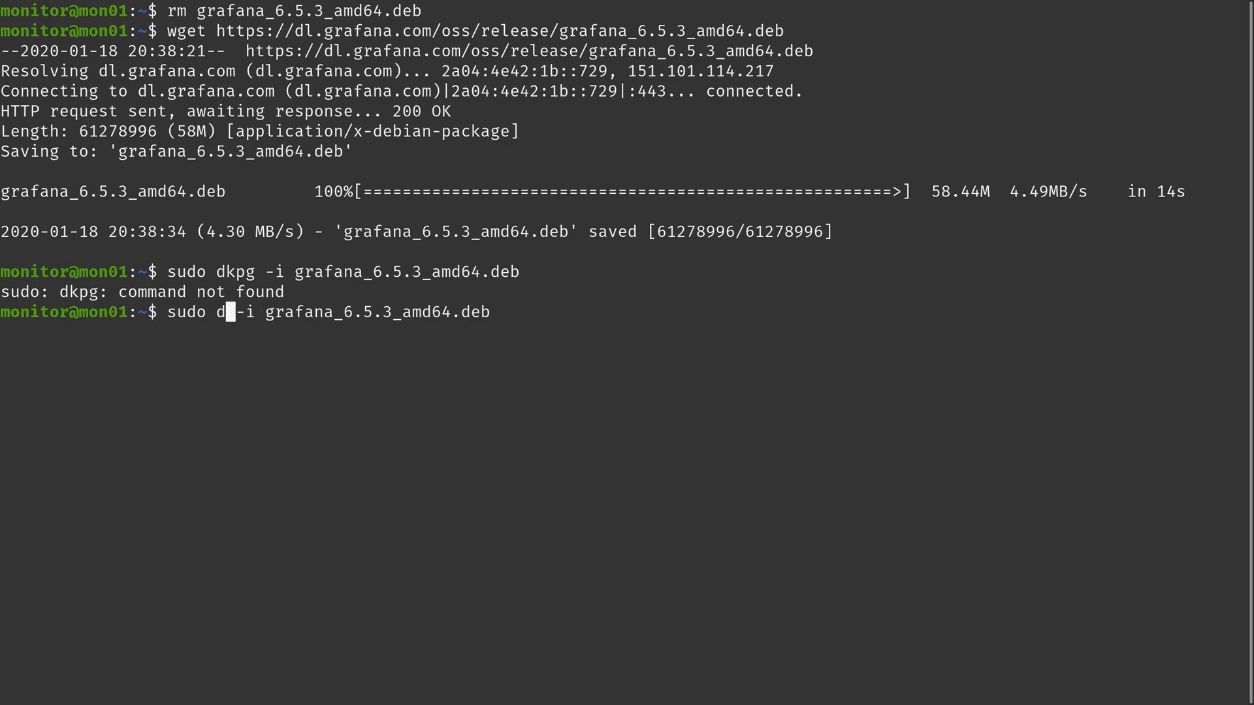
type("pkg")
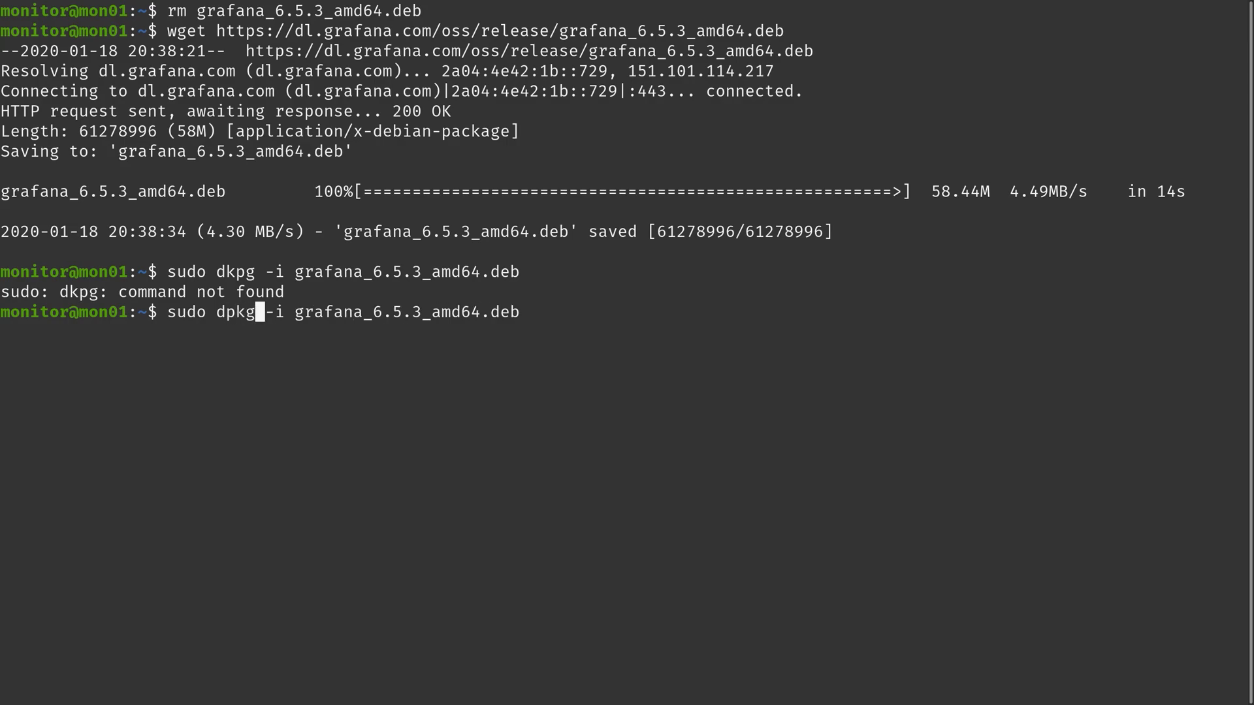
key("Return")
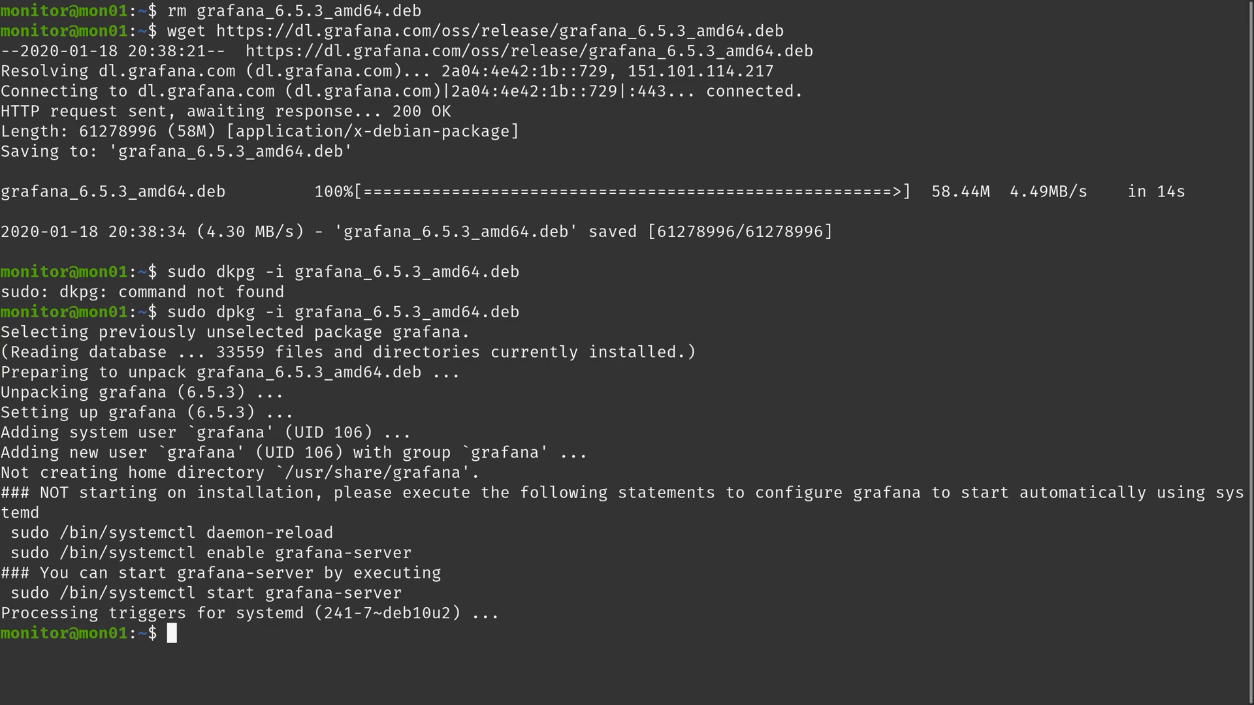
Step: List the status of all services with sudo service --status-all
type("sudoi")
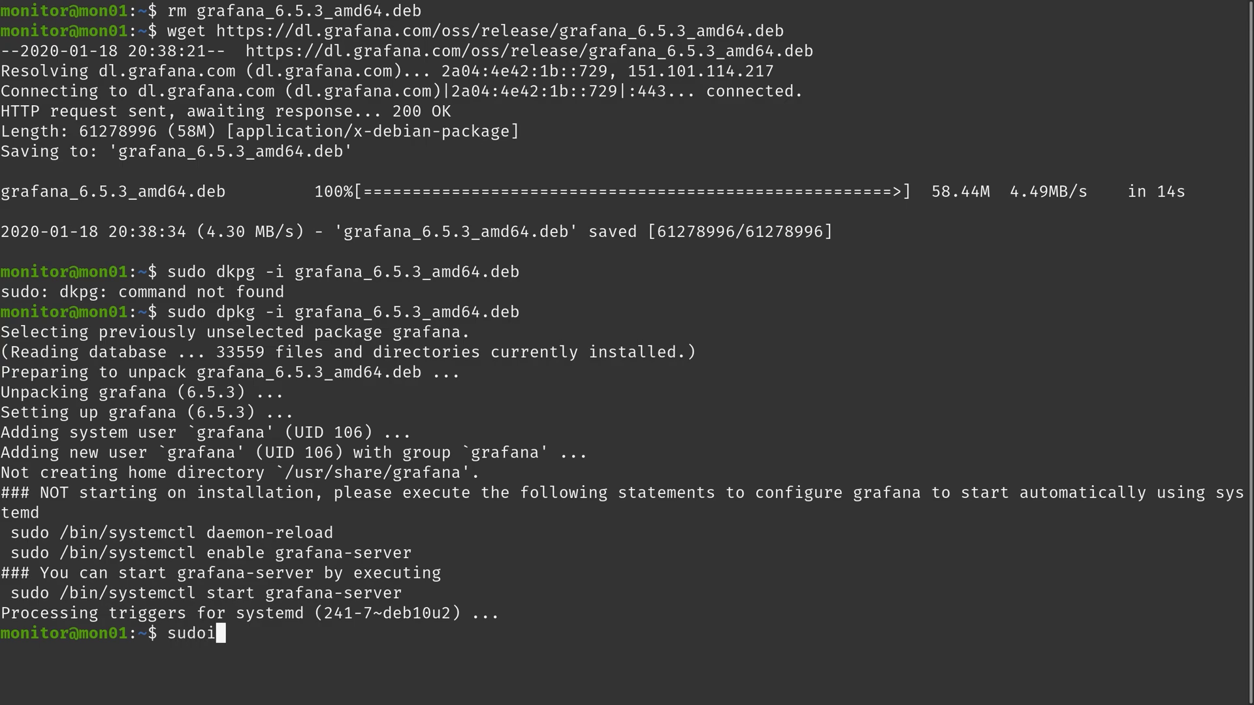
type("serv")
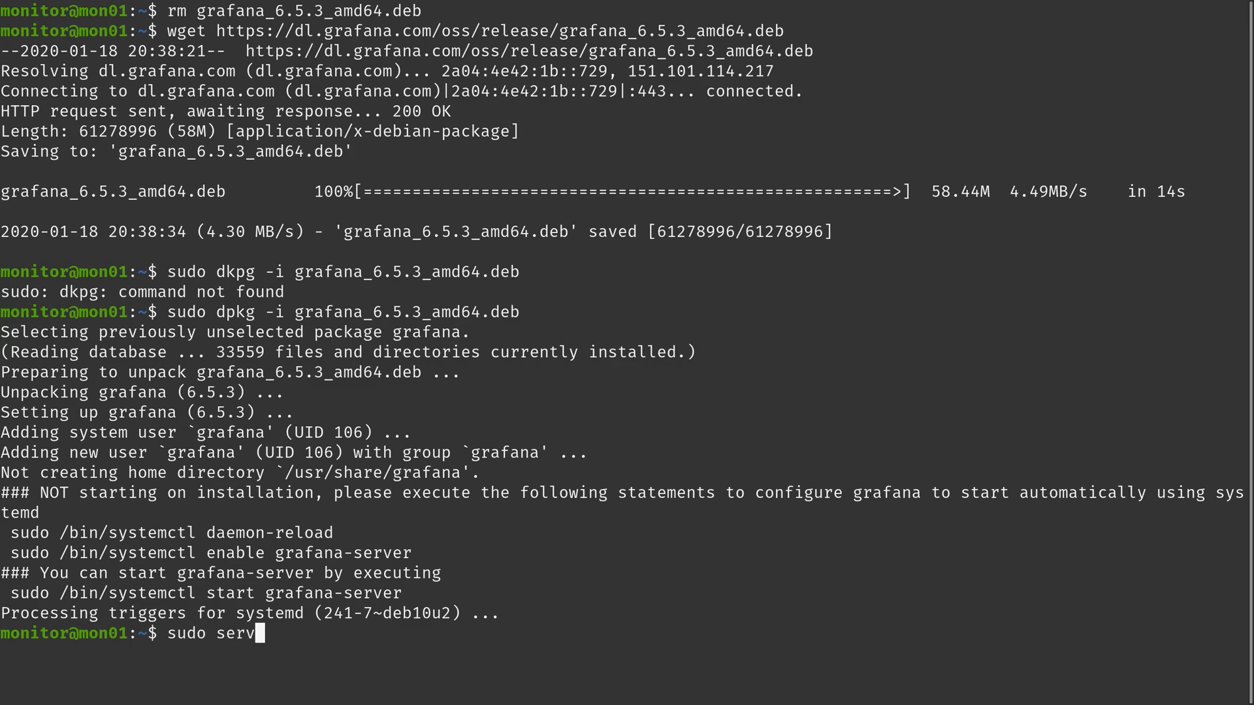
type("ice")
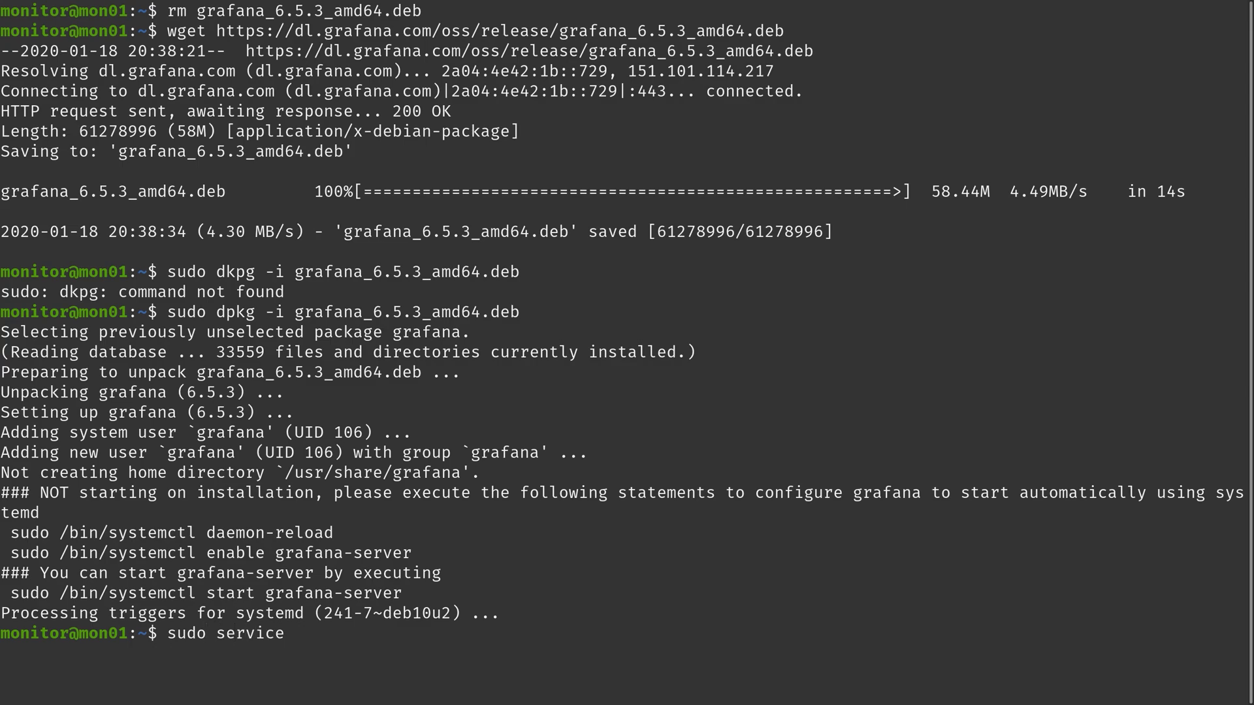
type("--status")
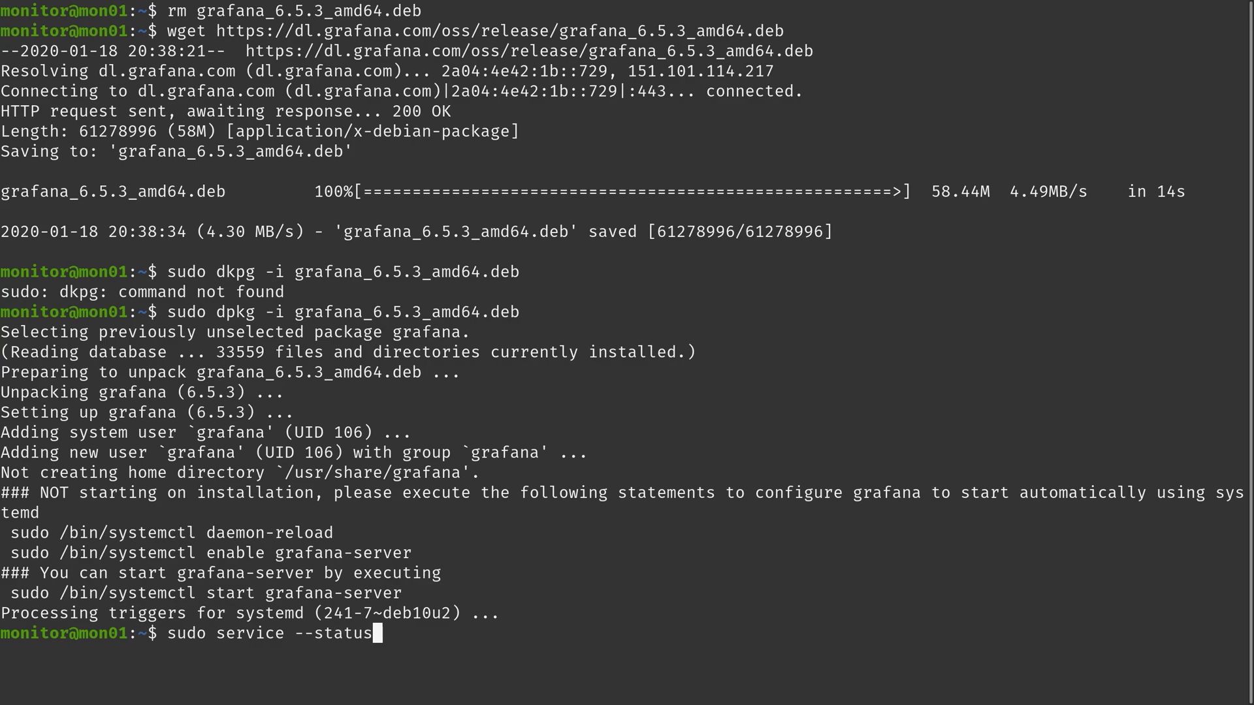
key("Return")
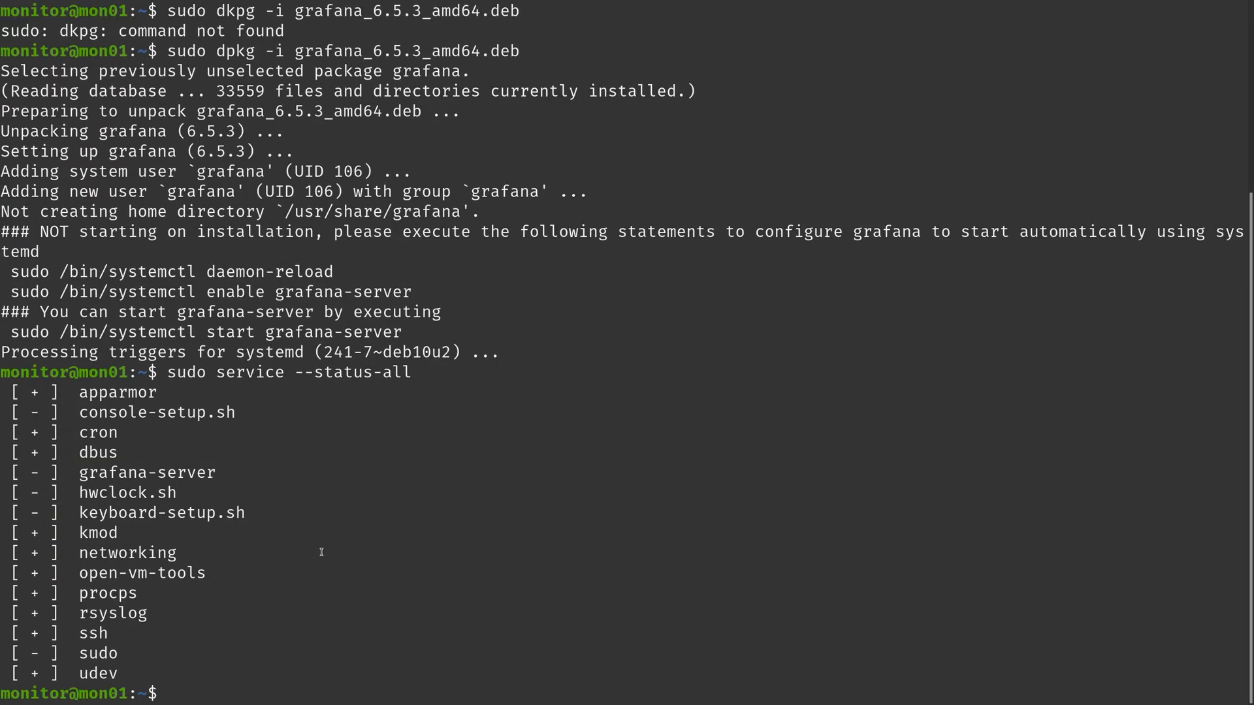
mouse_move(254, 499)
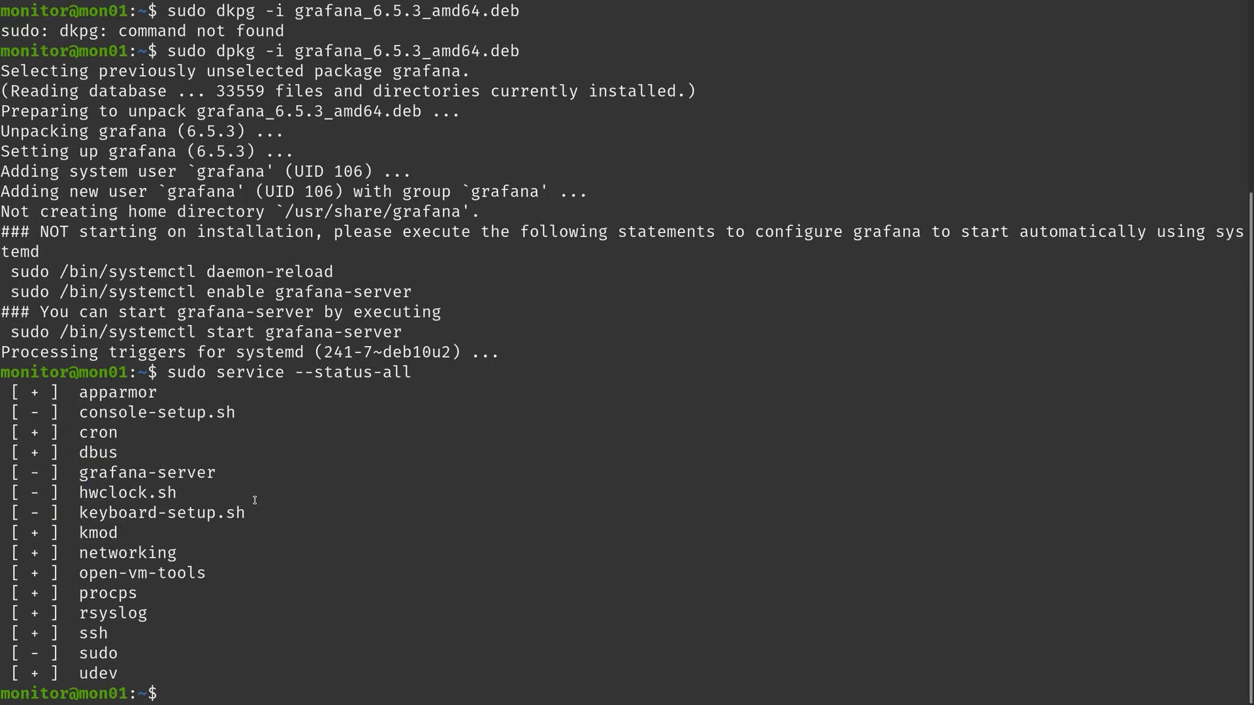
Step: Enter the command sudo service grafana-server start
type("sudo se")
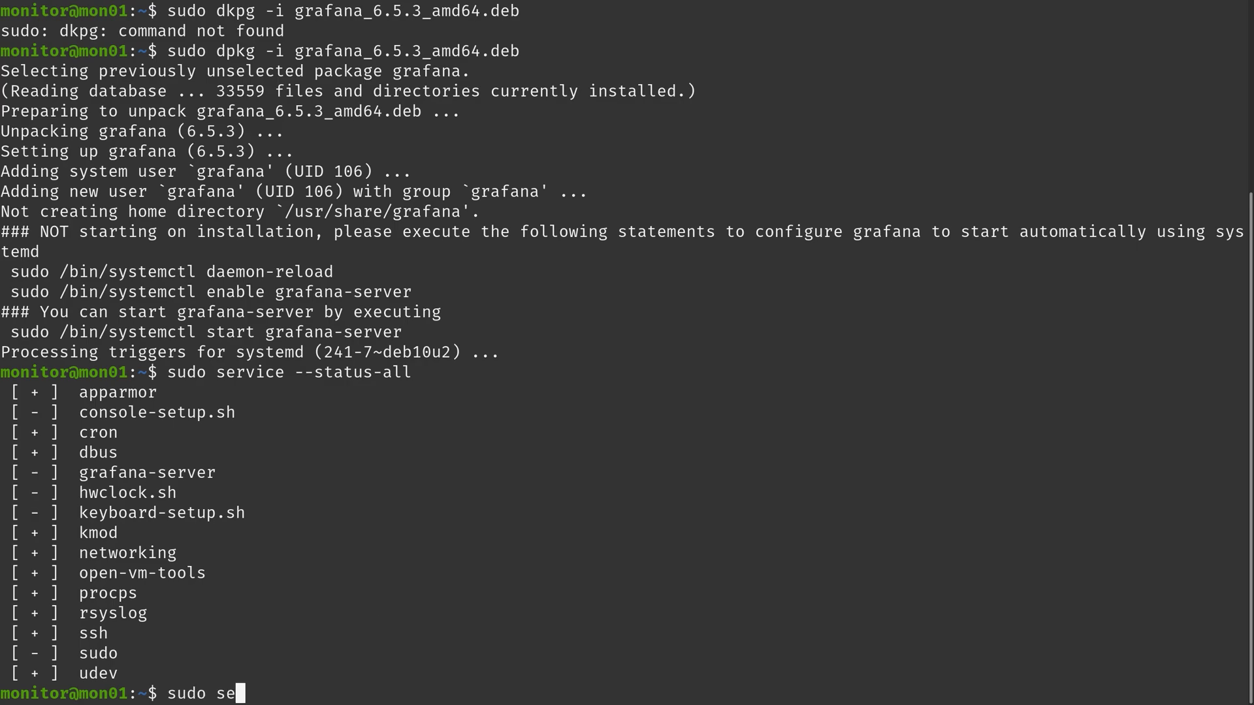
type("rvice grafan")
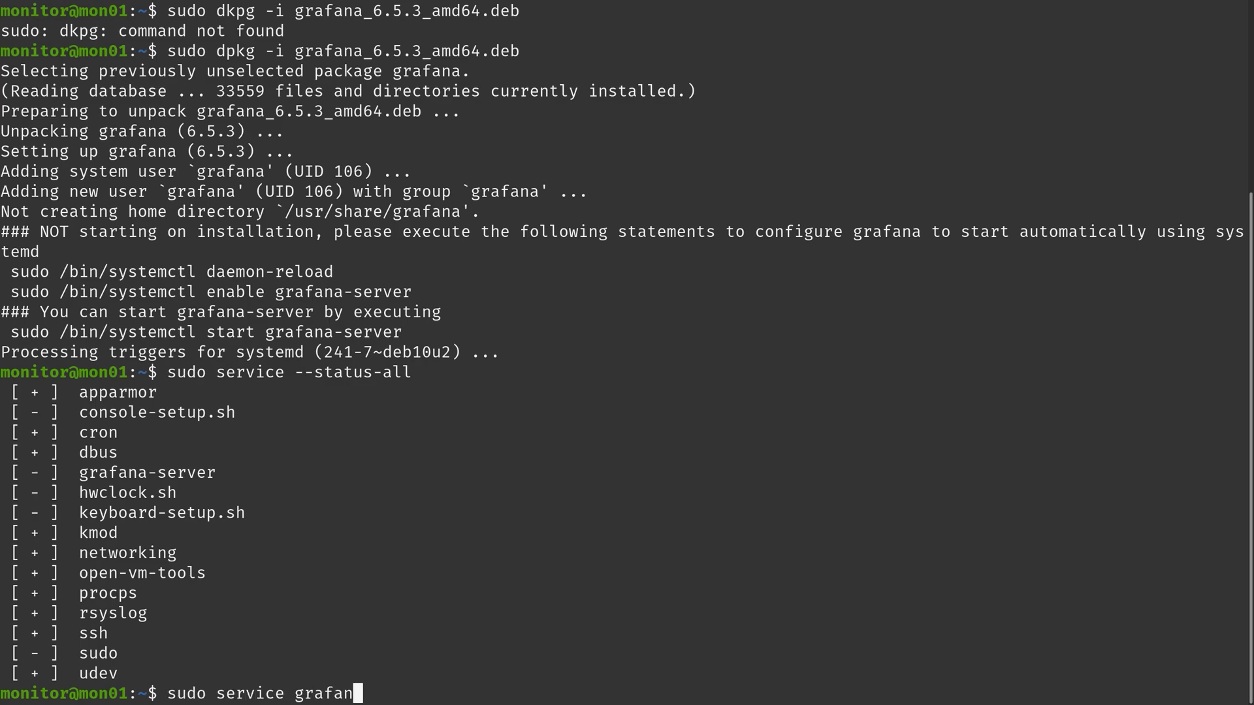
type("-server start")
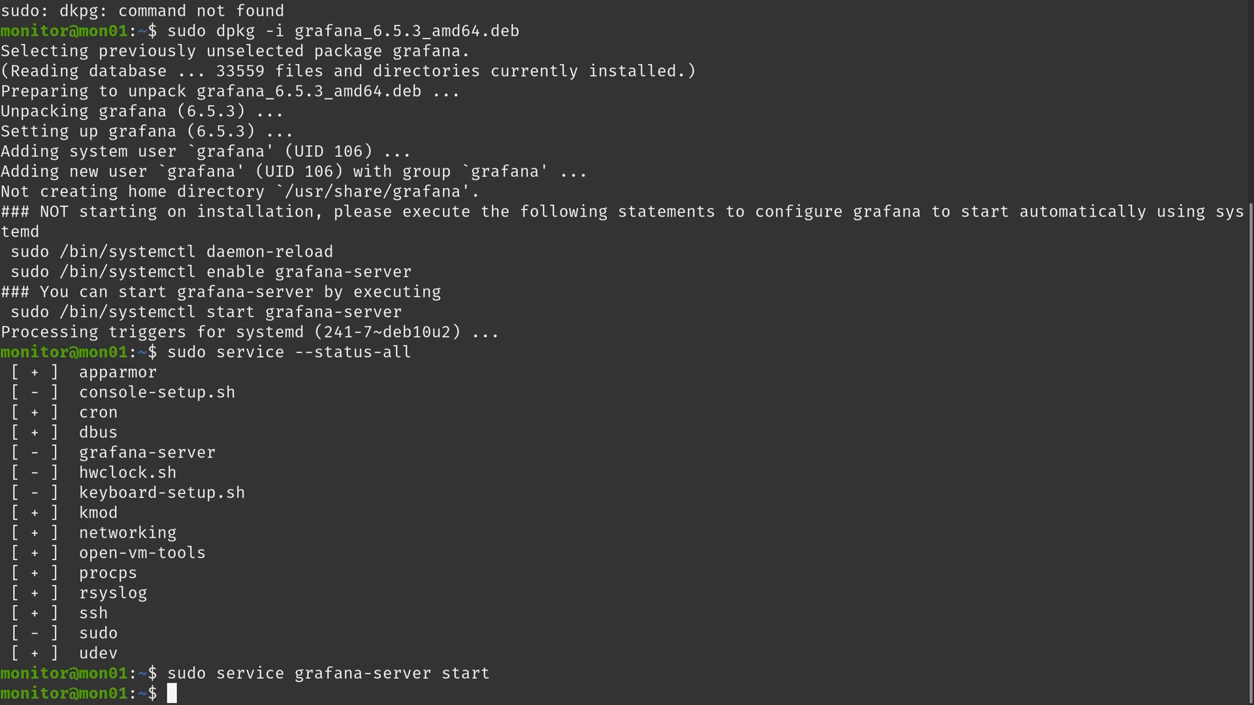
mouse_move(400, 428)
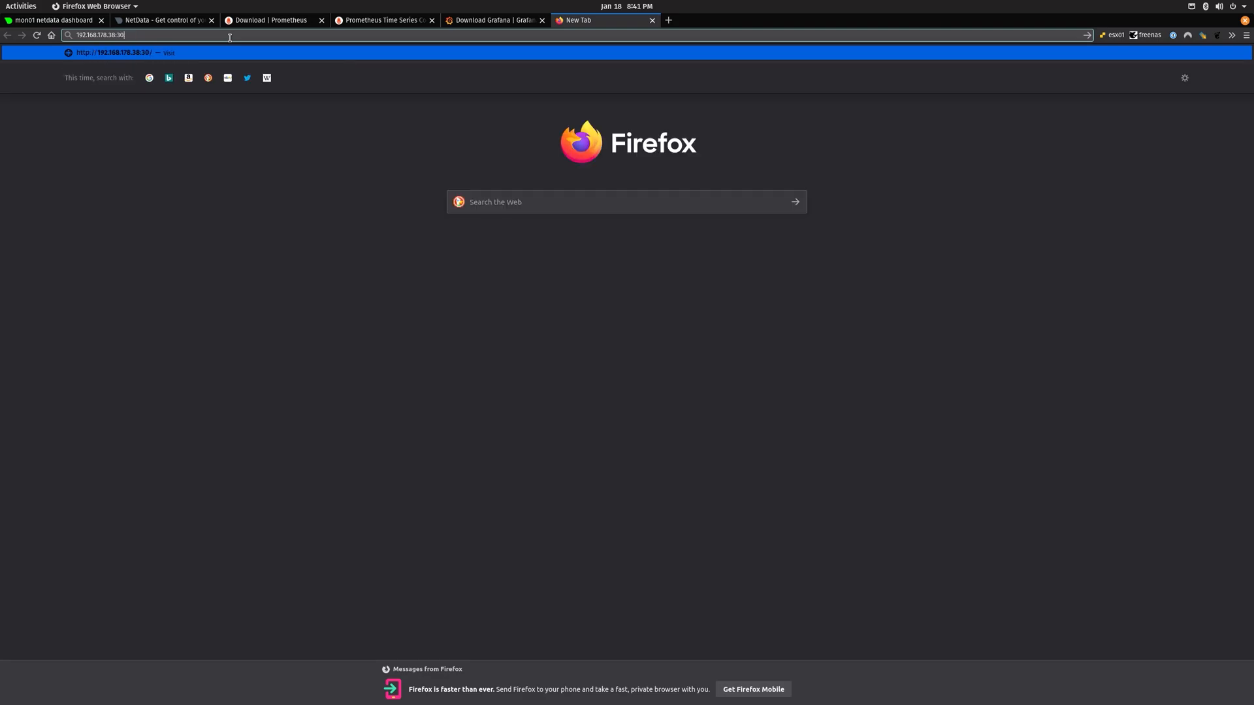
Step: Load the Grafana server address in Firefox and log in
key("Return")
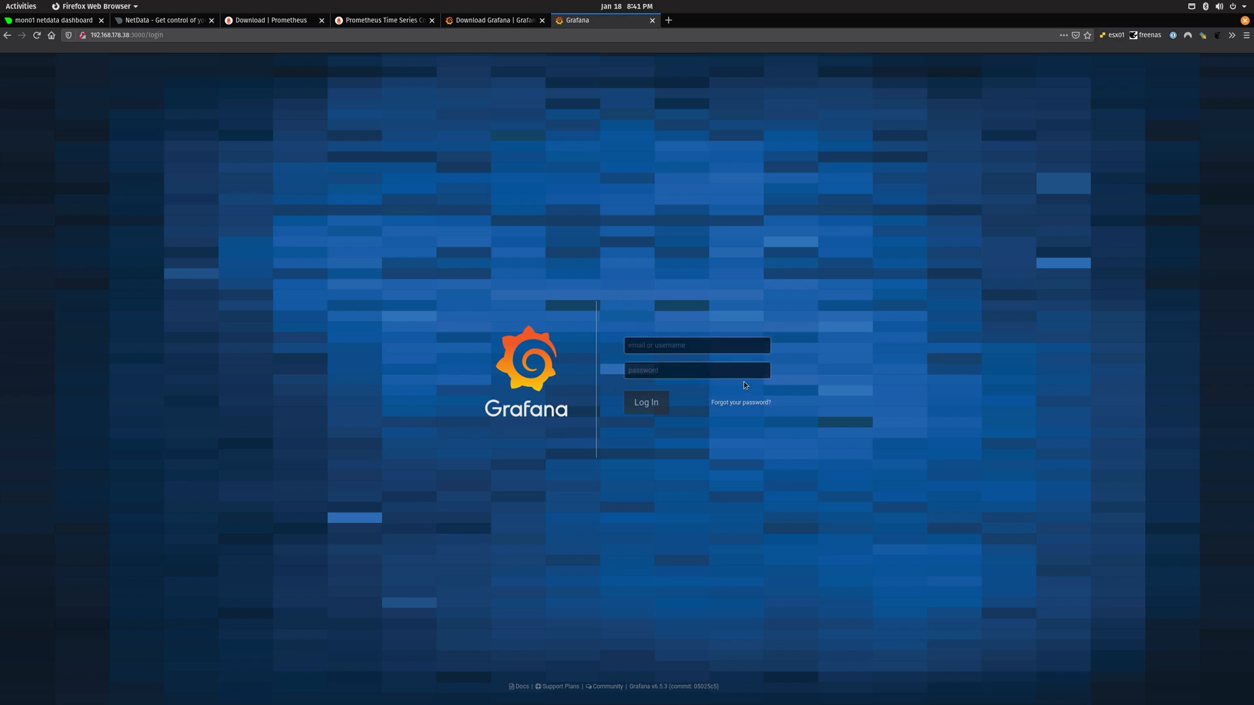
left_click(695, 345)
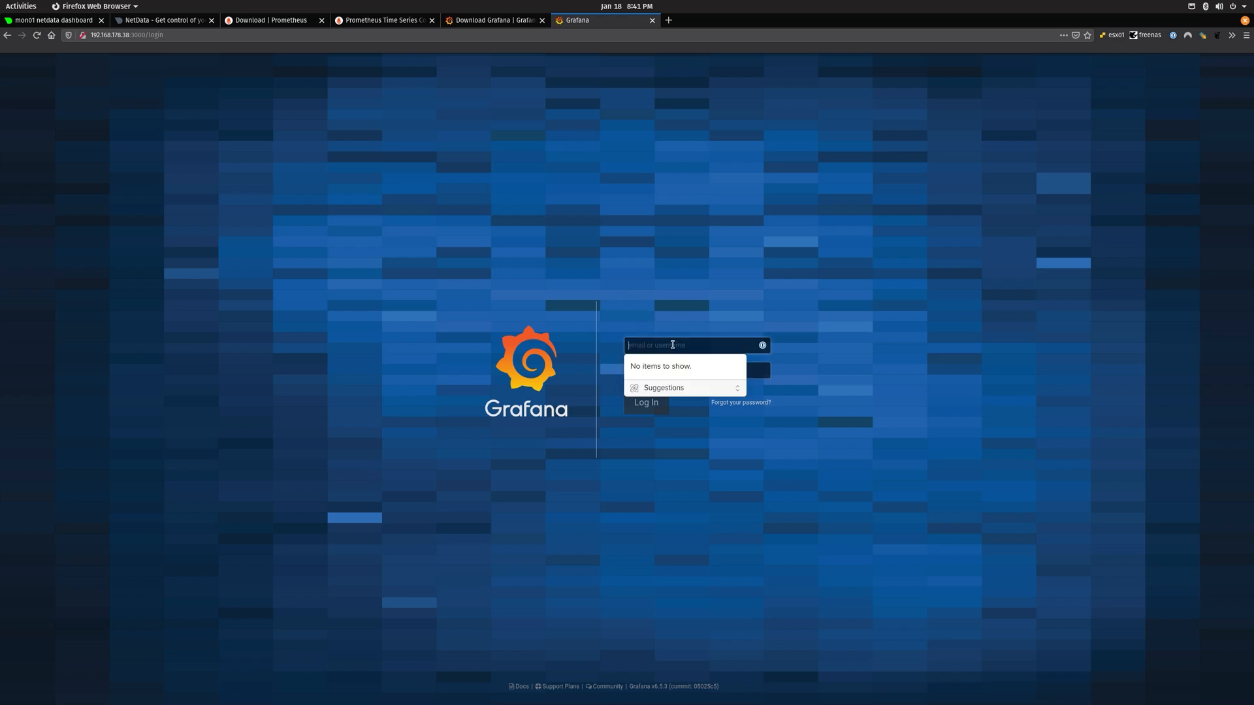
left_click(645, 403)
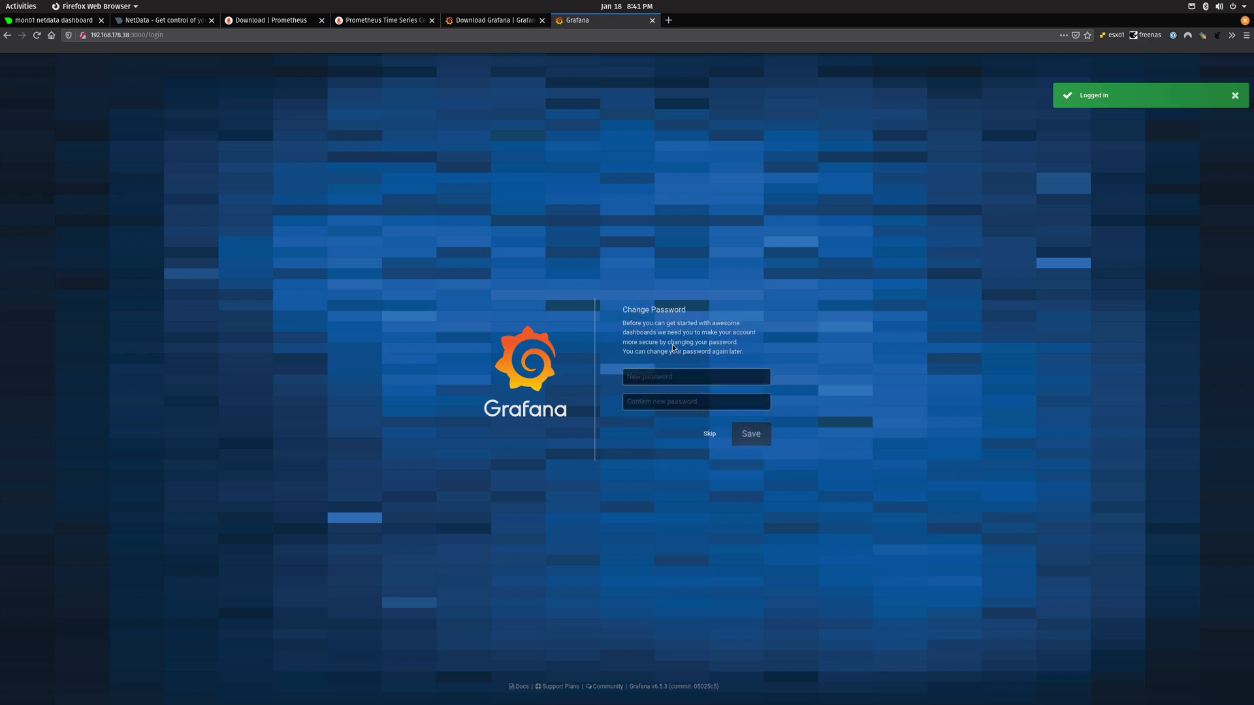
left_click(695, 377)
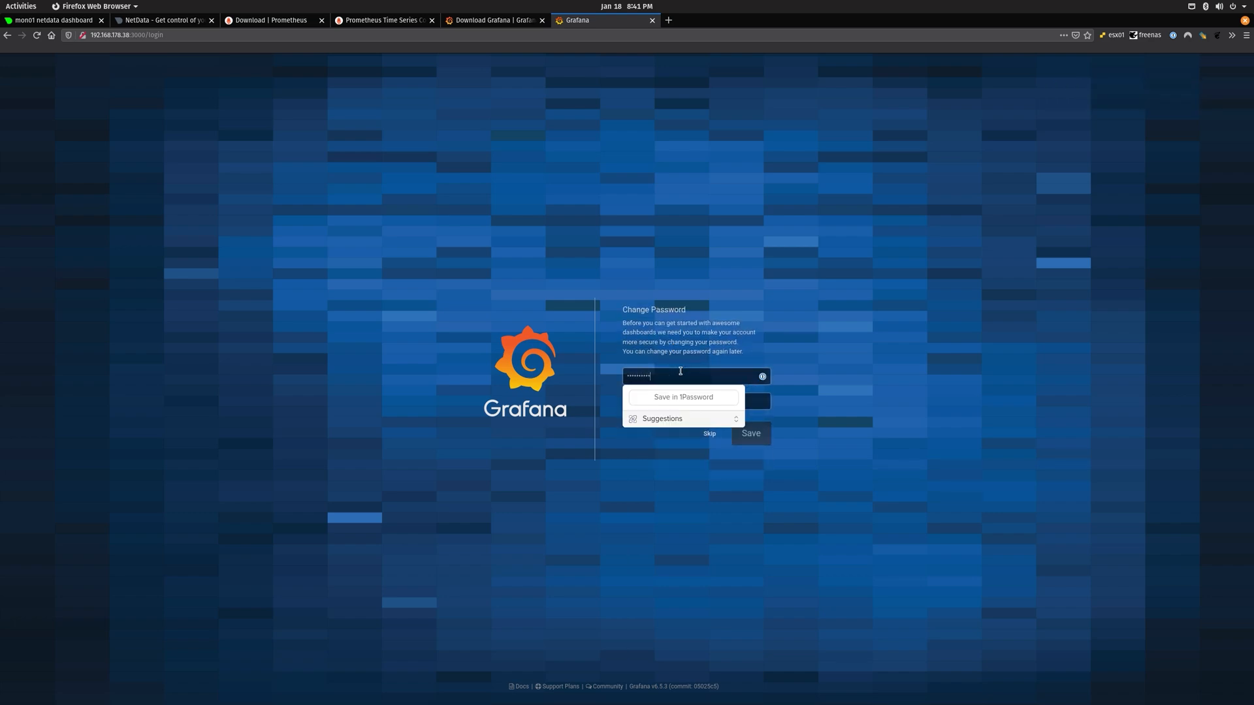
left_click(692, 400)
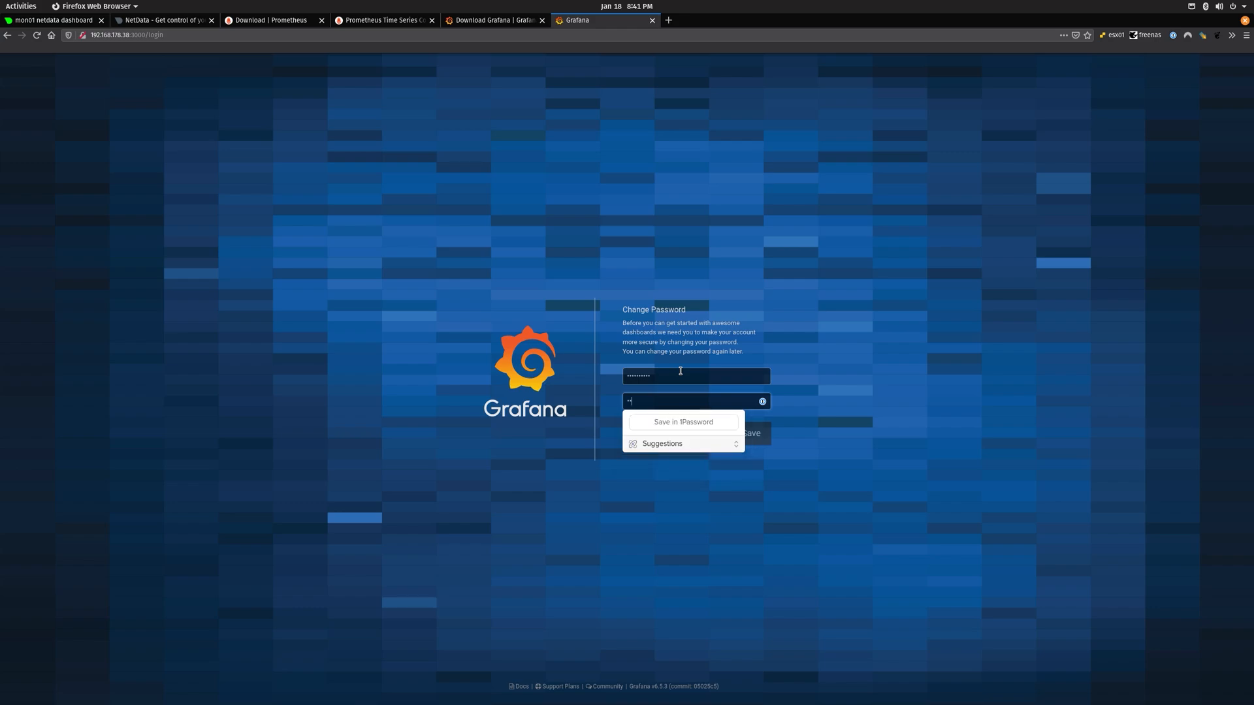
type("password")
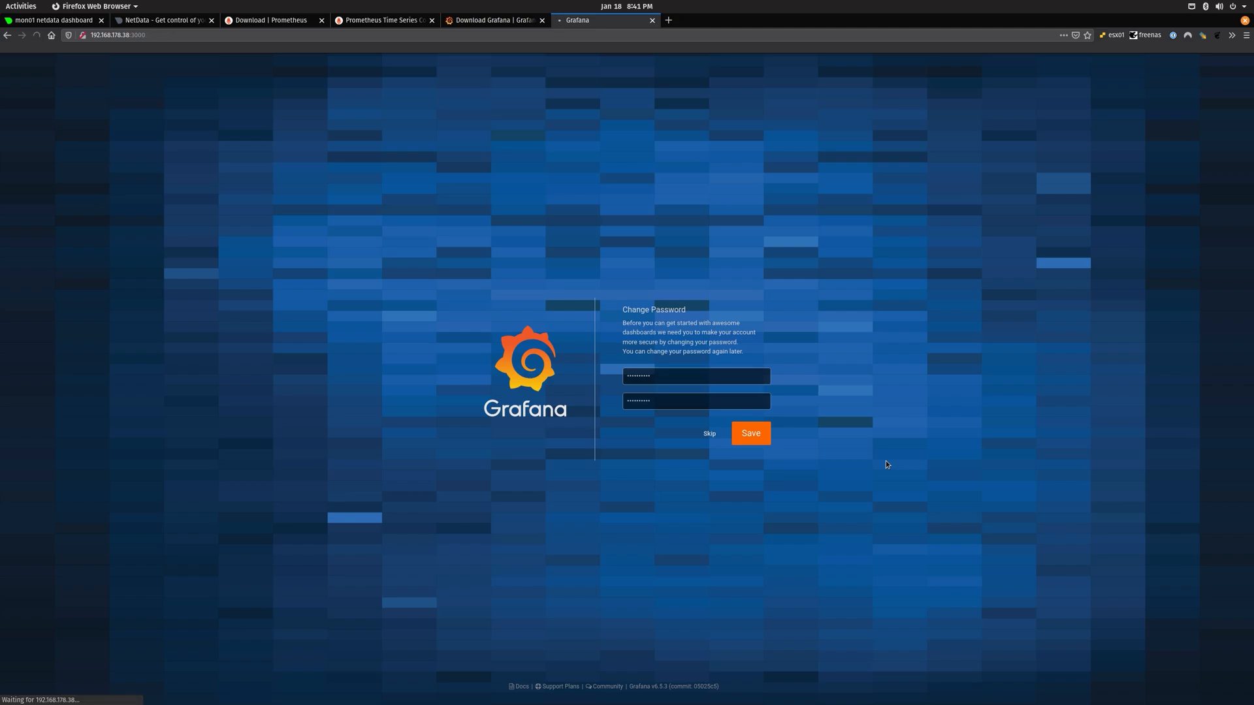
left_click(749, 433)
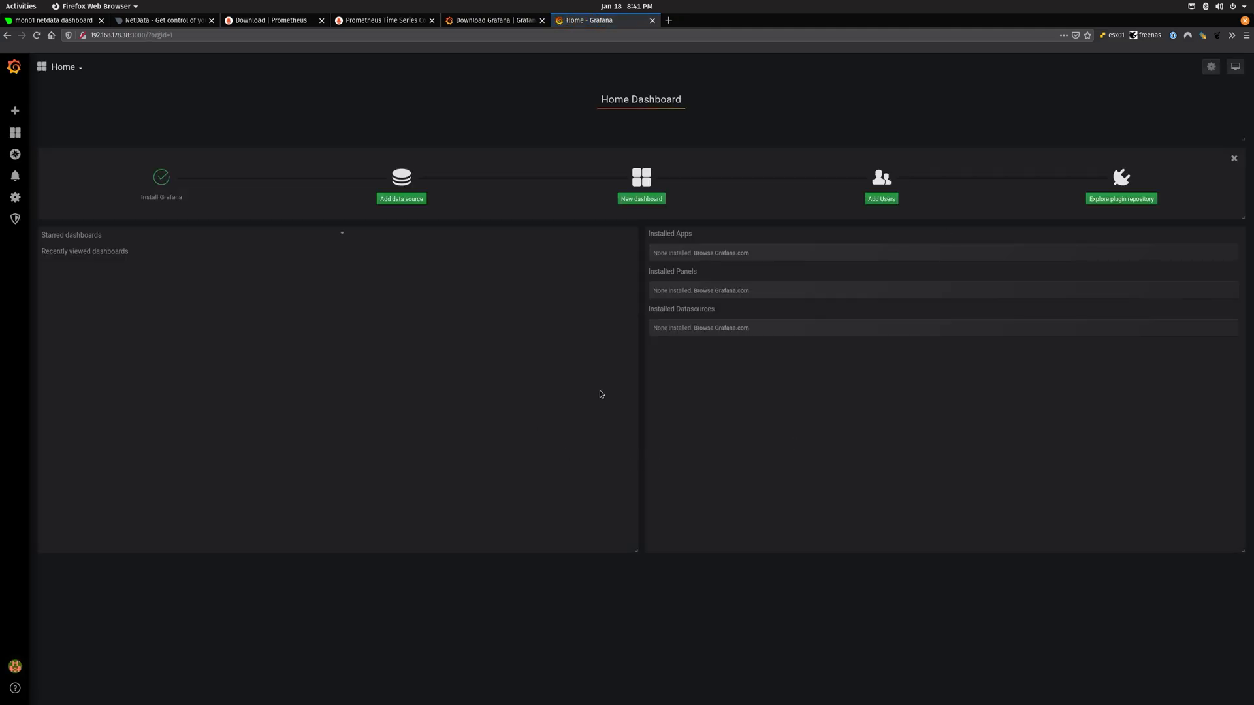
mouse_move(339, 205)
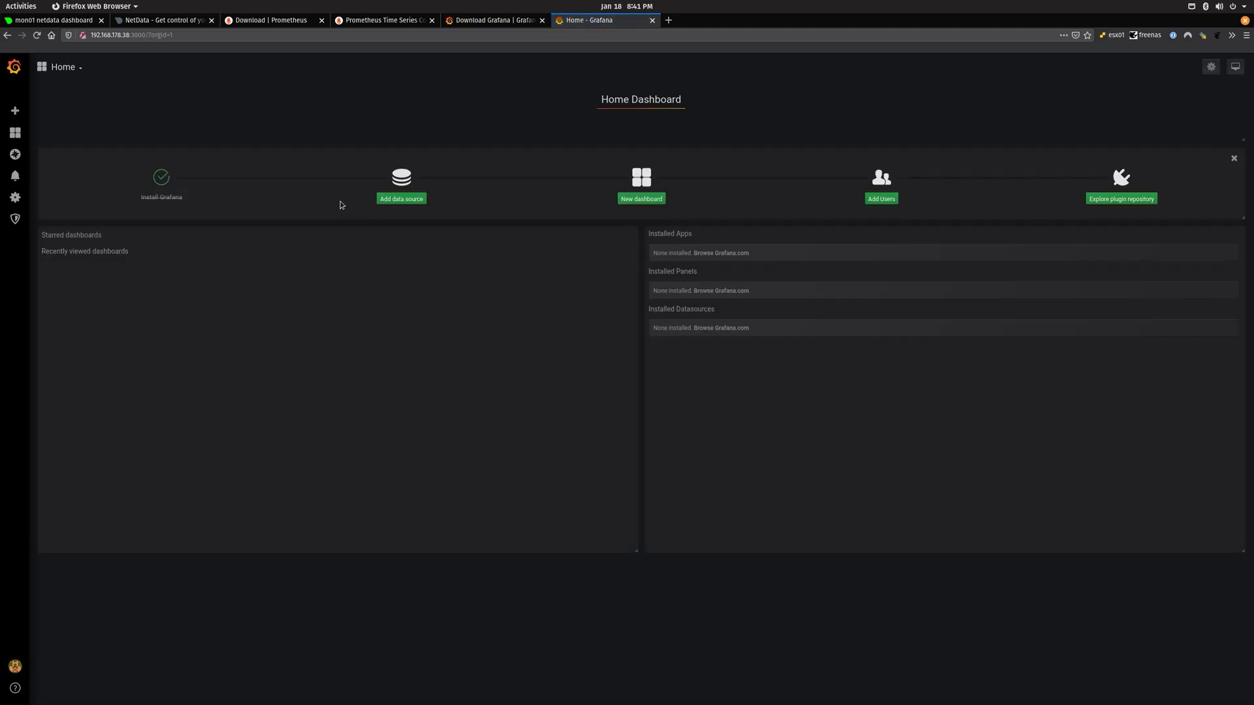
mouse_move(404, 207)
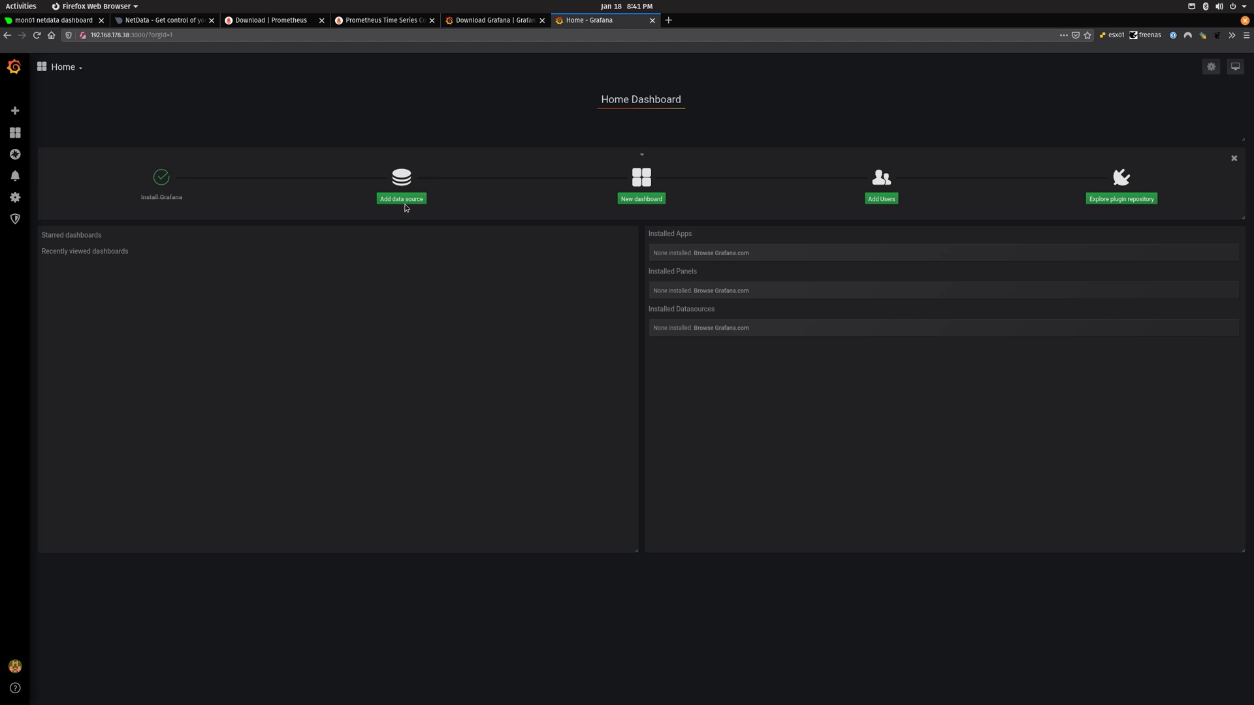
Step: Add a Prometheus data source and keep it set as default
left_click(400, 199)
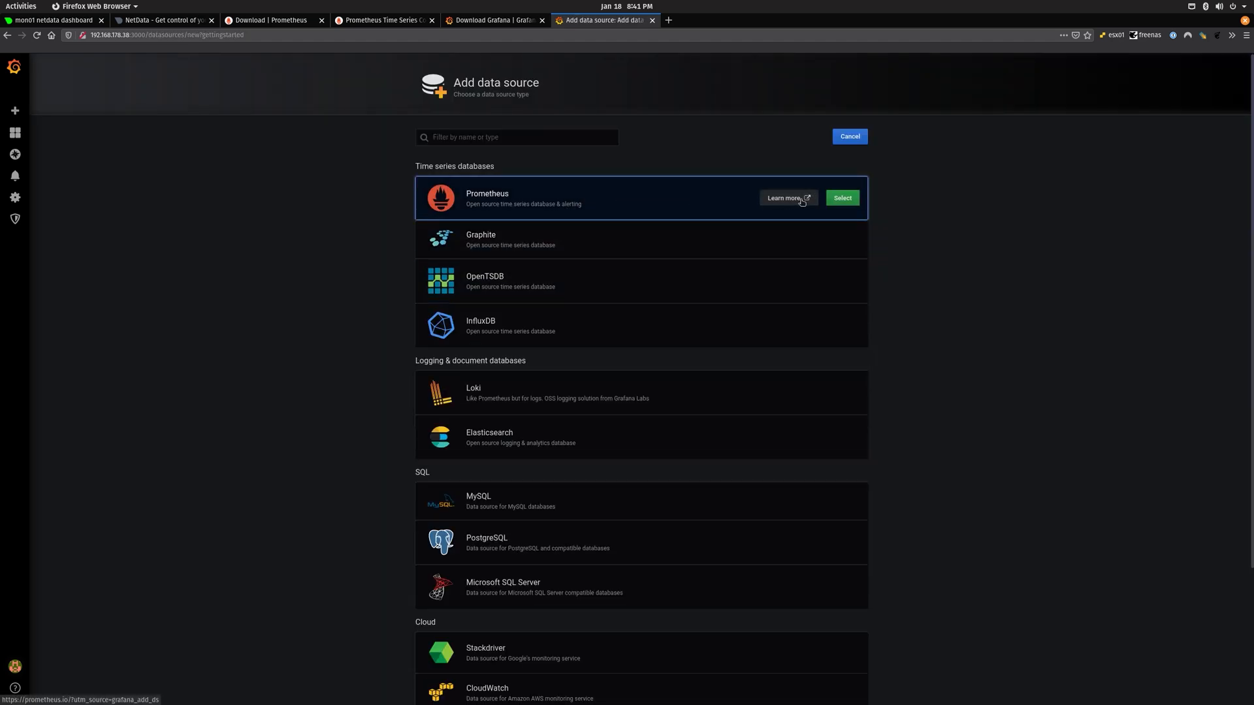
left_click(842, 197)
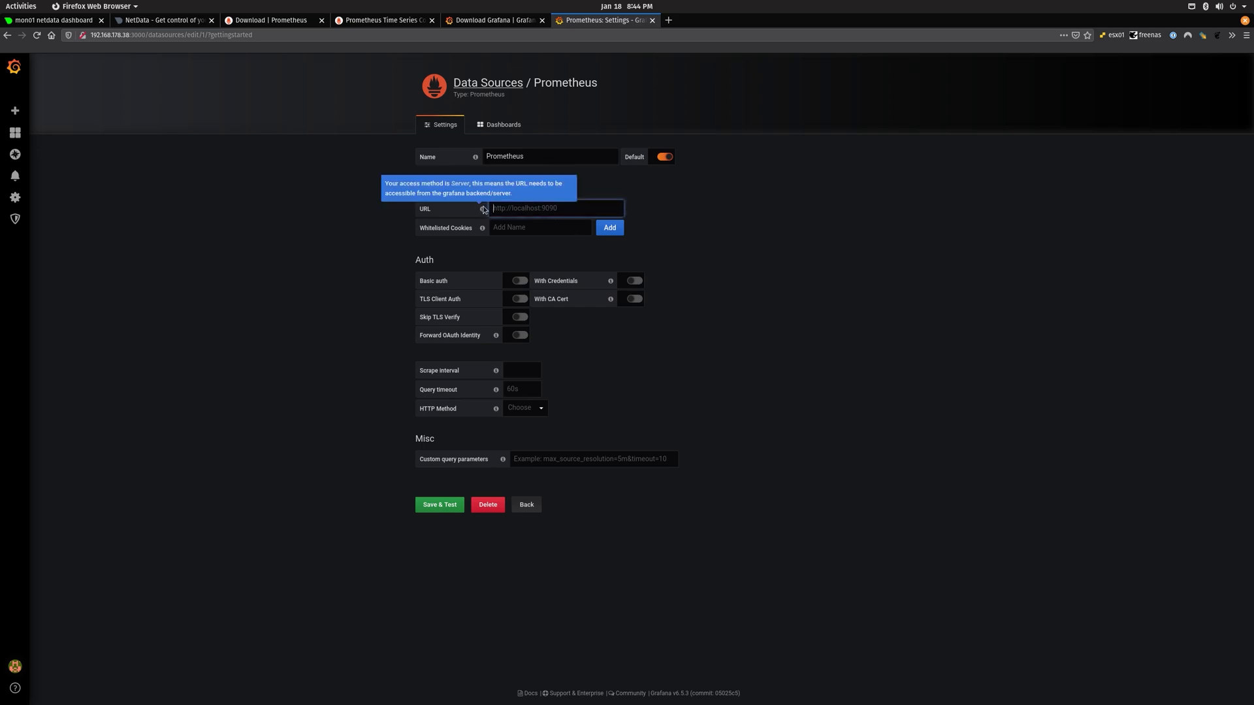
left_click(540, 228)
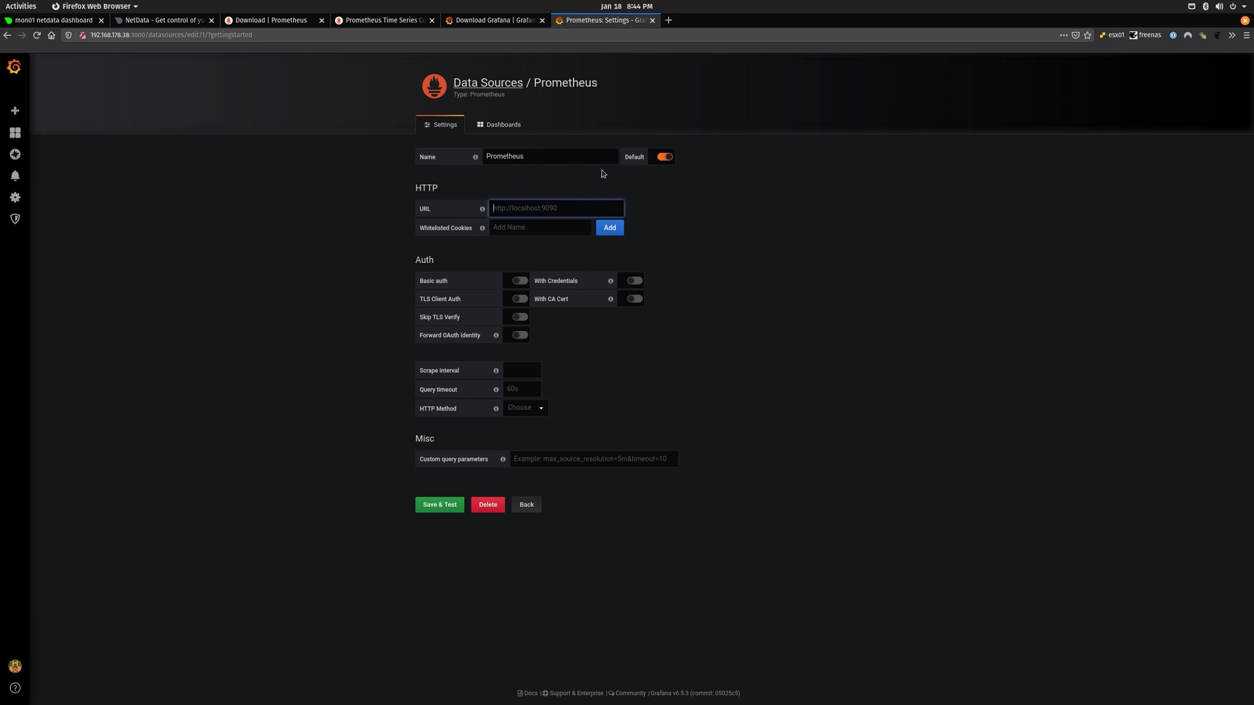
left_click(663, 157)
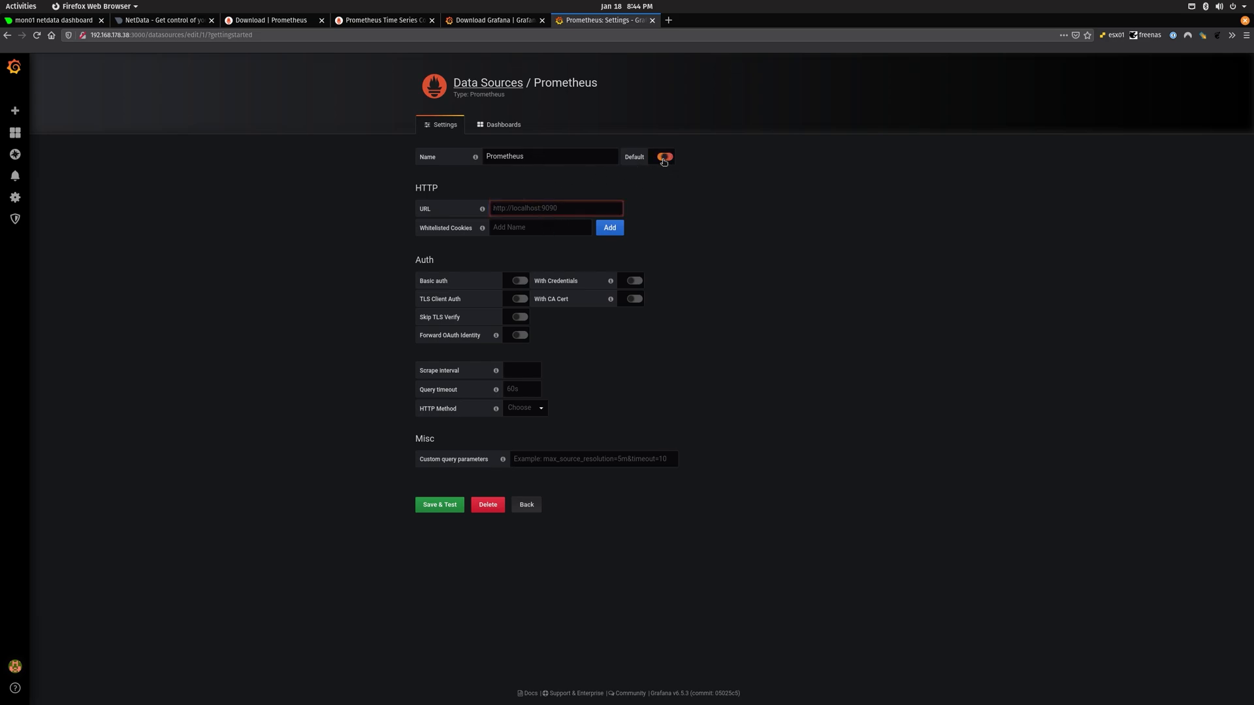
left_click(663, 156)
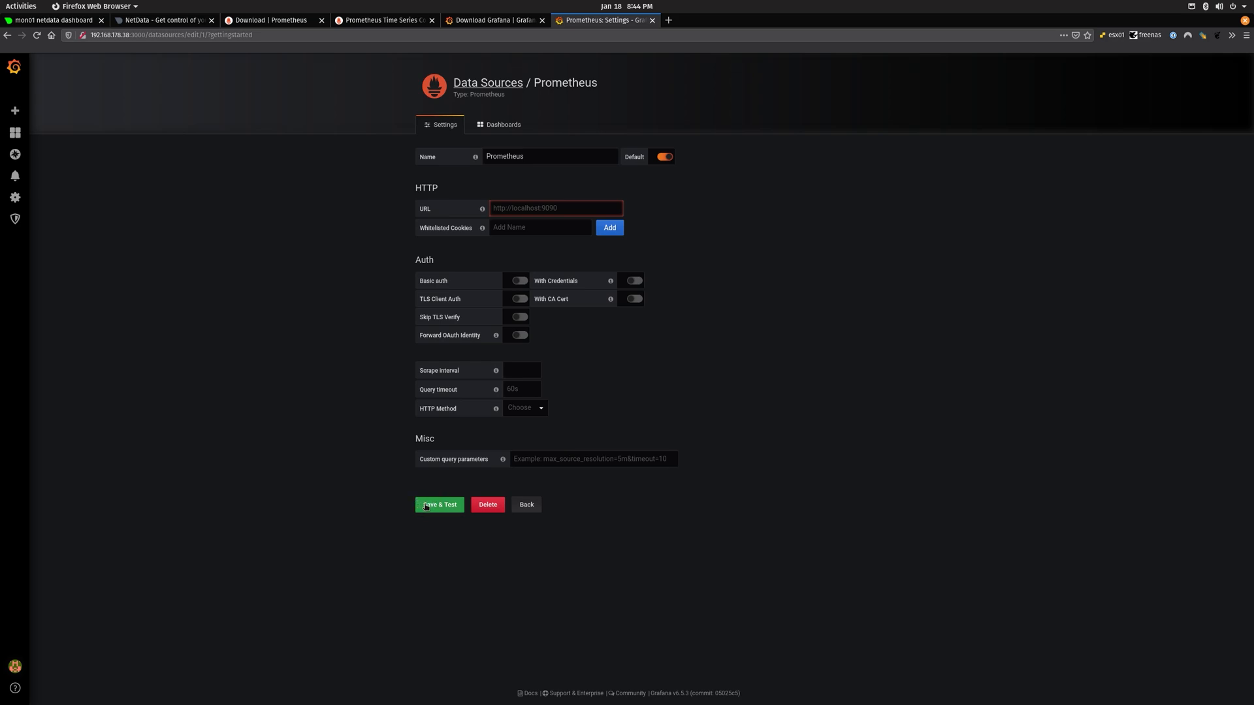
left_click(438, 505)
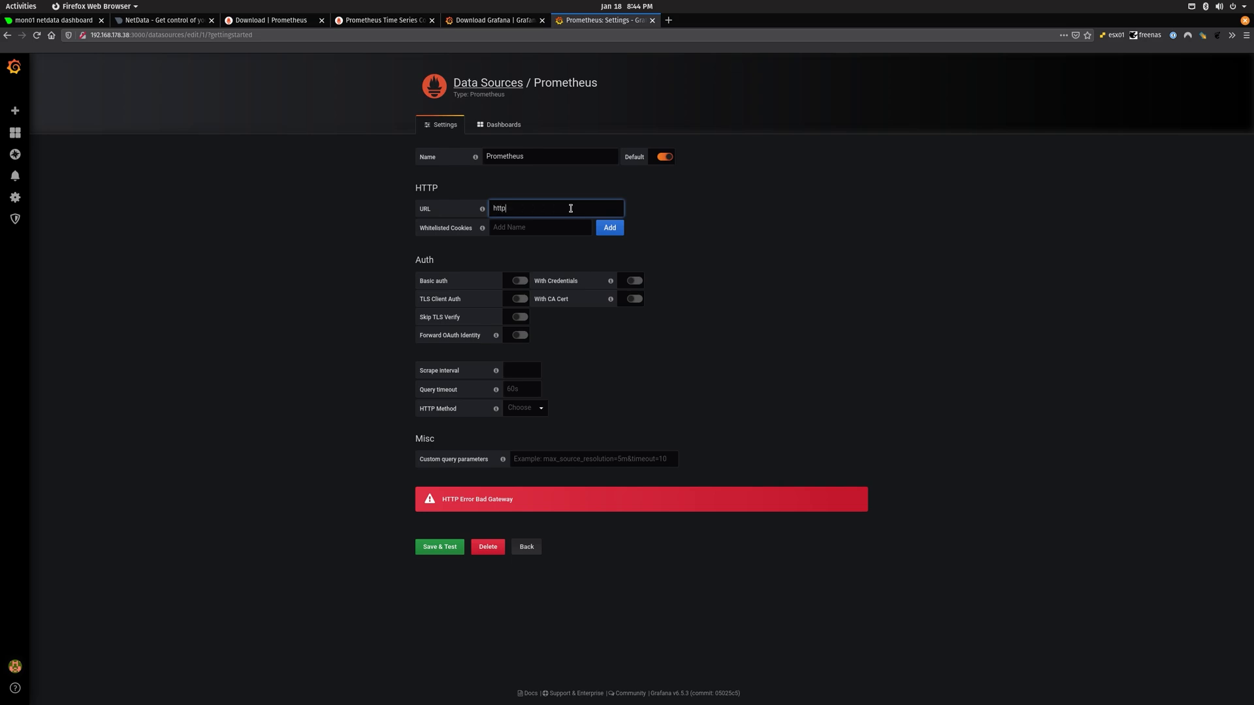
type("://loca")
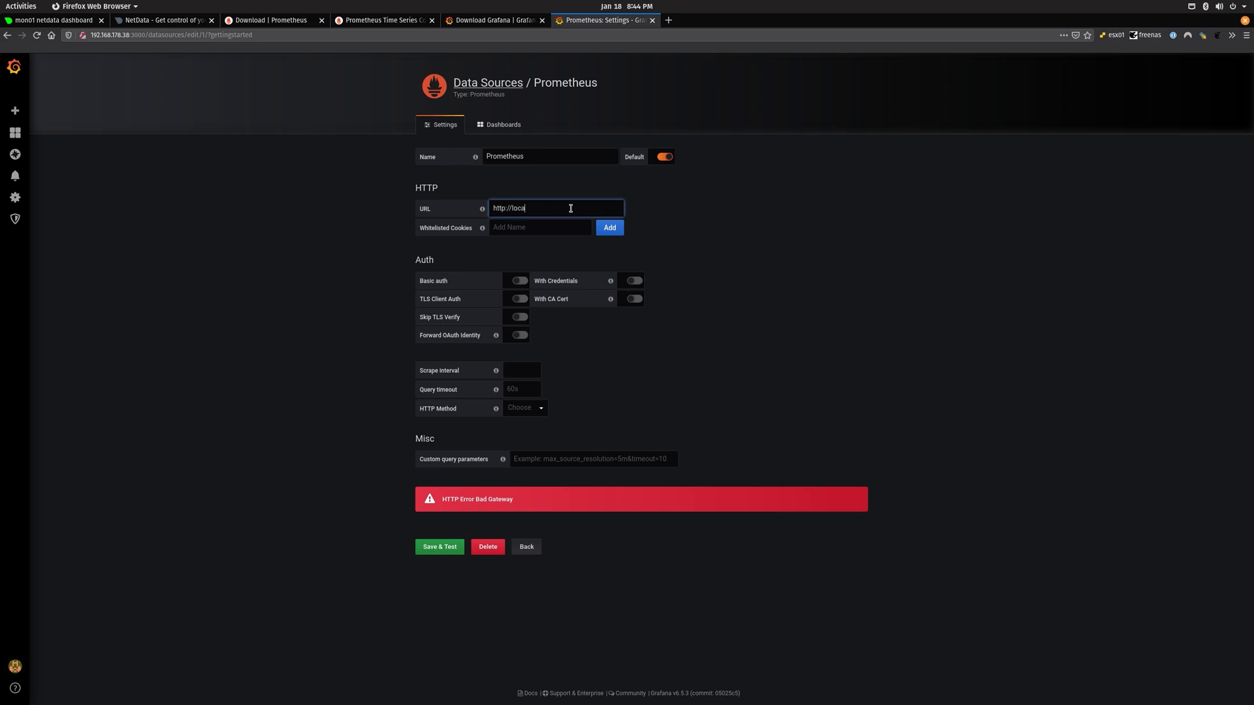
type("host:9090")
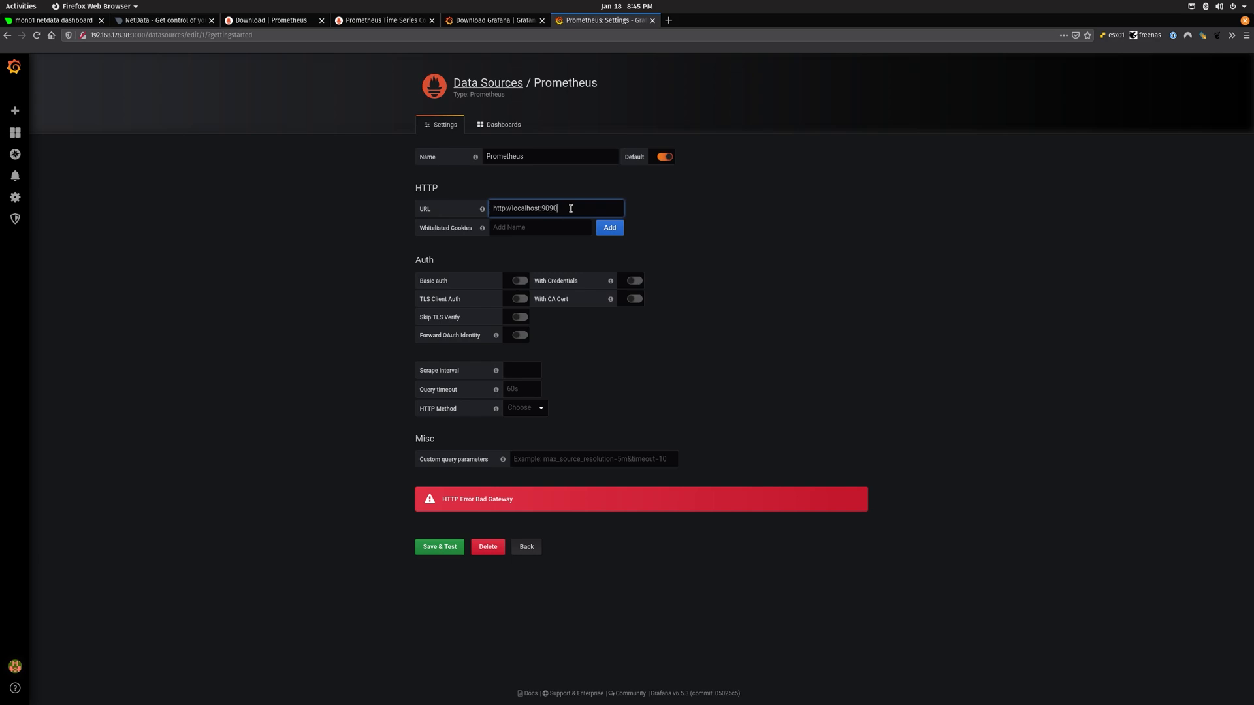
left_click(439, 546)
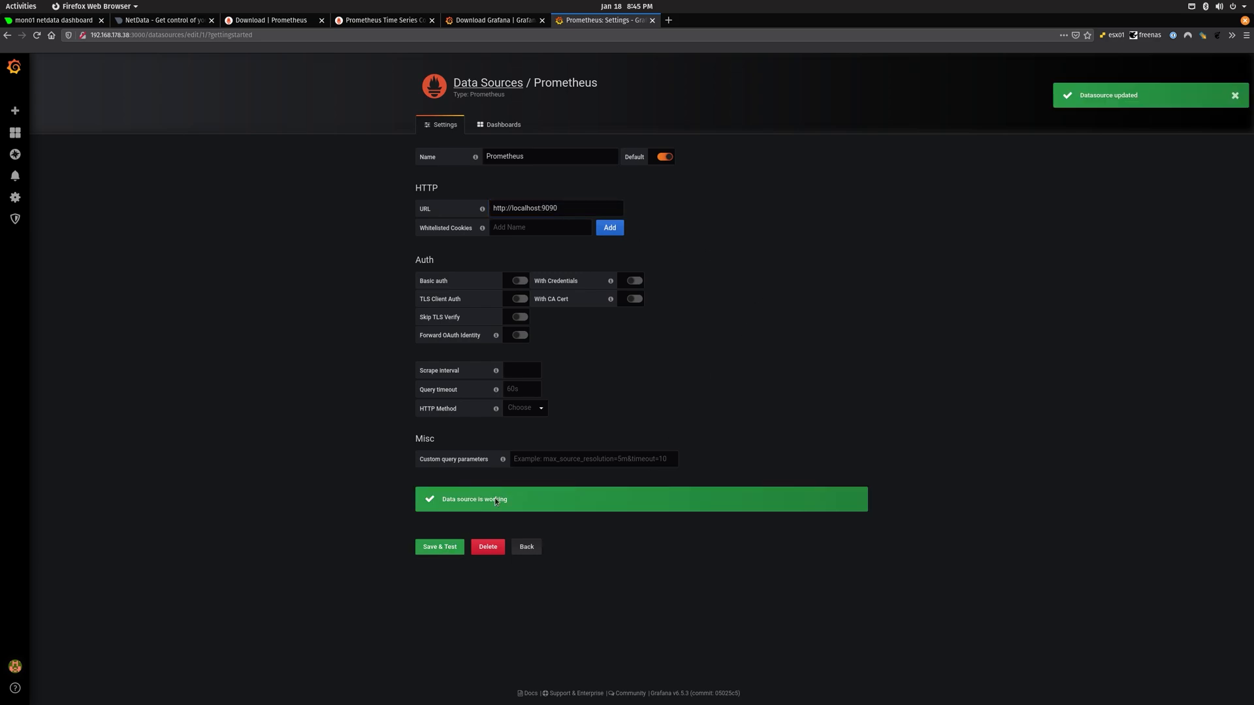
left_click(540, 227)
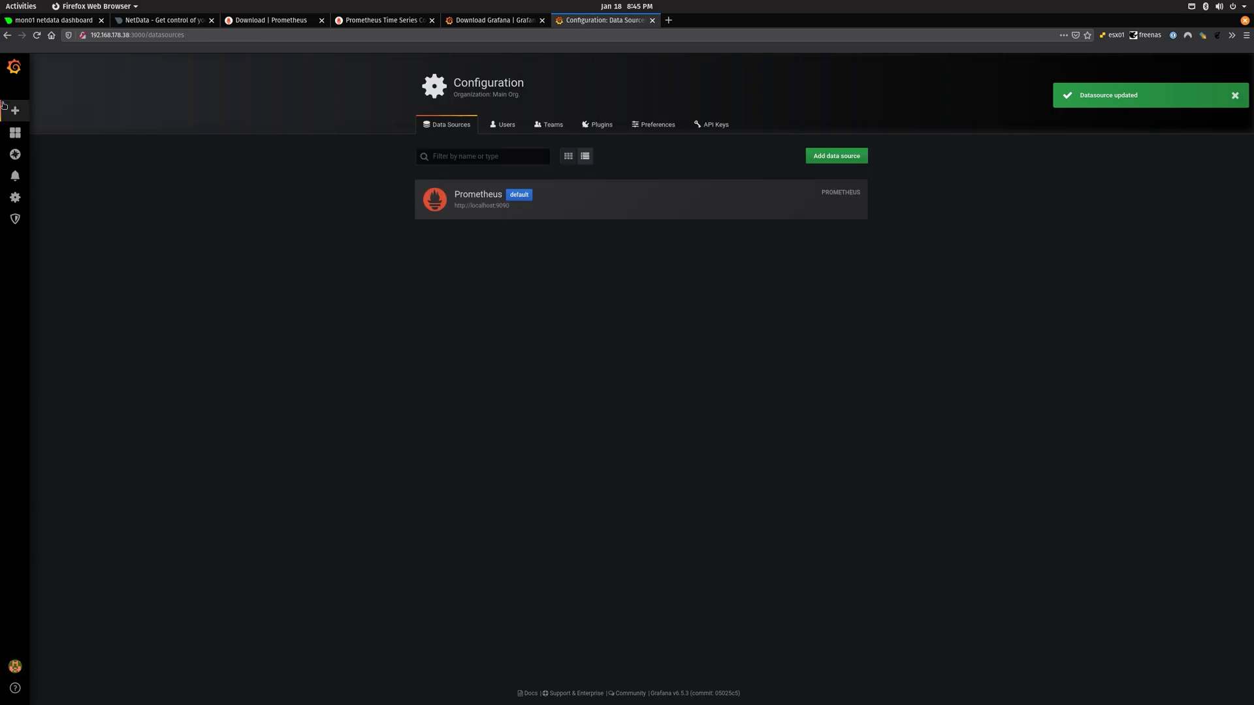
left_click(14, 67)
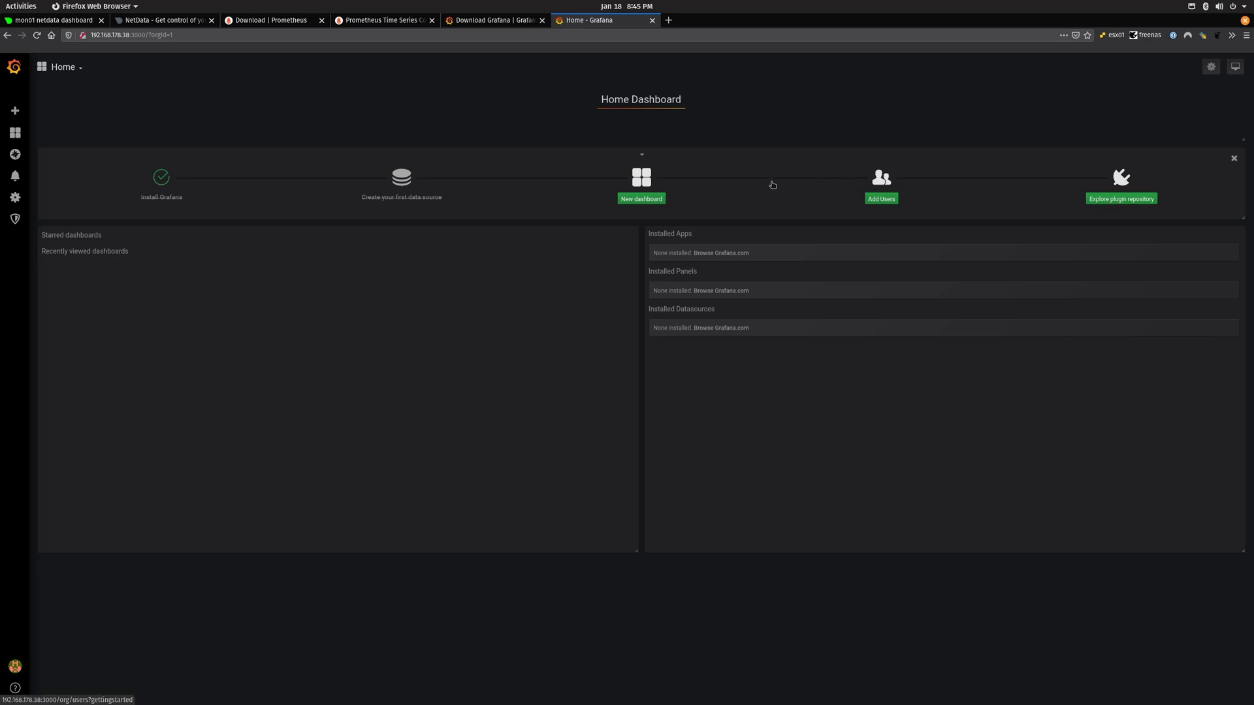
mouse_move(626, 219)
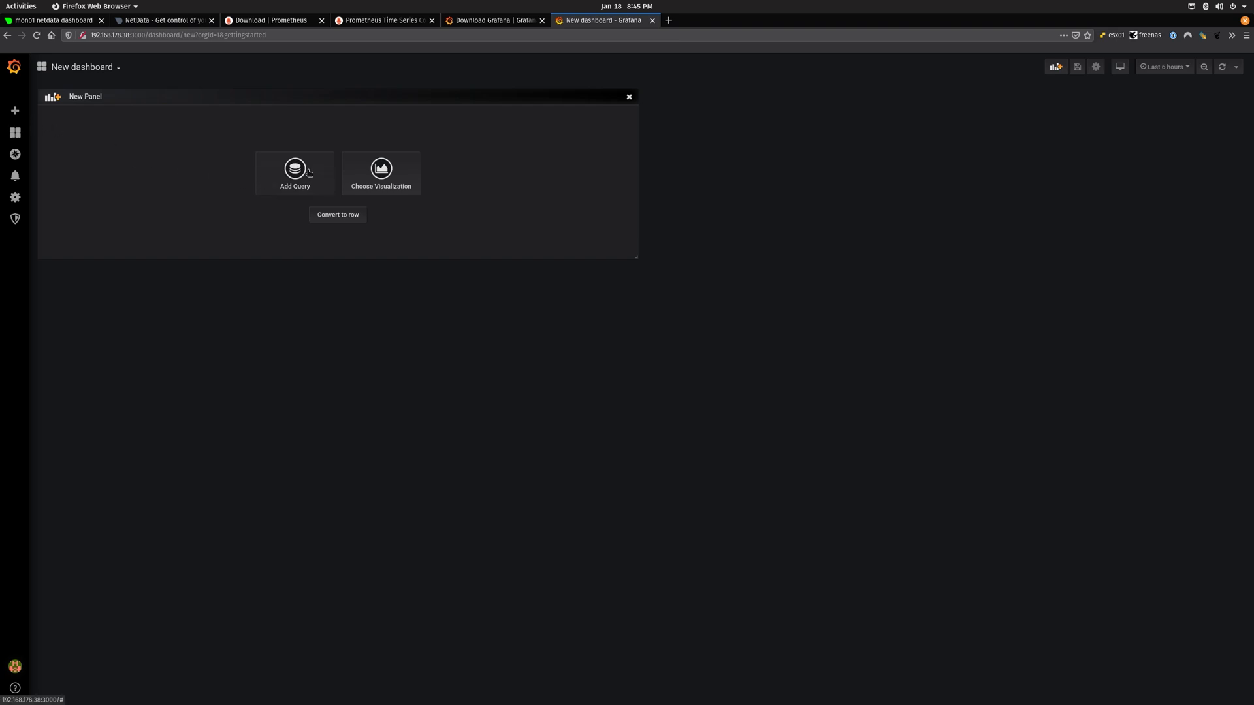
Step: Add a query to the new dashboard's first panel
left_click(295, 173)
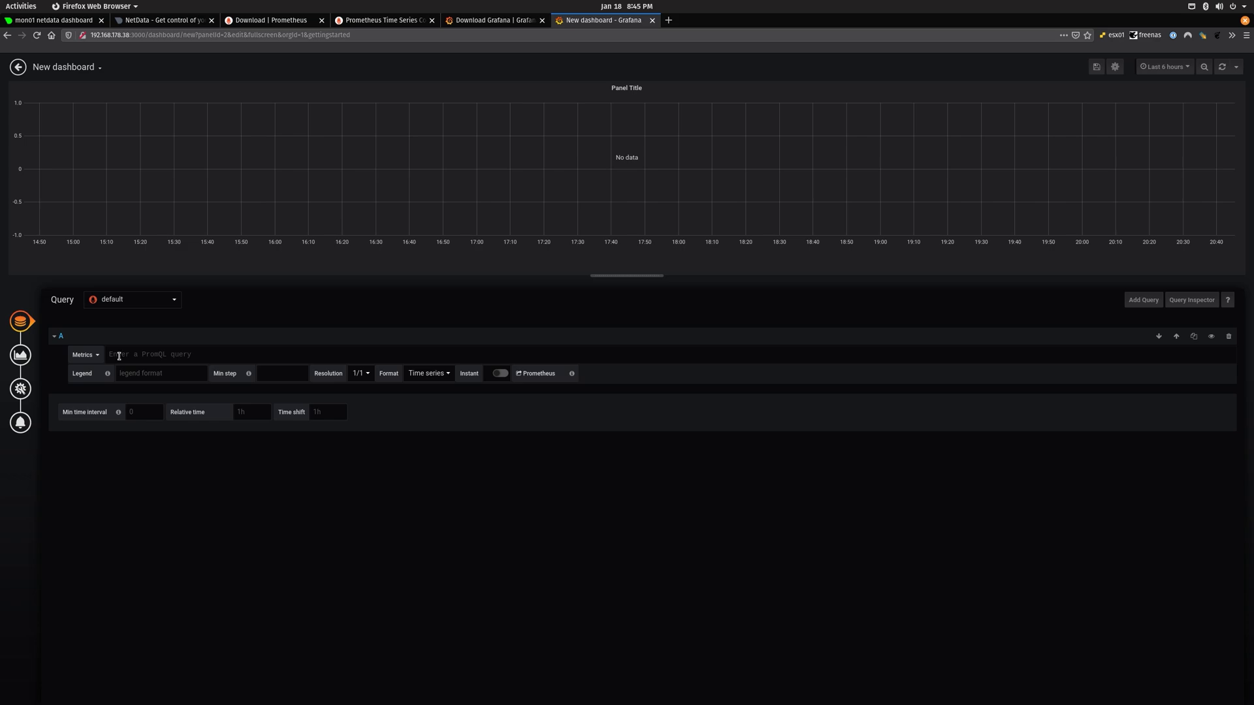
Step: Select the netdata_cpu_cpu_percentage_average metric for the panel query
type("cpu")
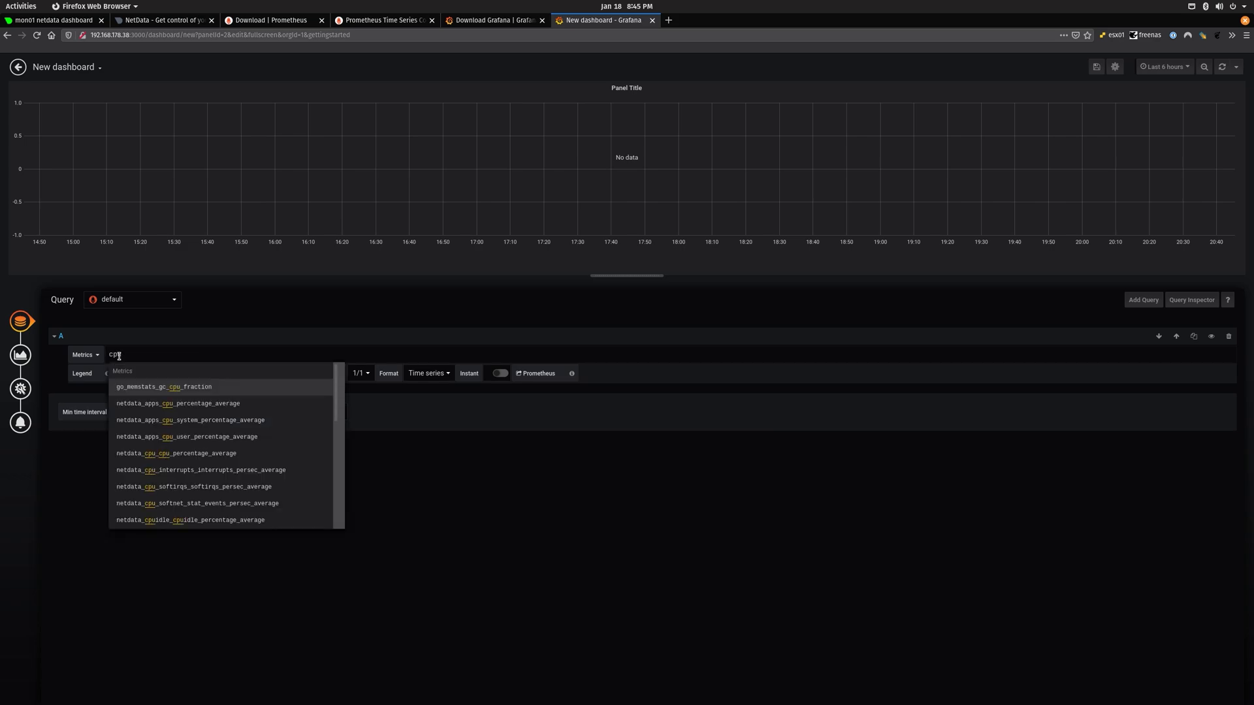
scroll("down", 3)
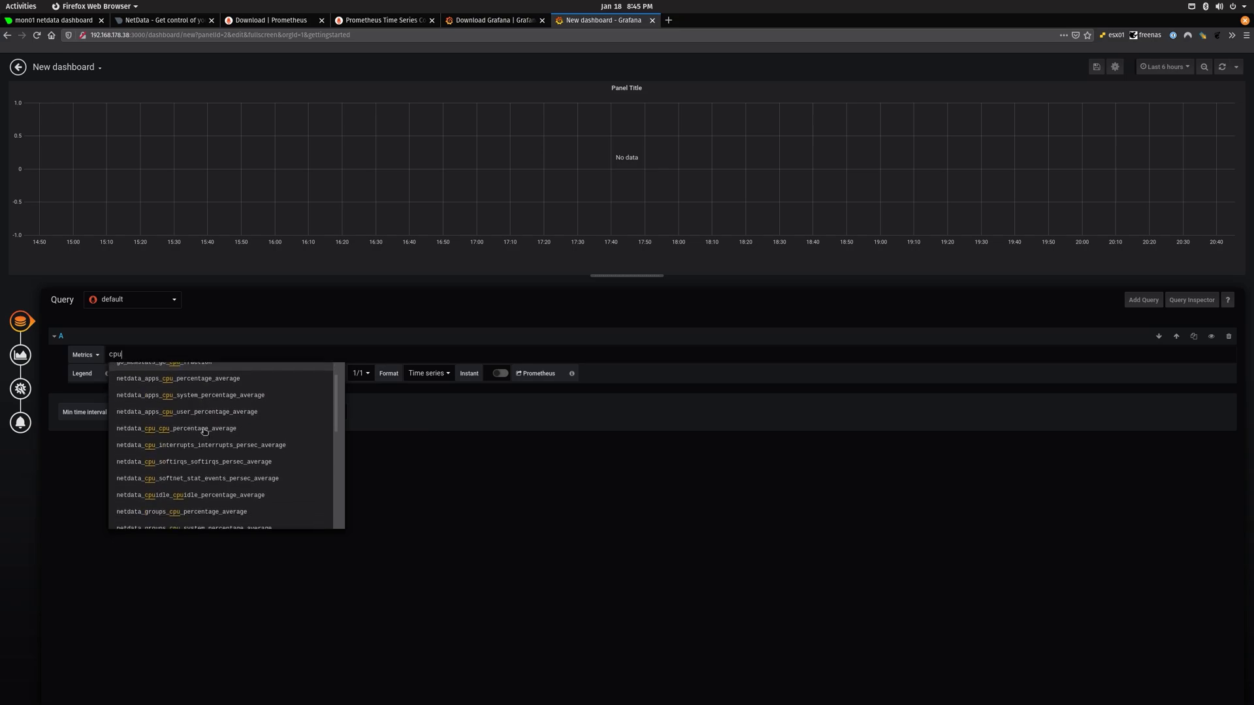
scroll("down", 3)
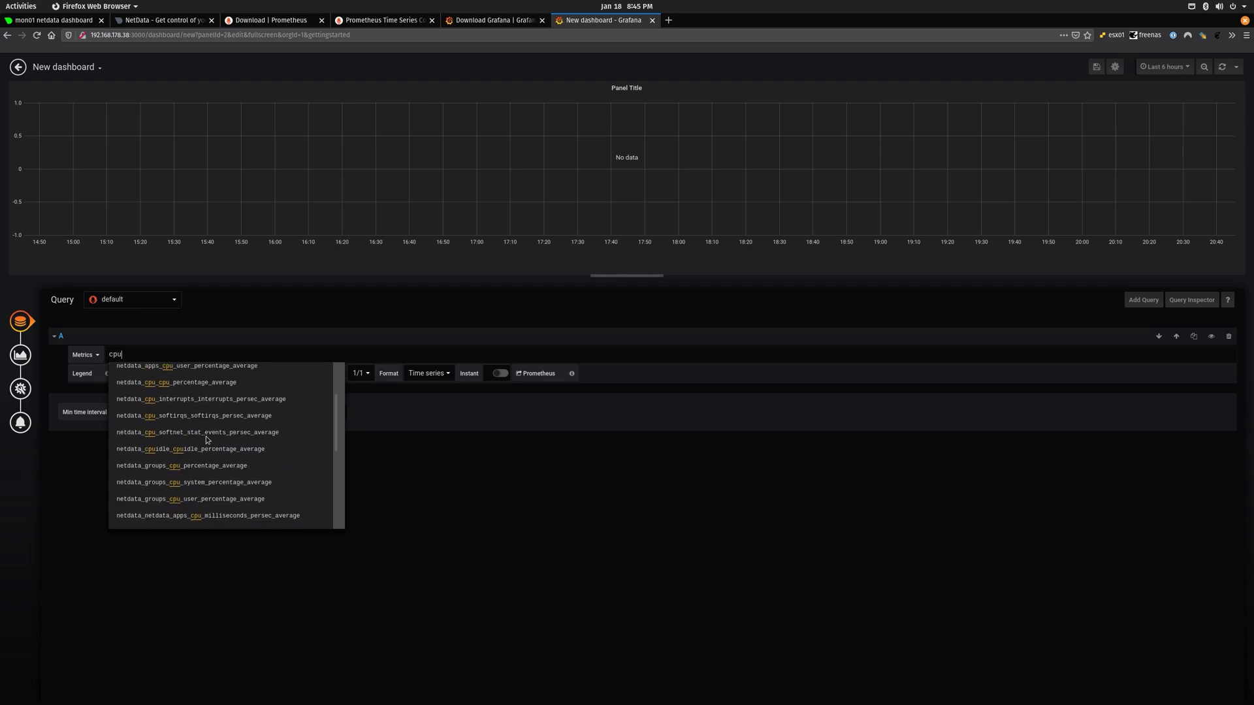
left_click(175, 382)
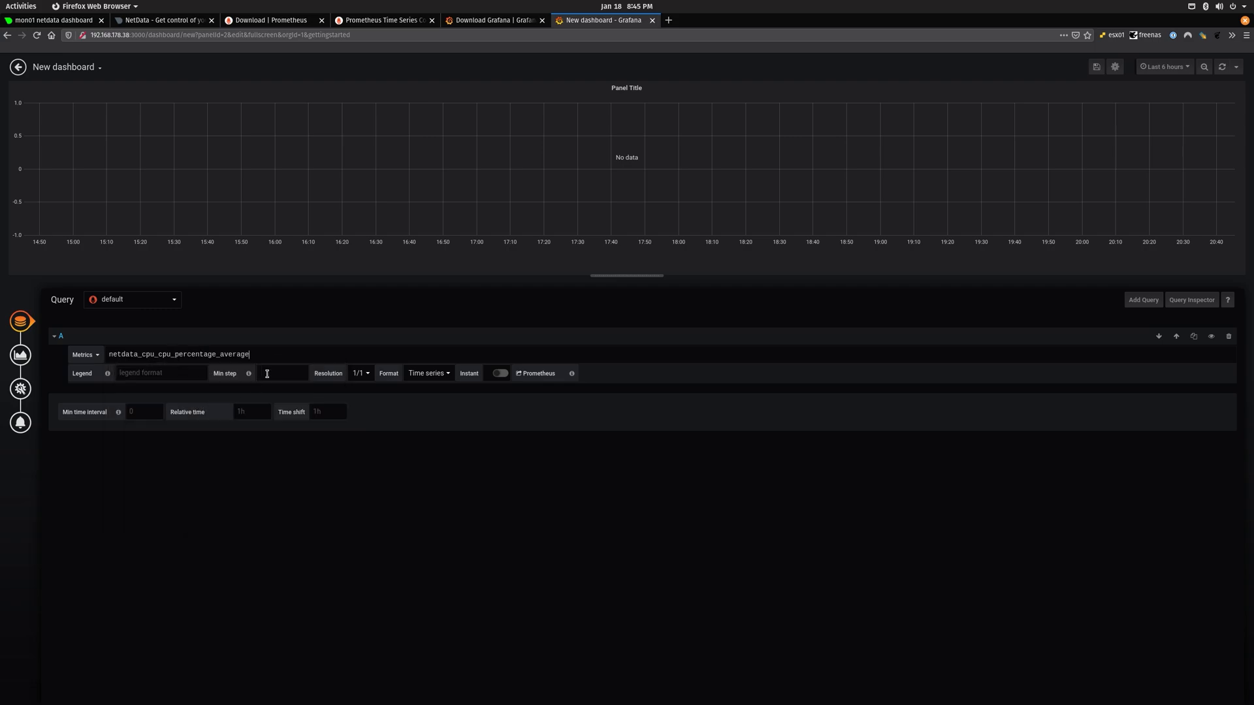
mouse_move(288, 367)
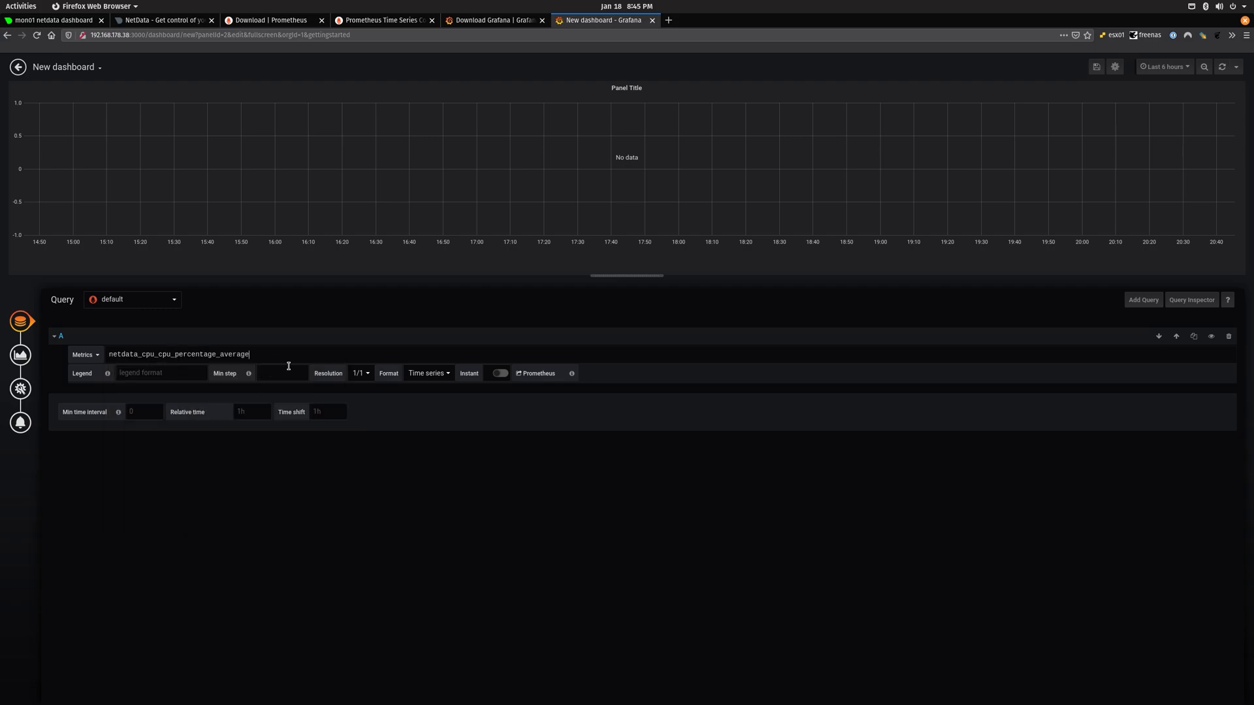
Step: Filter the query to dimension!="idle" and wrap it in sum()
type("(")
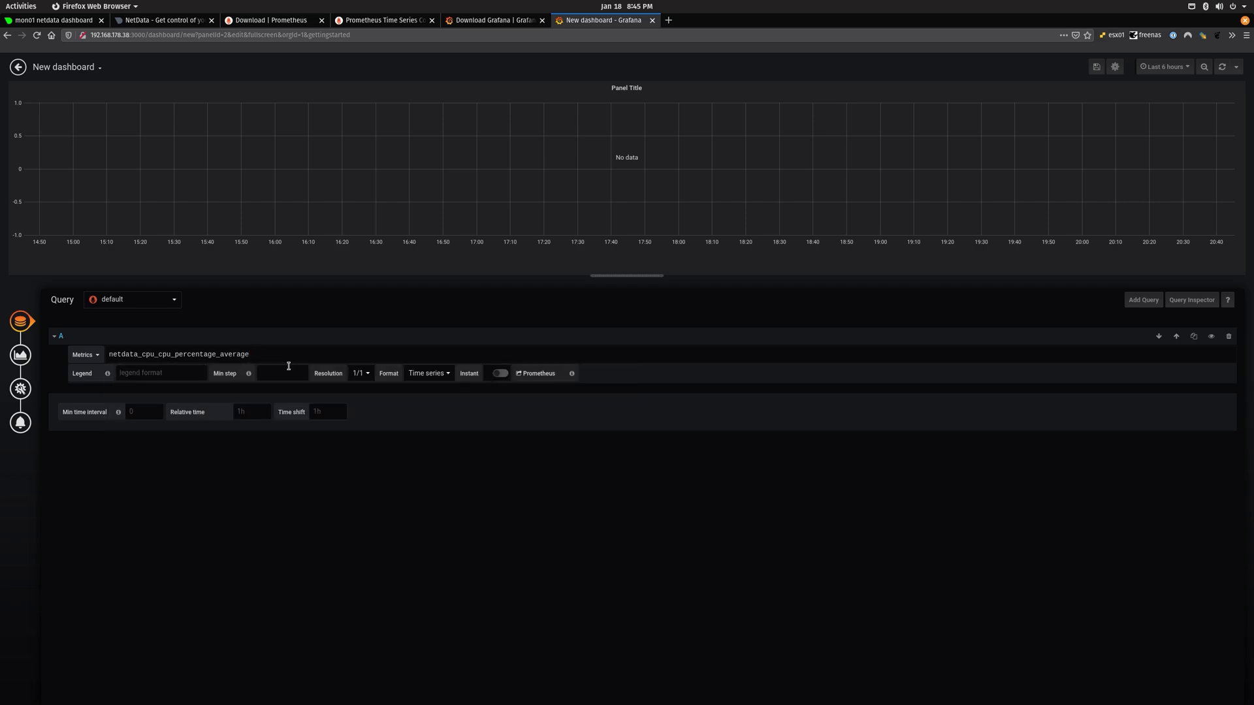
type("{")
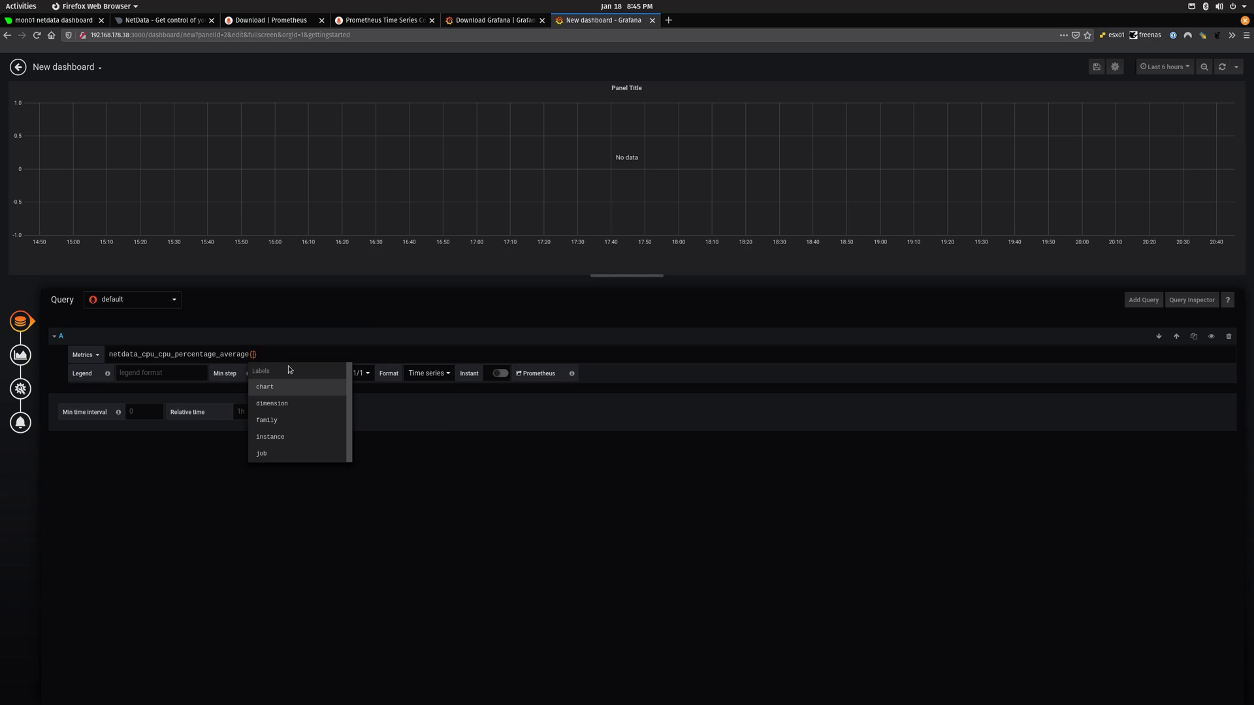
left_click(260, 454)
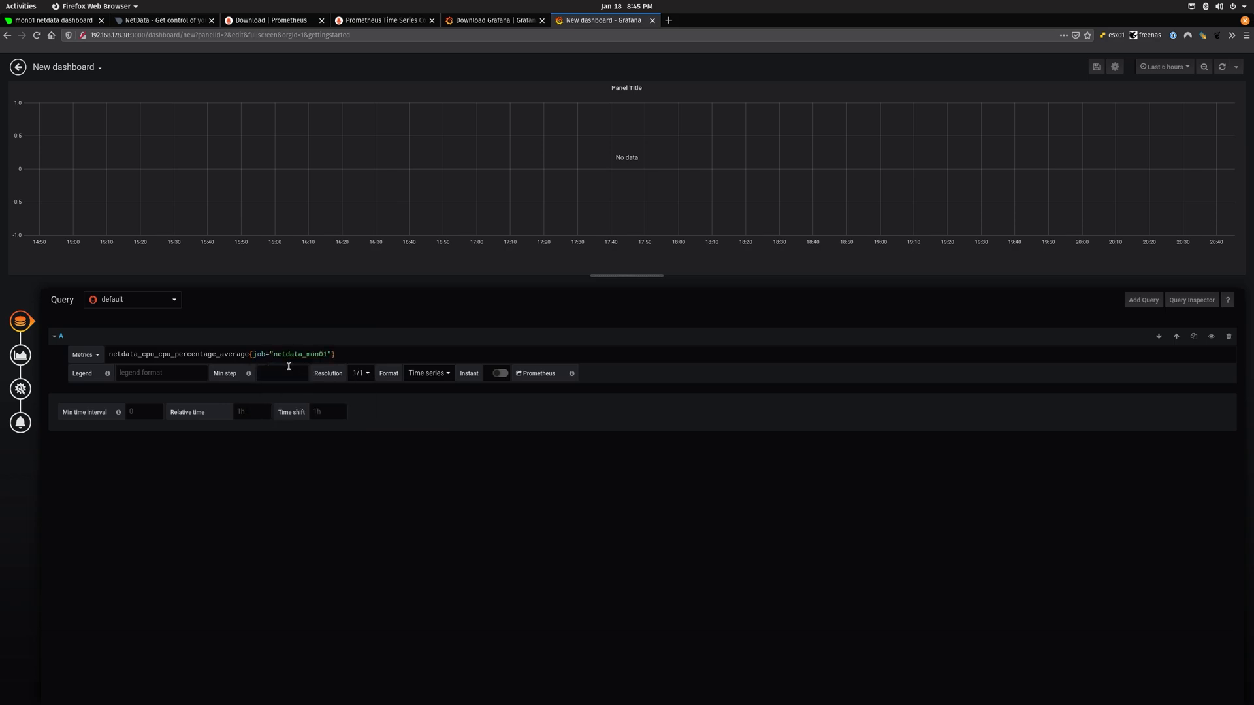
mouse_move(504, 481)
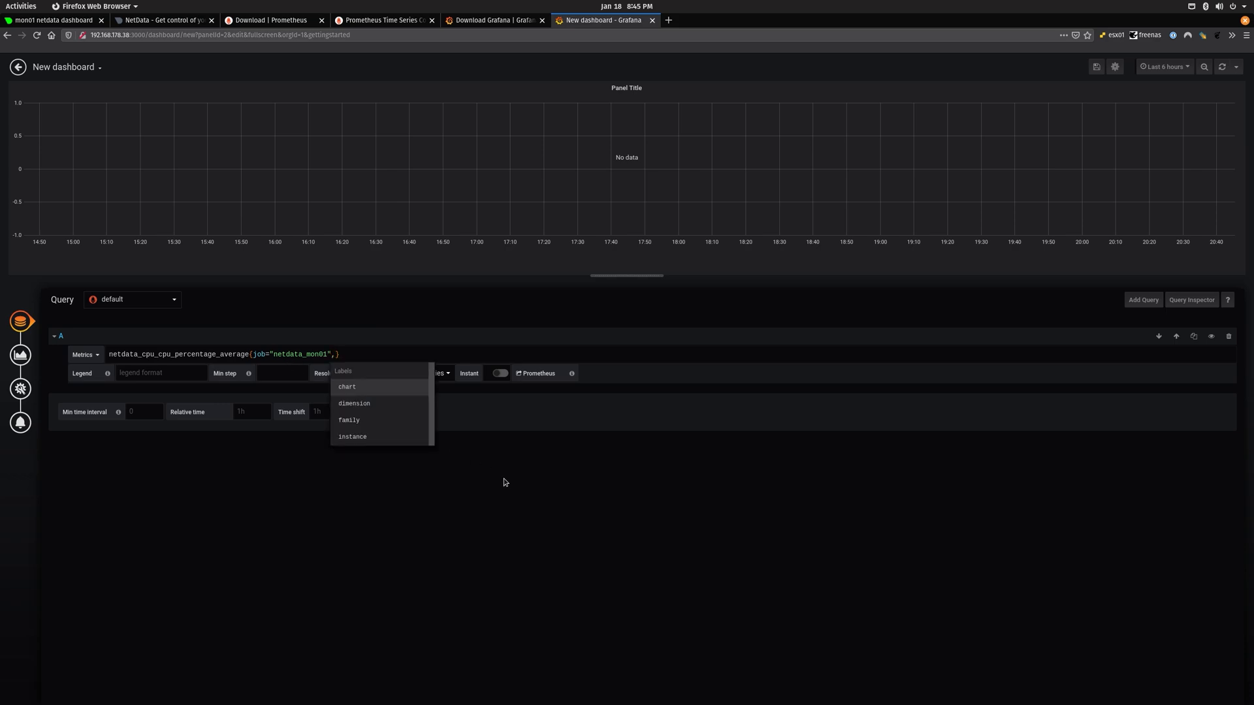
left_click(346, 386)
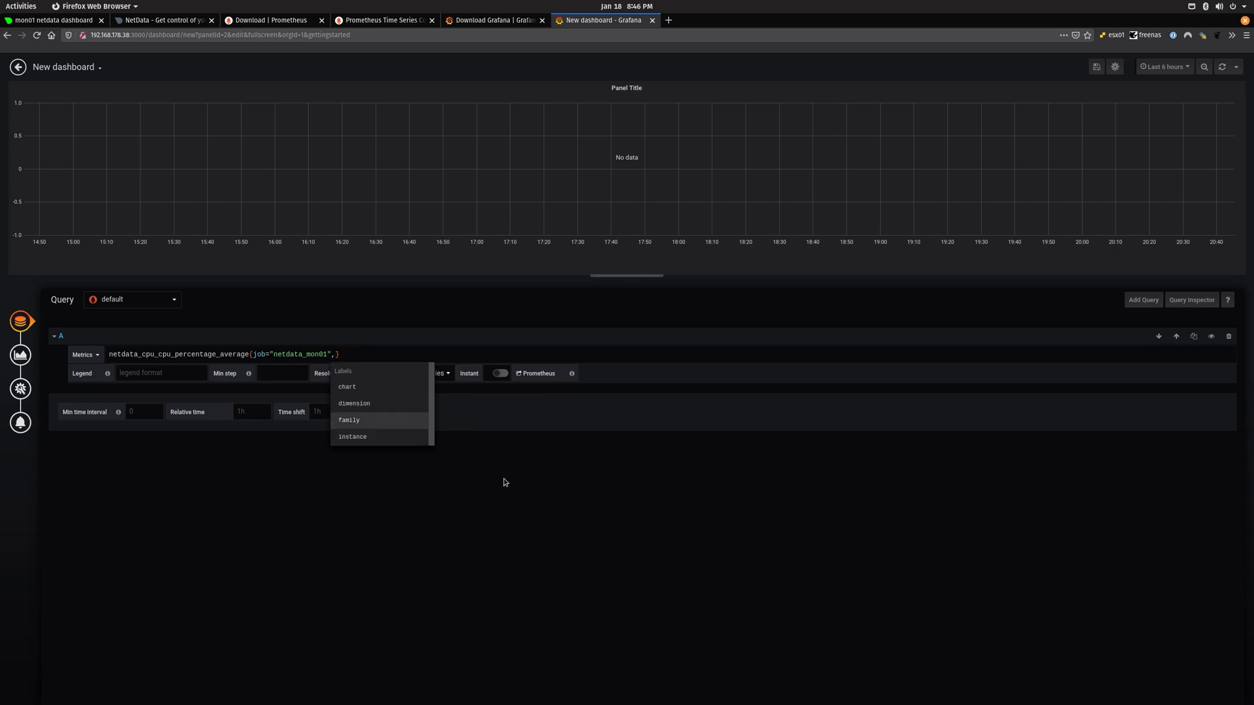
left_click(353, 403)
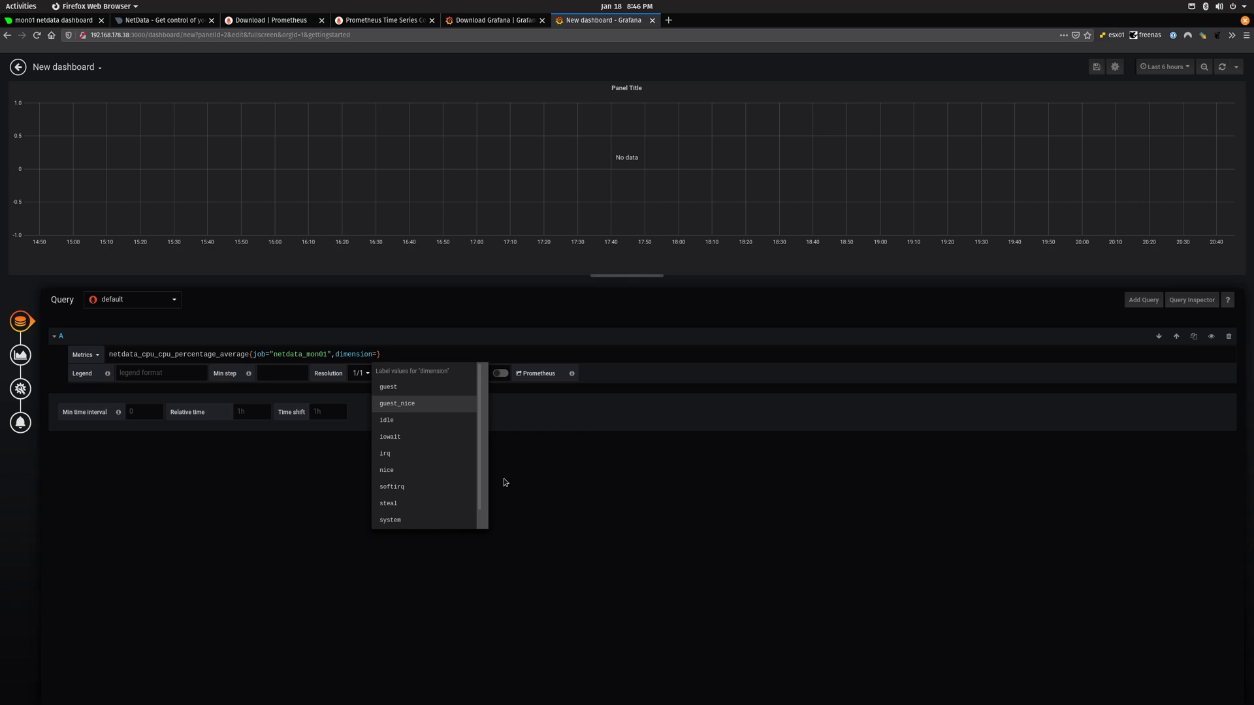
mouse_move(387, 420)
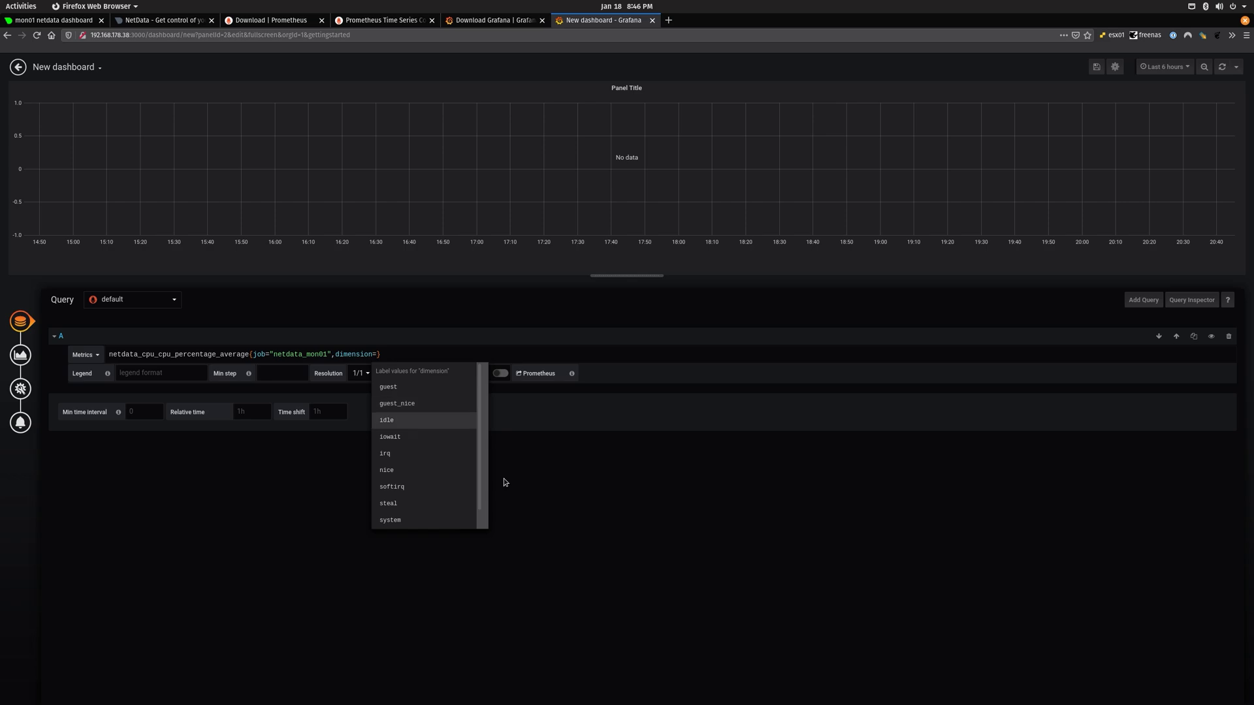
left_click(387, 420)
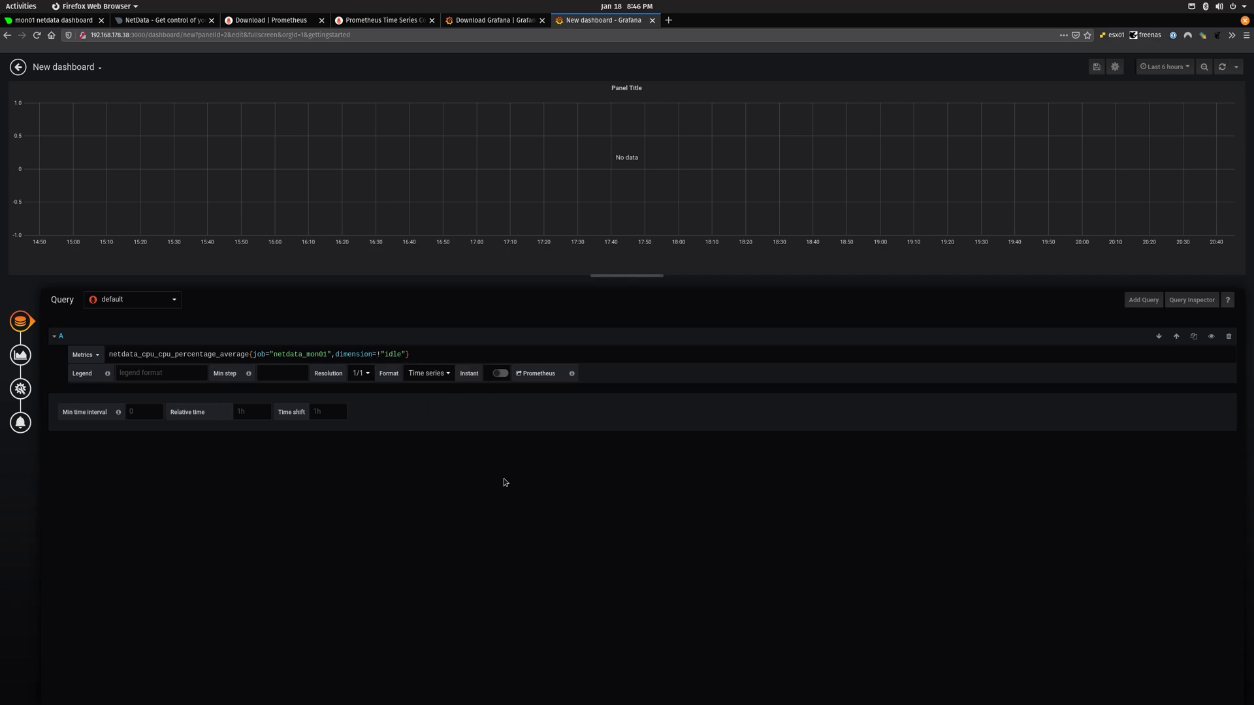
left_click(392, 354)
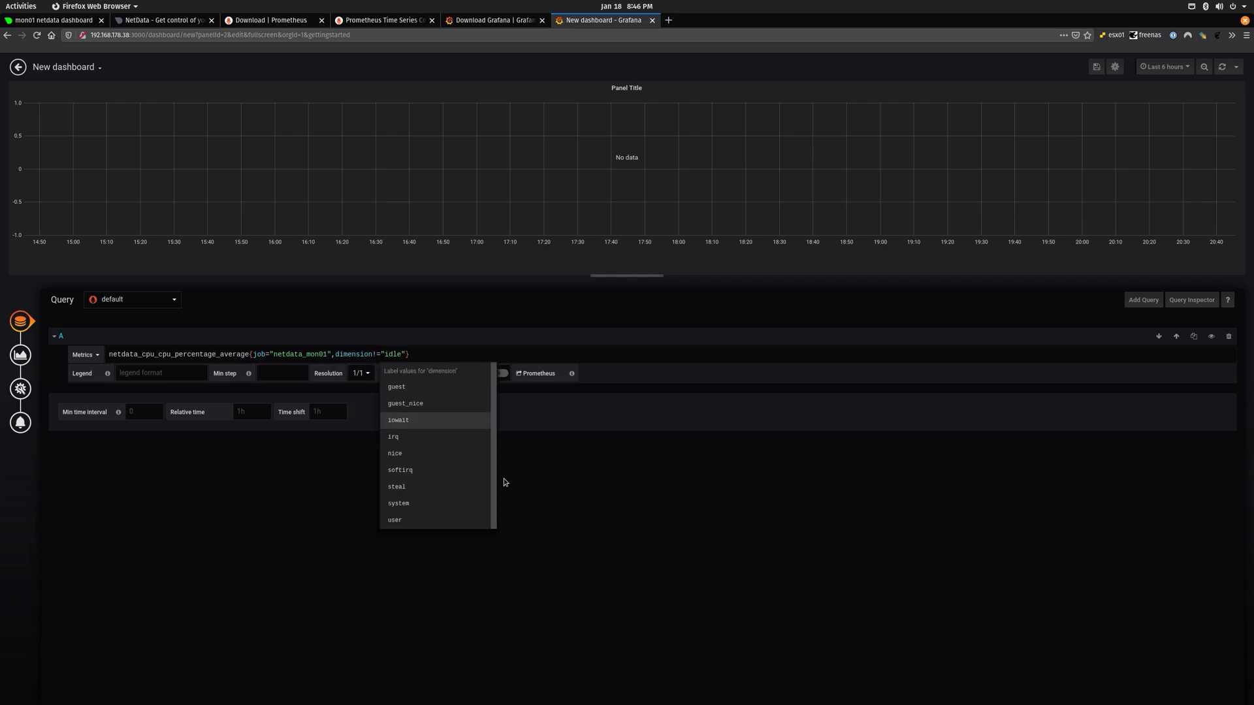
left_click(334, 483)
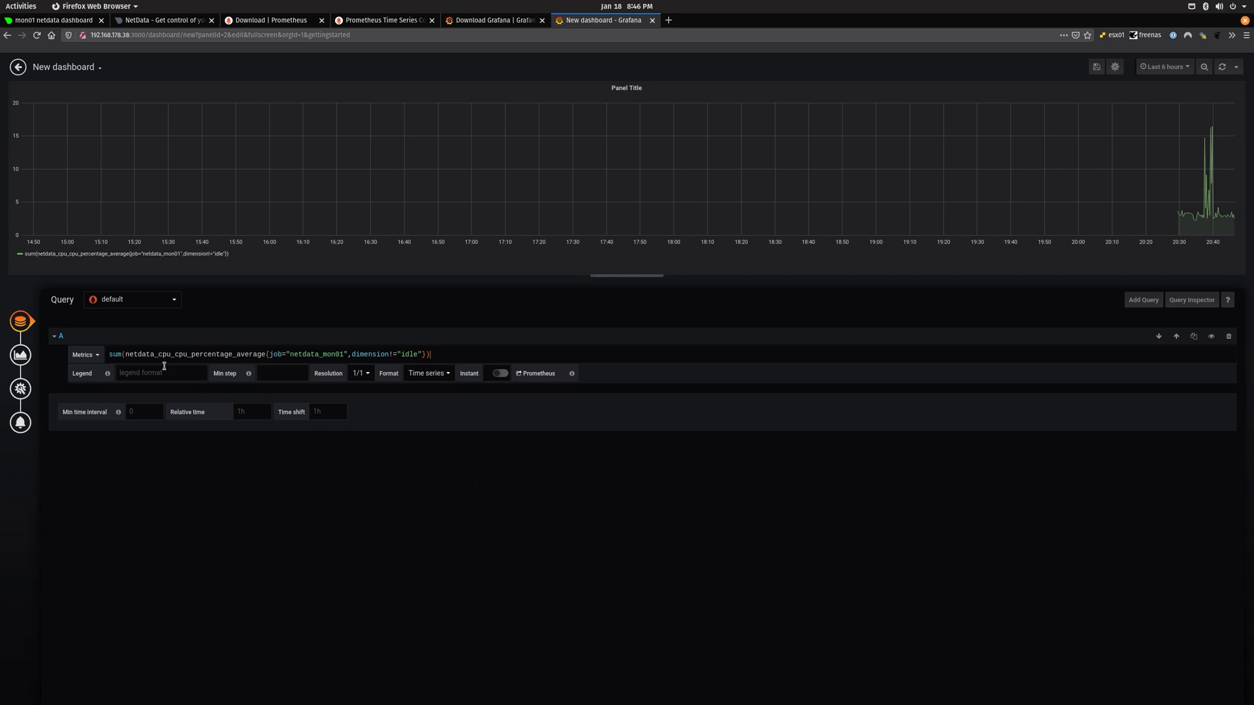
Step: Set the series legend to 'CPU', check Visualization options, and exit panel edit
type("CP")
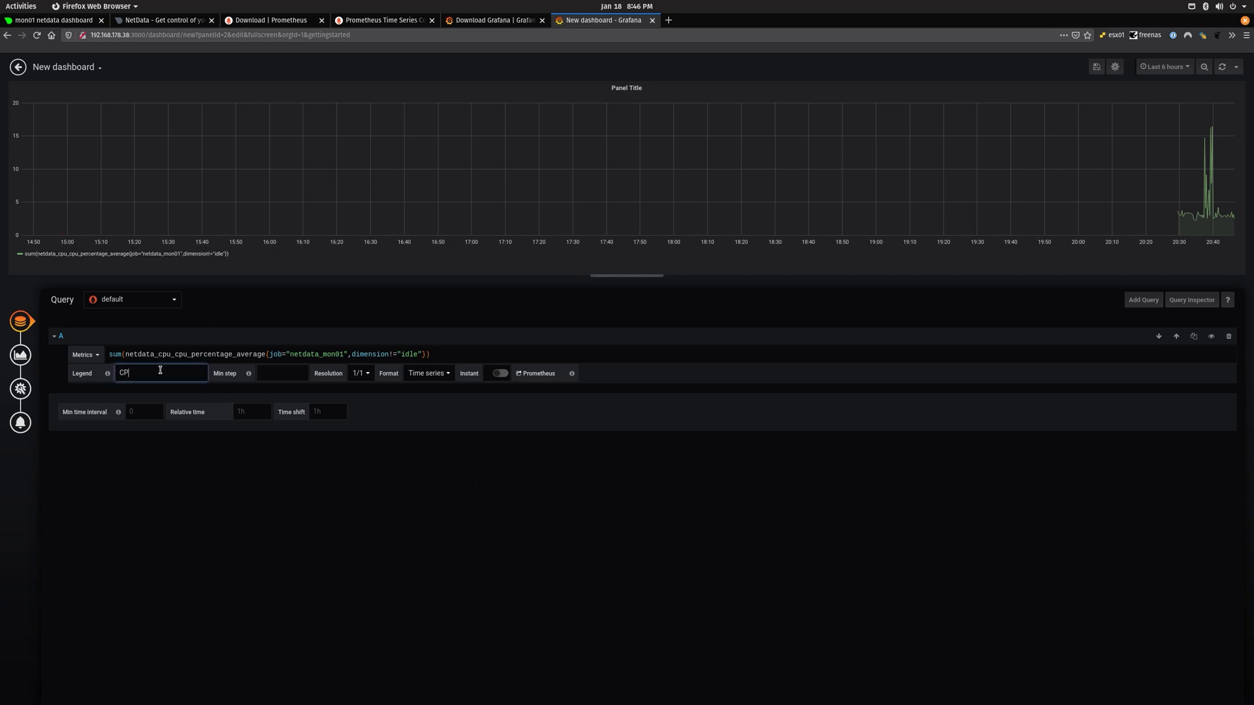
type("U")
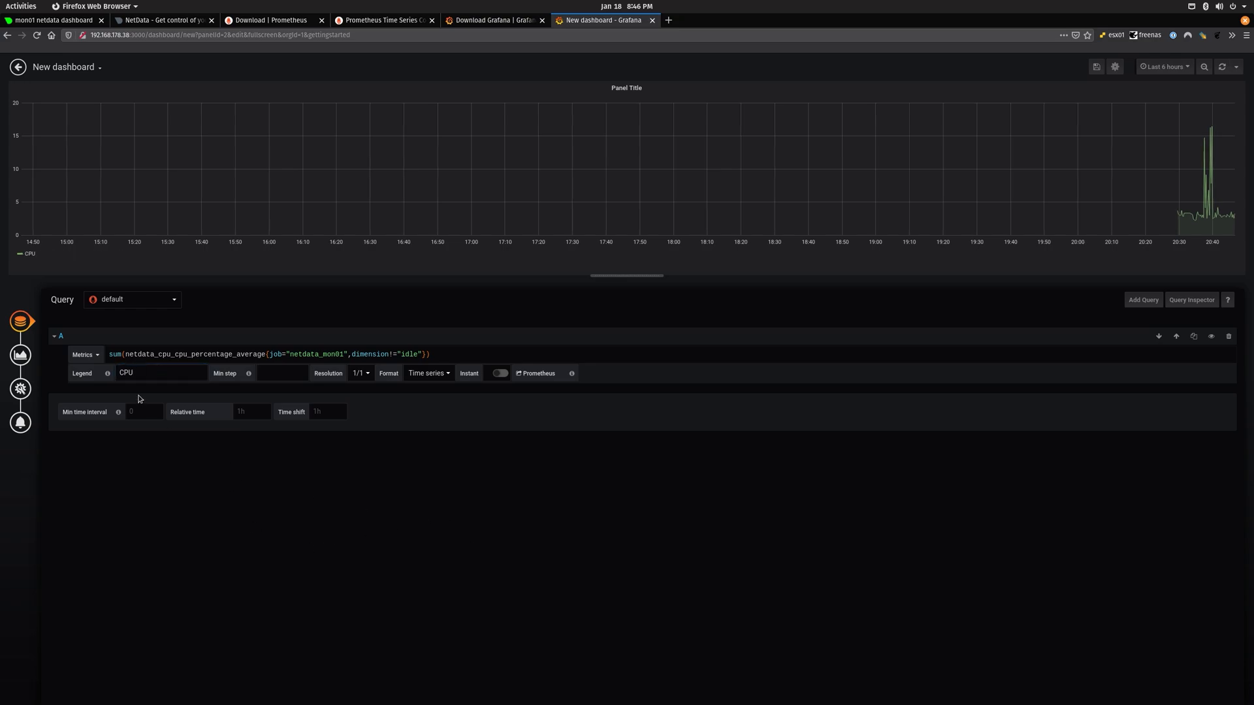
left_click(20, 354)
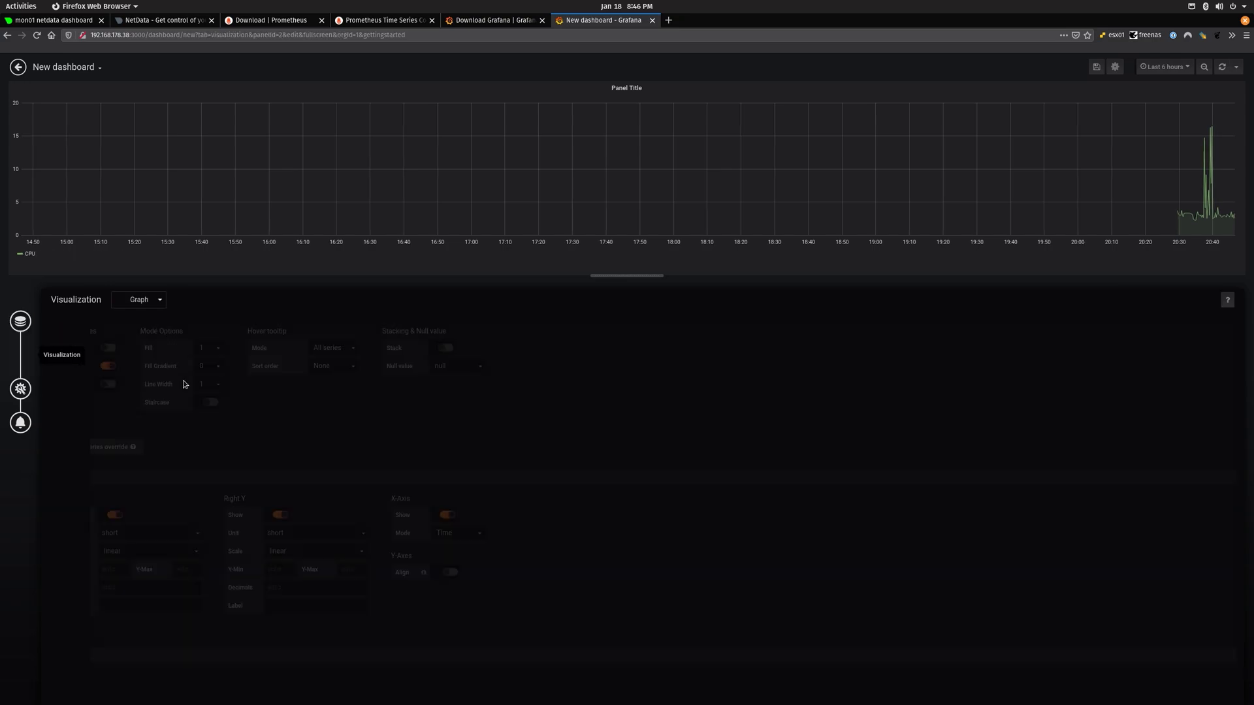
left_click(20, 354)
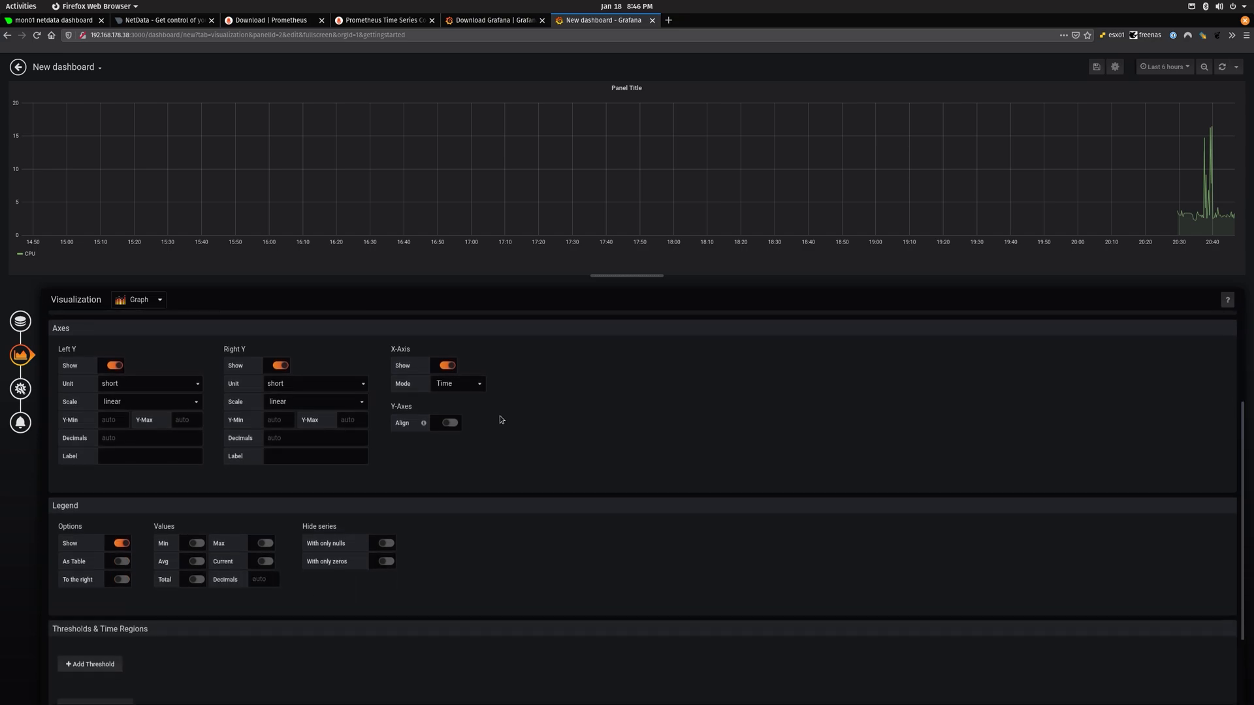
scroll("up", 3)
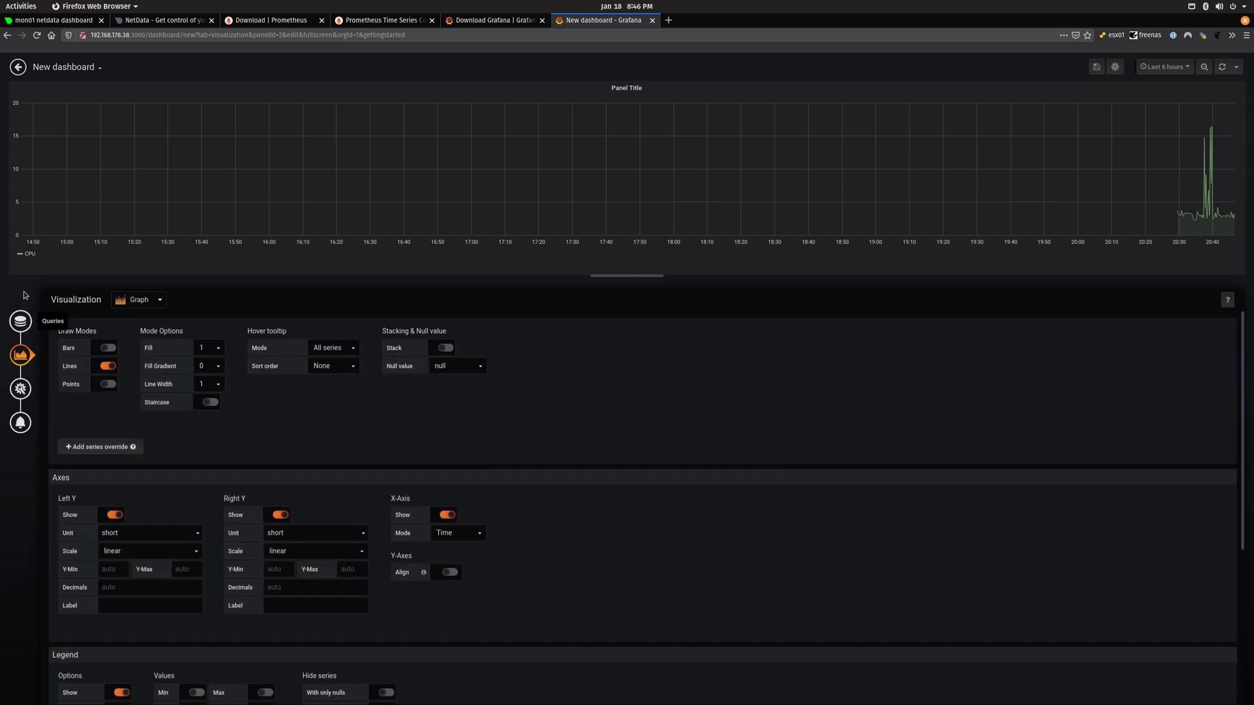
left_click(18, 66)
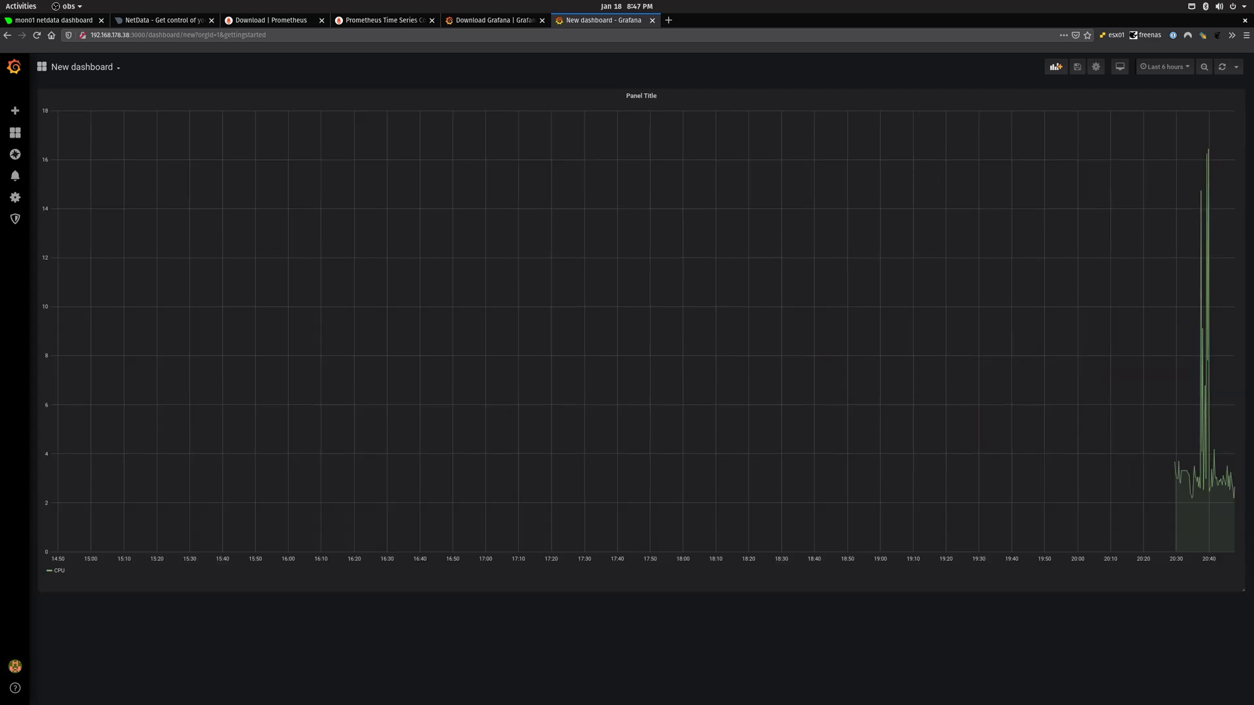
mouse_move(975, 70)
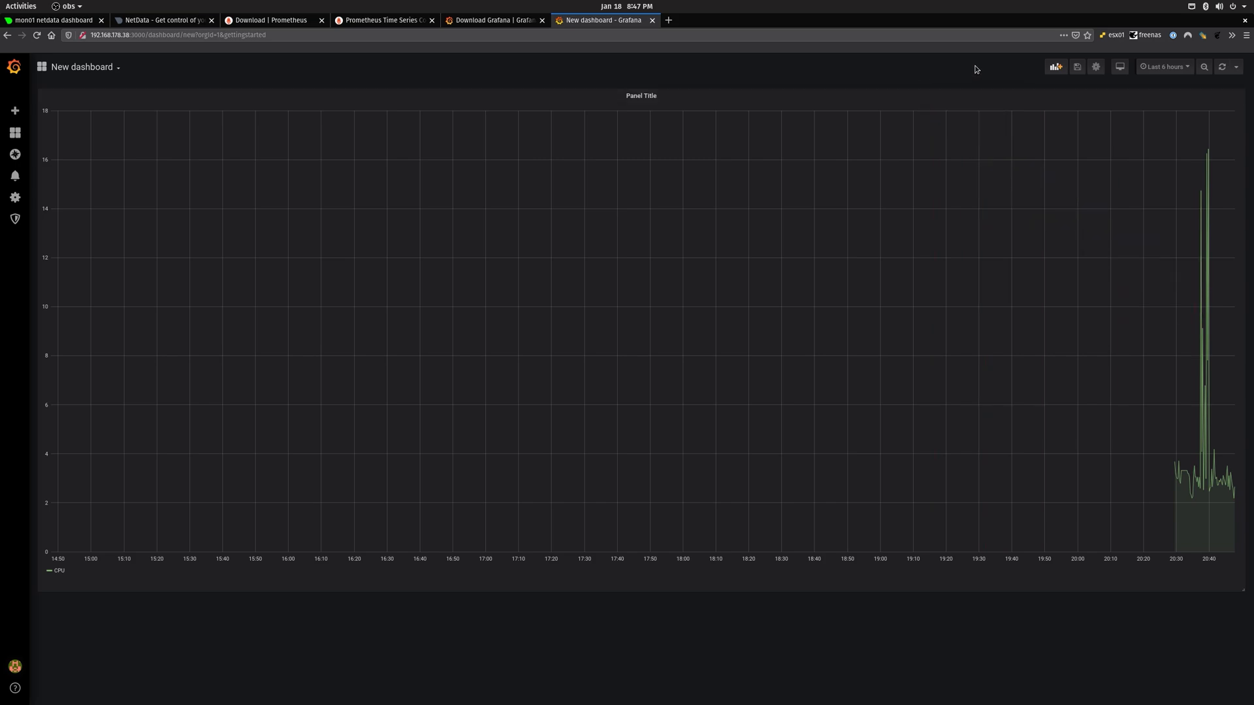
Step: Replace the default dashboard name with 'Overview' and save the dashboard
left_click(1077, 66)
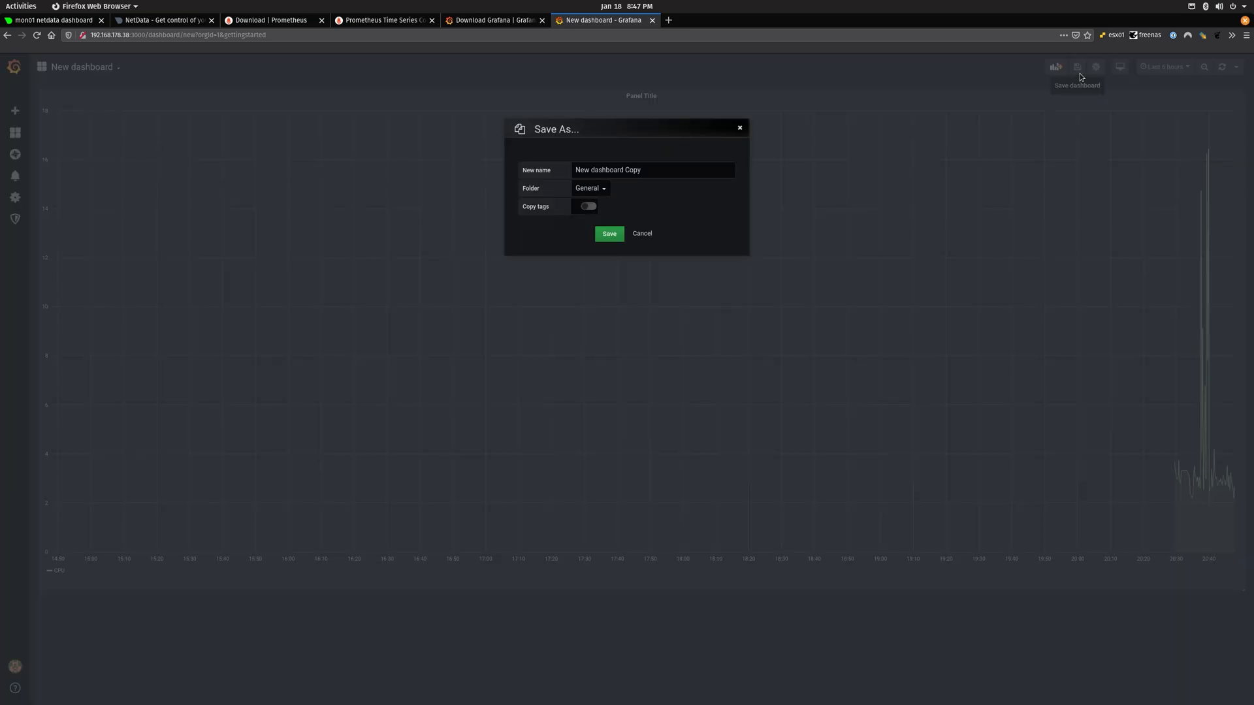
left_click(652, 170)
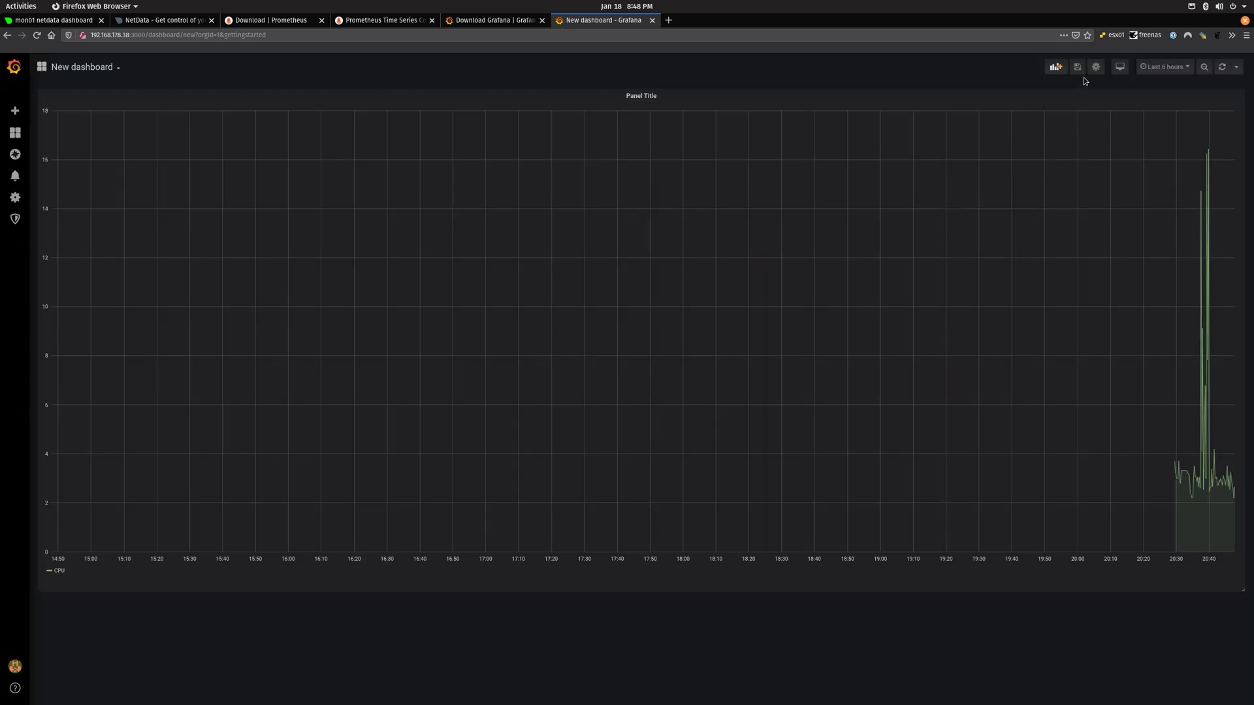
left_click(1077, 67)
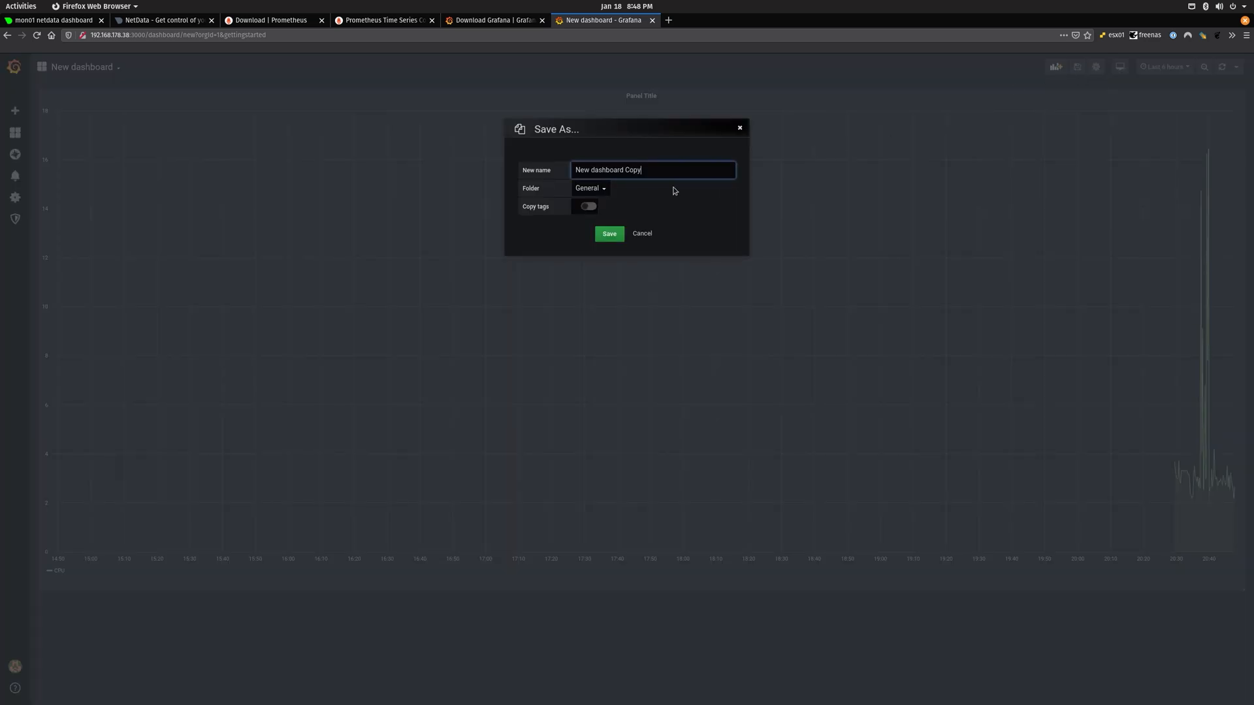
double_click(631, 170)
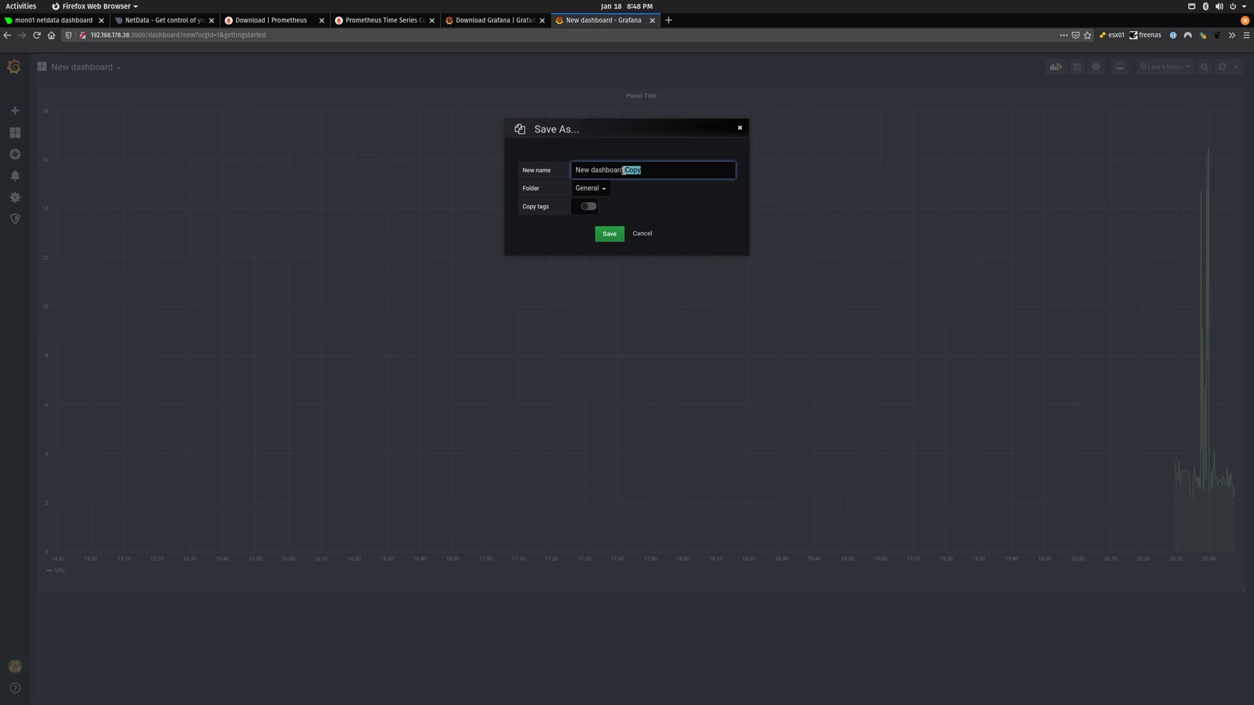
triple_click(652, 170)
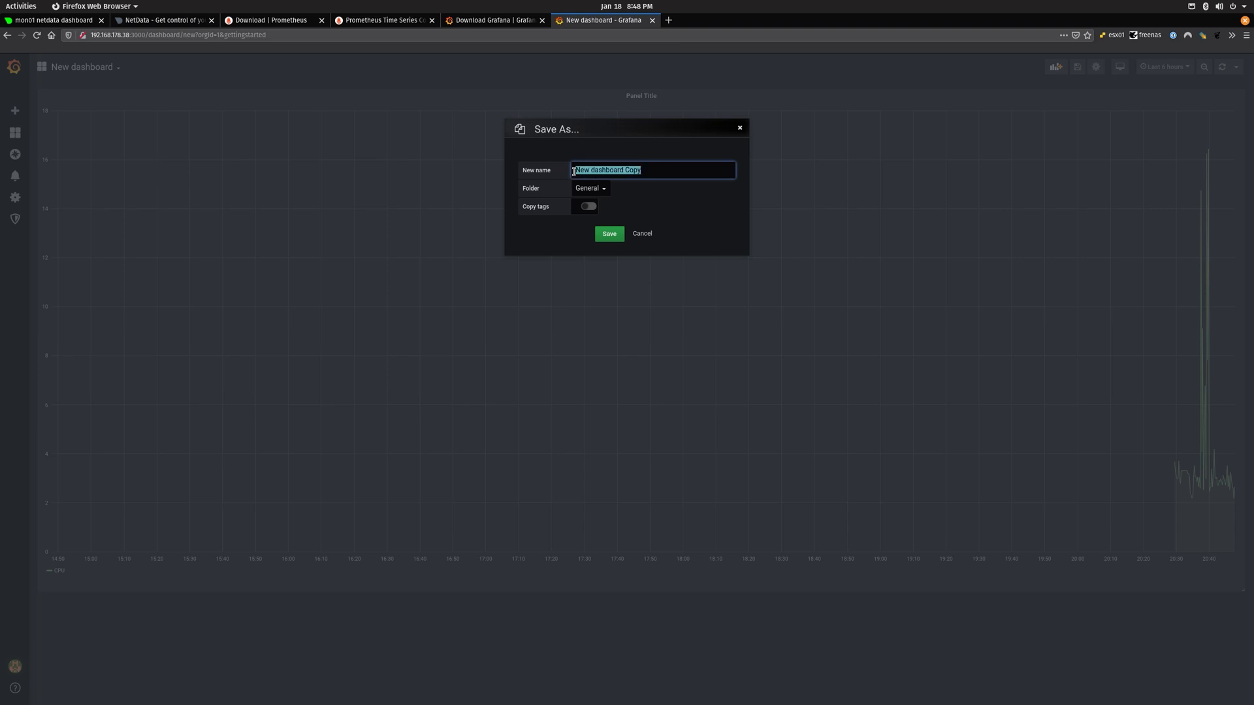
type("Overview")
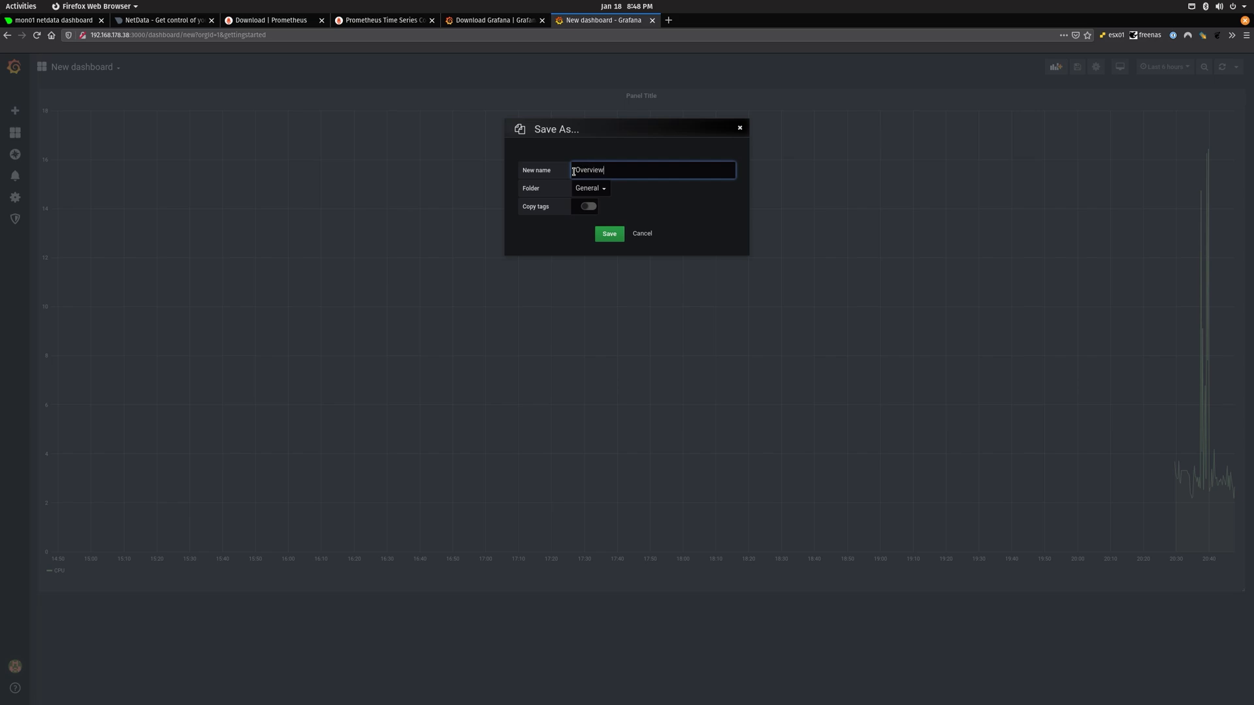
left_click(608, 234)
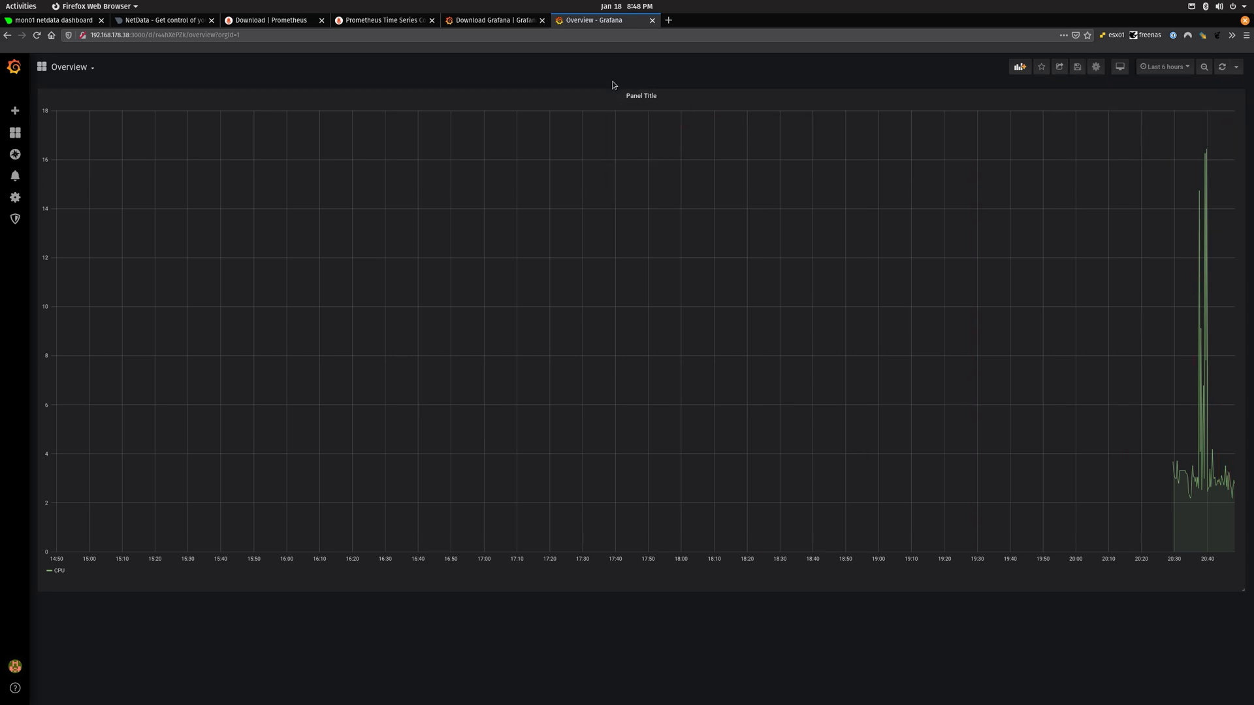
mouse_move(609, 310)
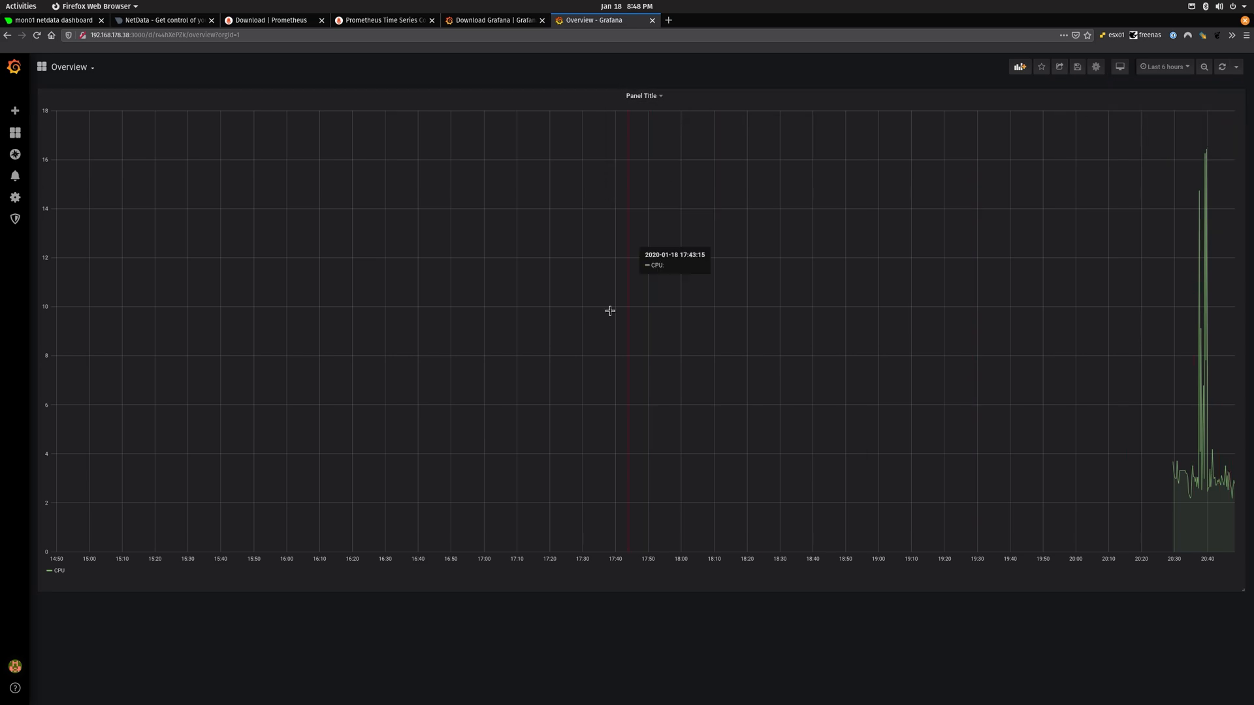
mouse_move(537, 523)
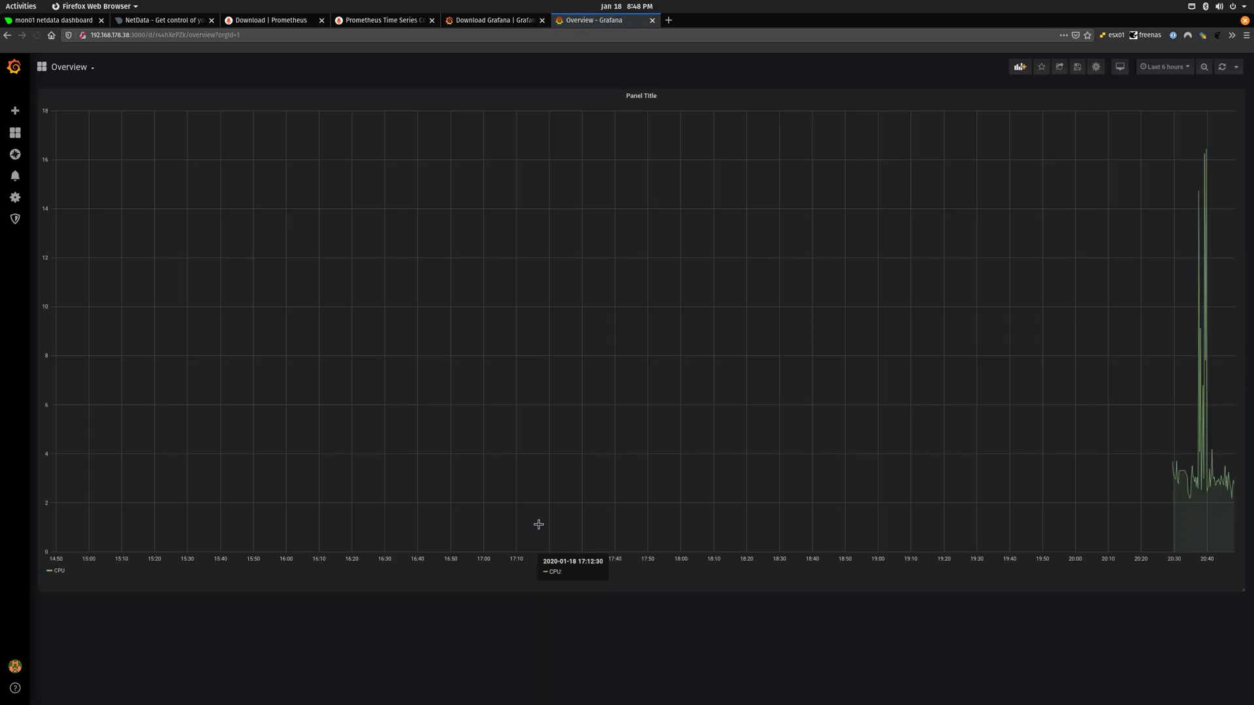
mouse_move(185, 233)
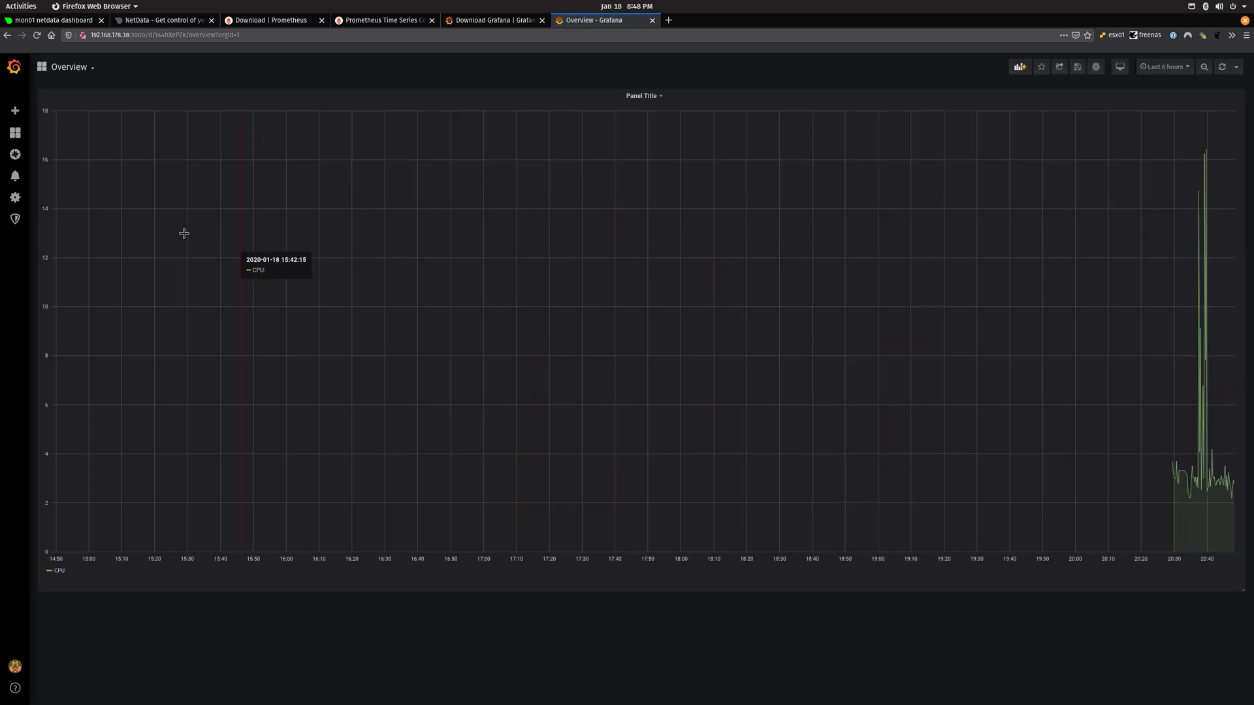